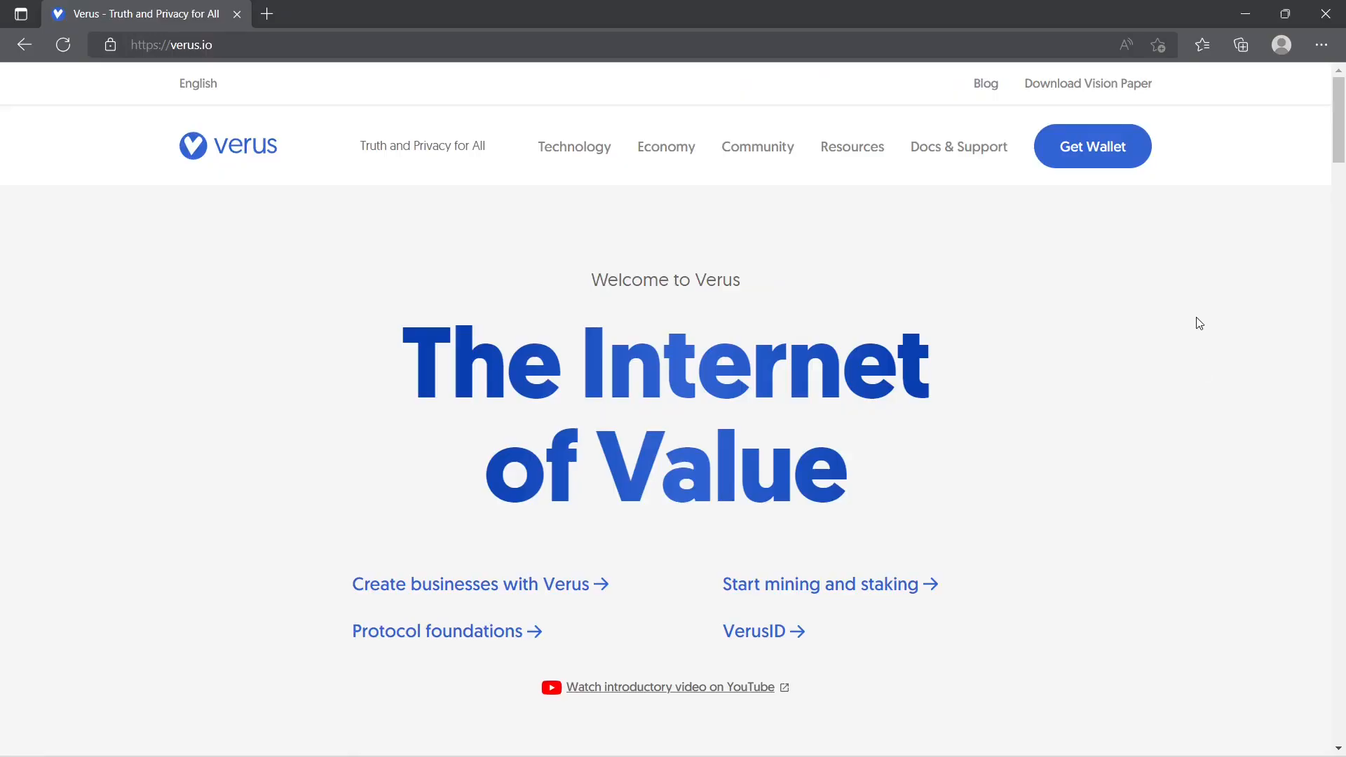
{"action": "mouse_move", "coordinate": [1109, 150]}
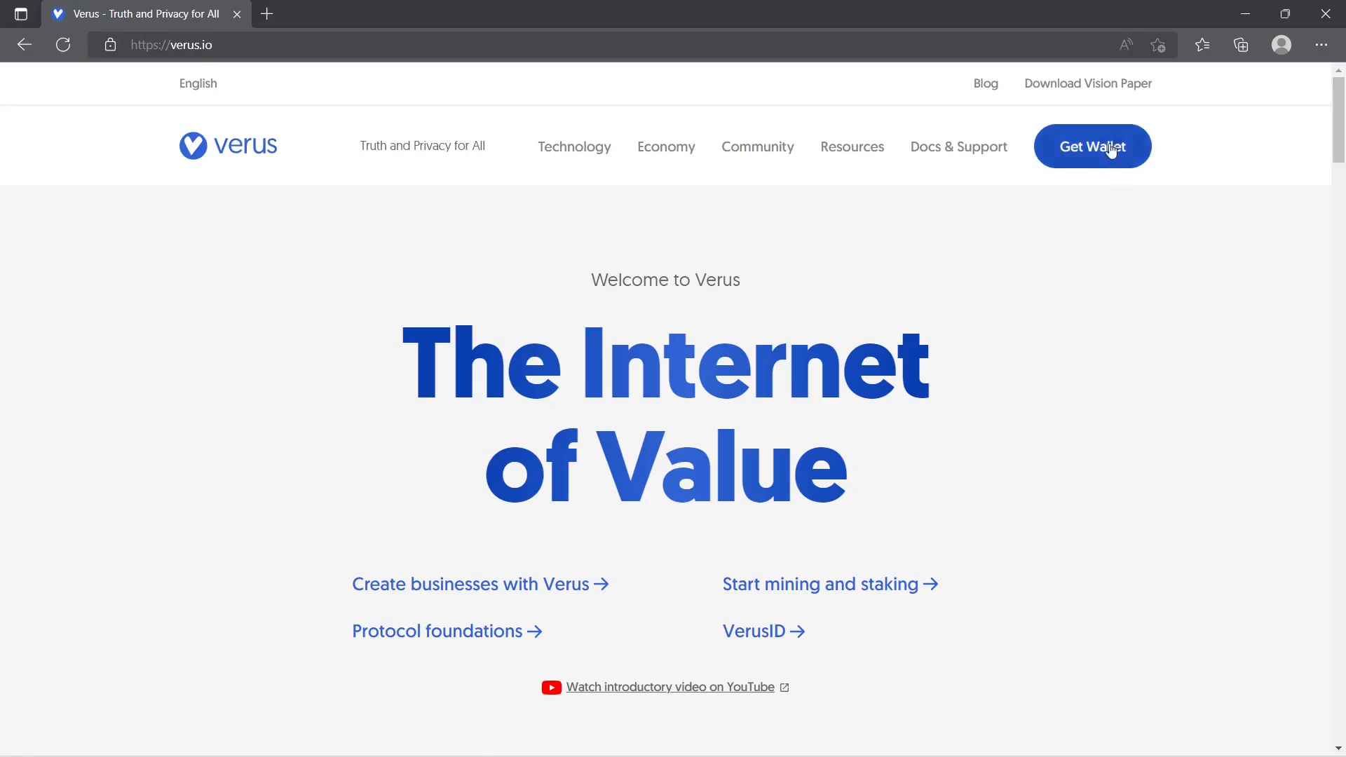
- Download the Windows app of Verus Desktop v0.9.3 from verus.io's Get Wallet page
{"action": "left_click", "coordinate": [1092, 146]}
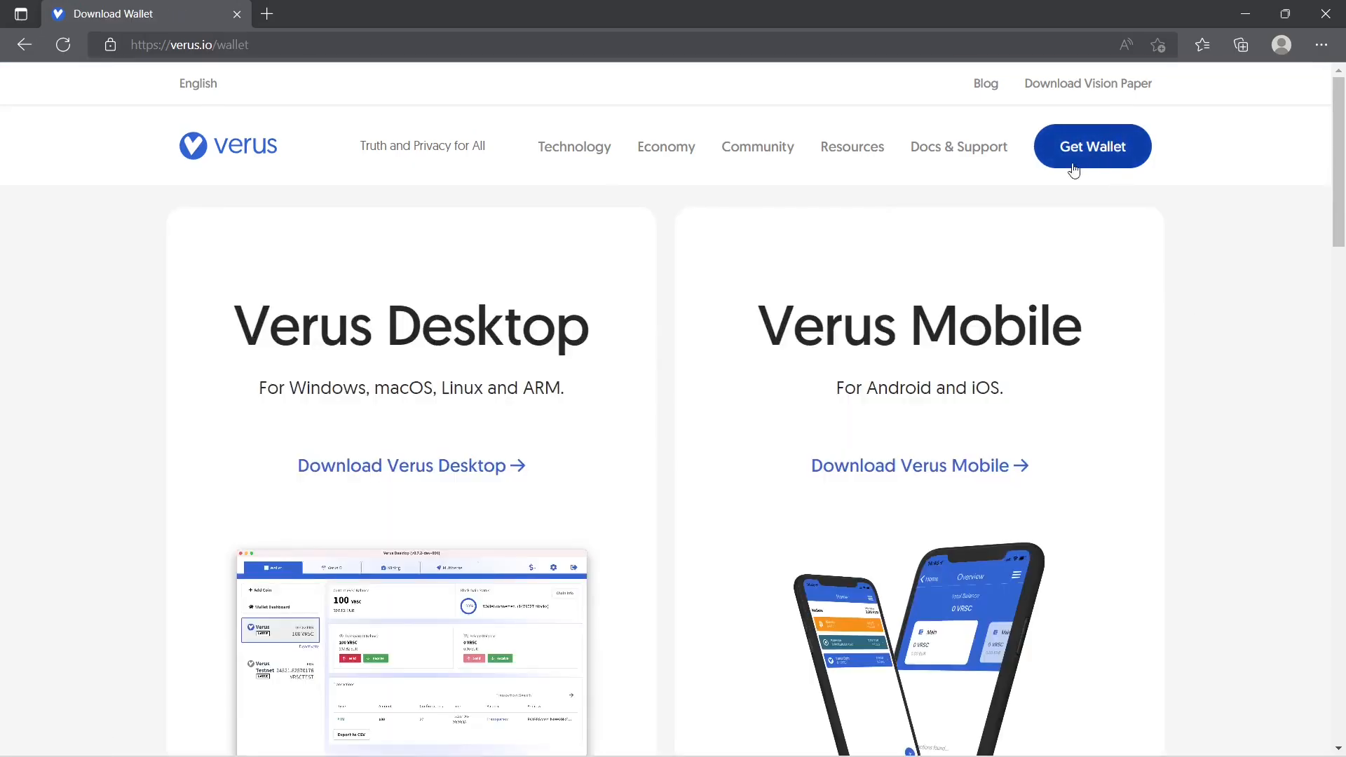
{"action": "mouse_move", "coordinate": [640, 425]}
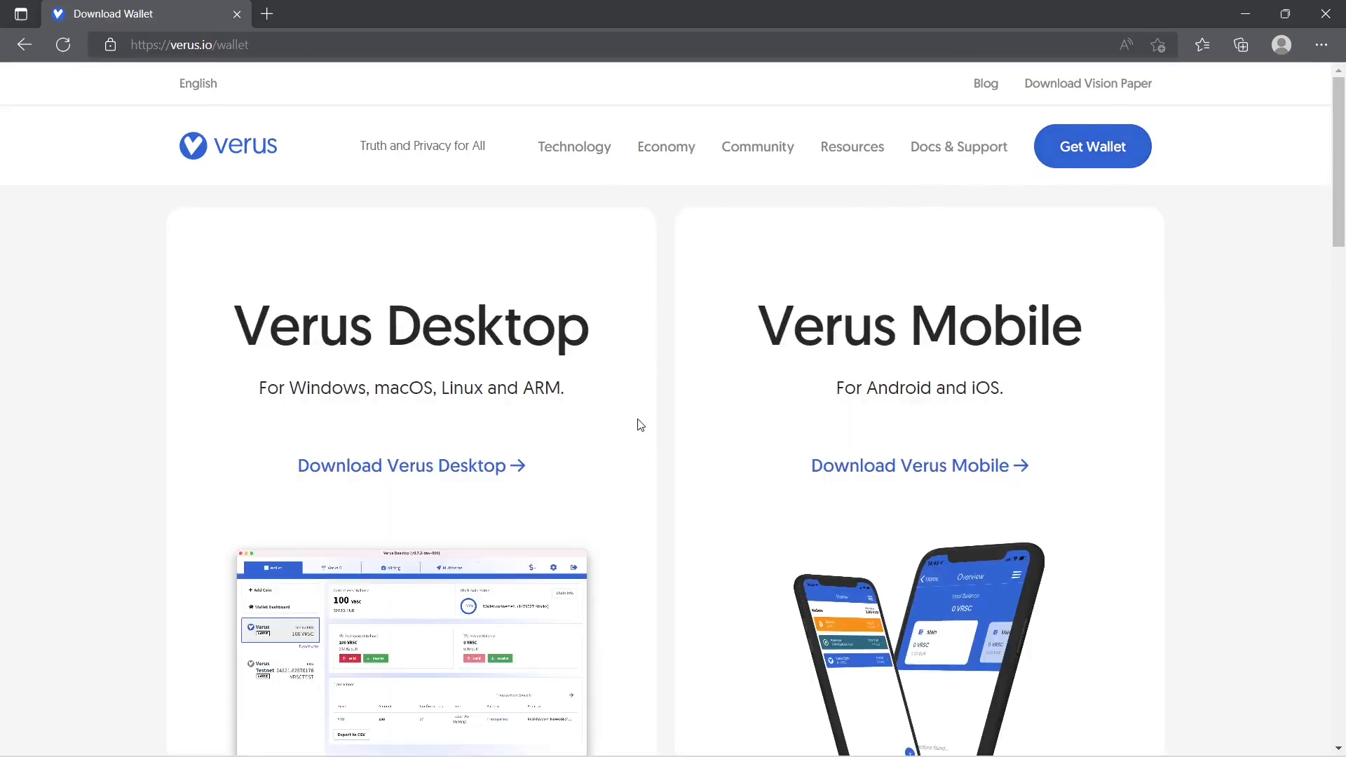
{"action": "mouse_move", "coordinate": [644, 412]}
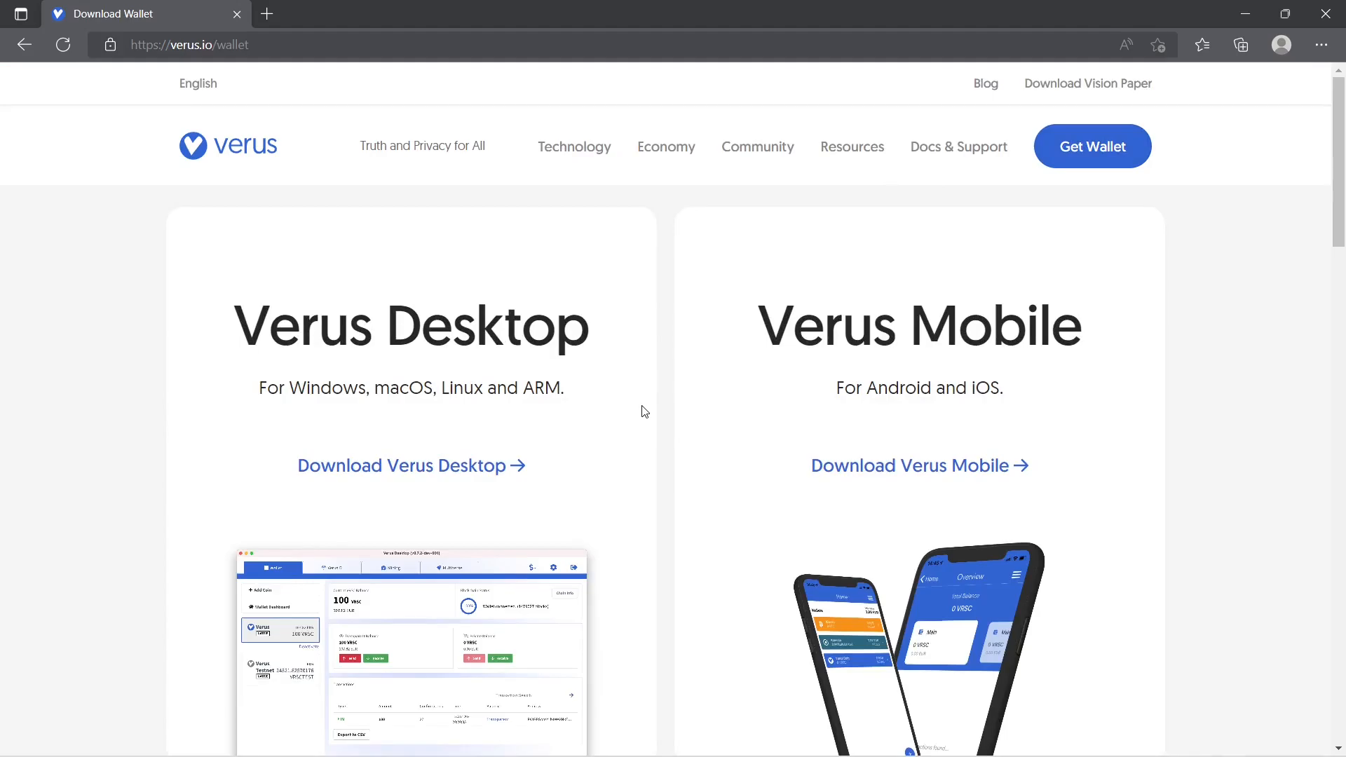
{"action": "left_click", "coordinate": [410, 466]}
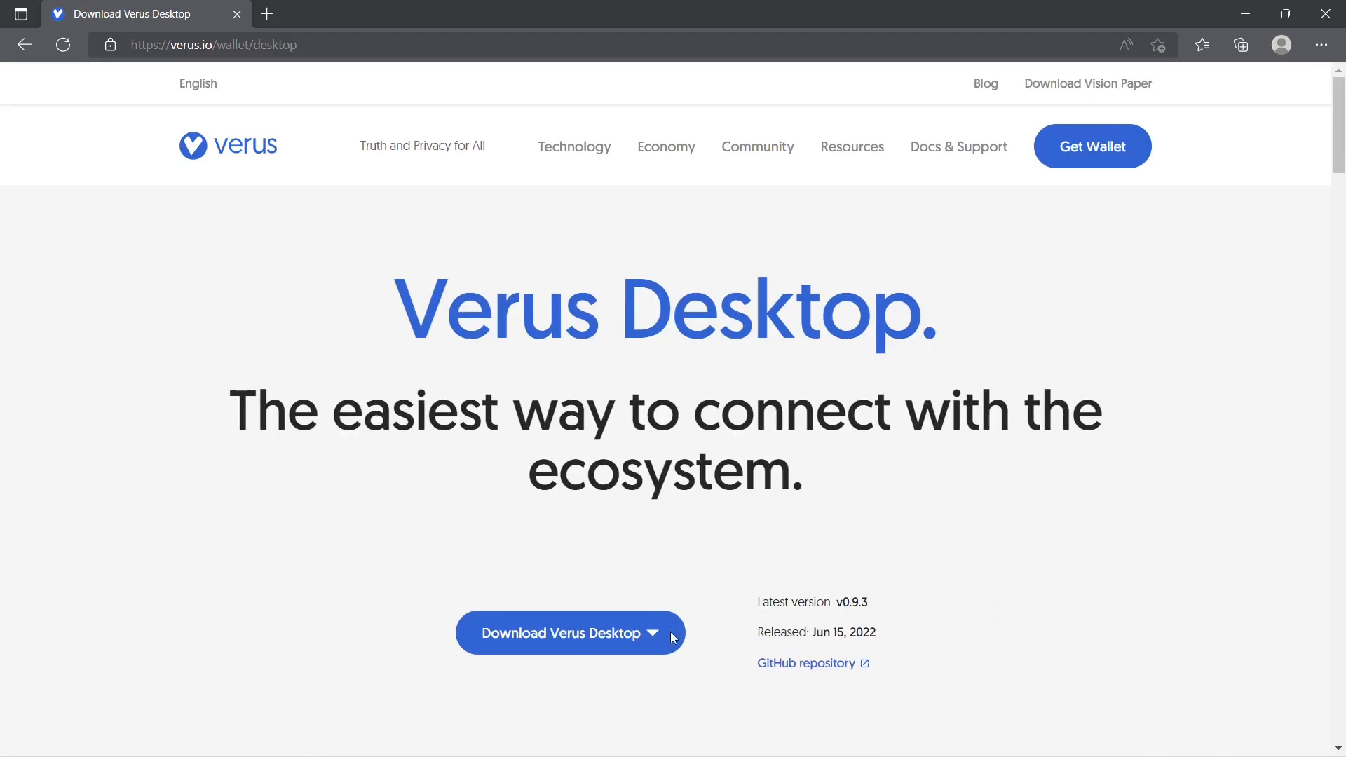
{"action": "left_click", "coordinate": [568, 633]}
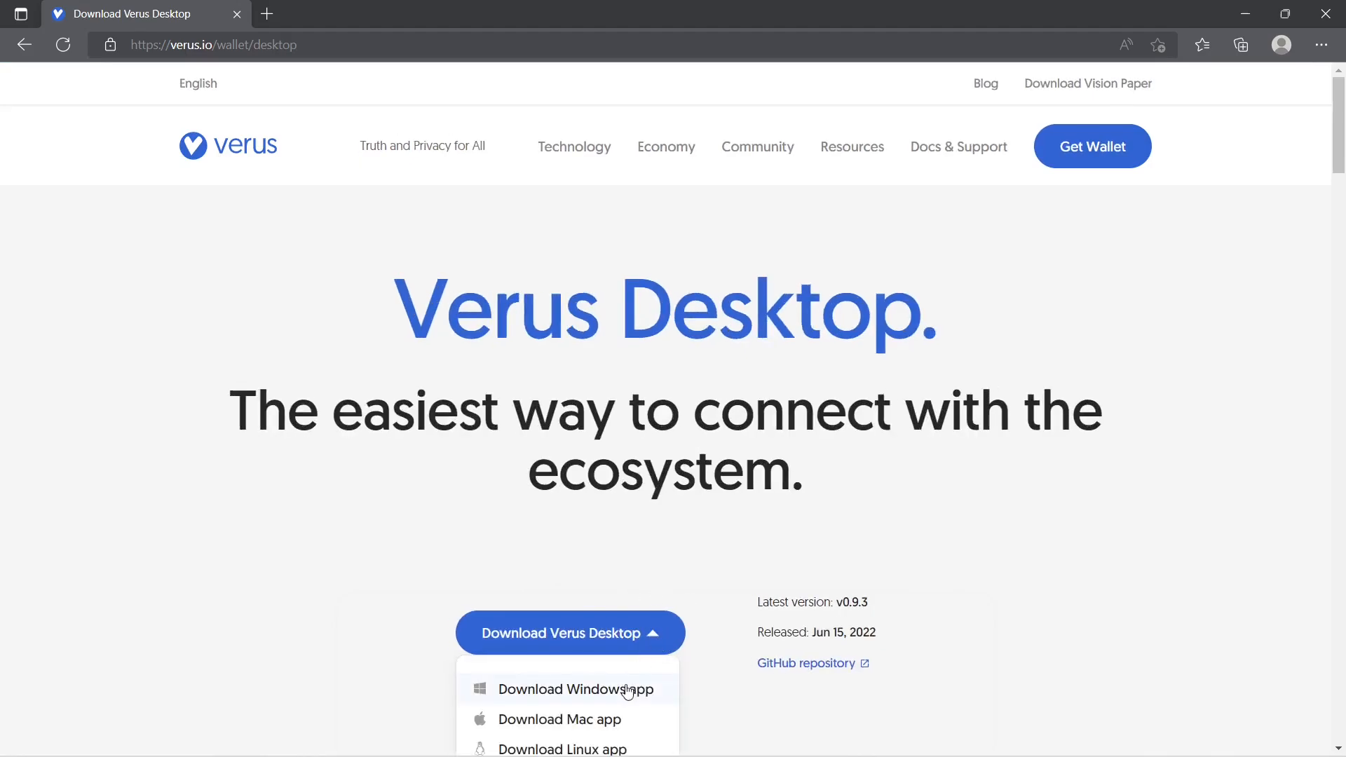
{"action": "mouse_move", "coordinate": [636, 543]}
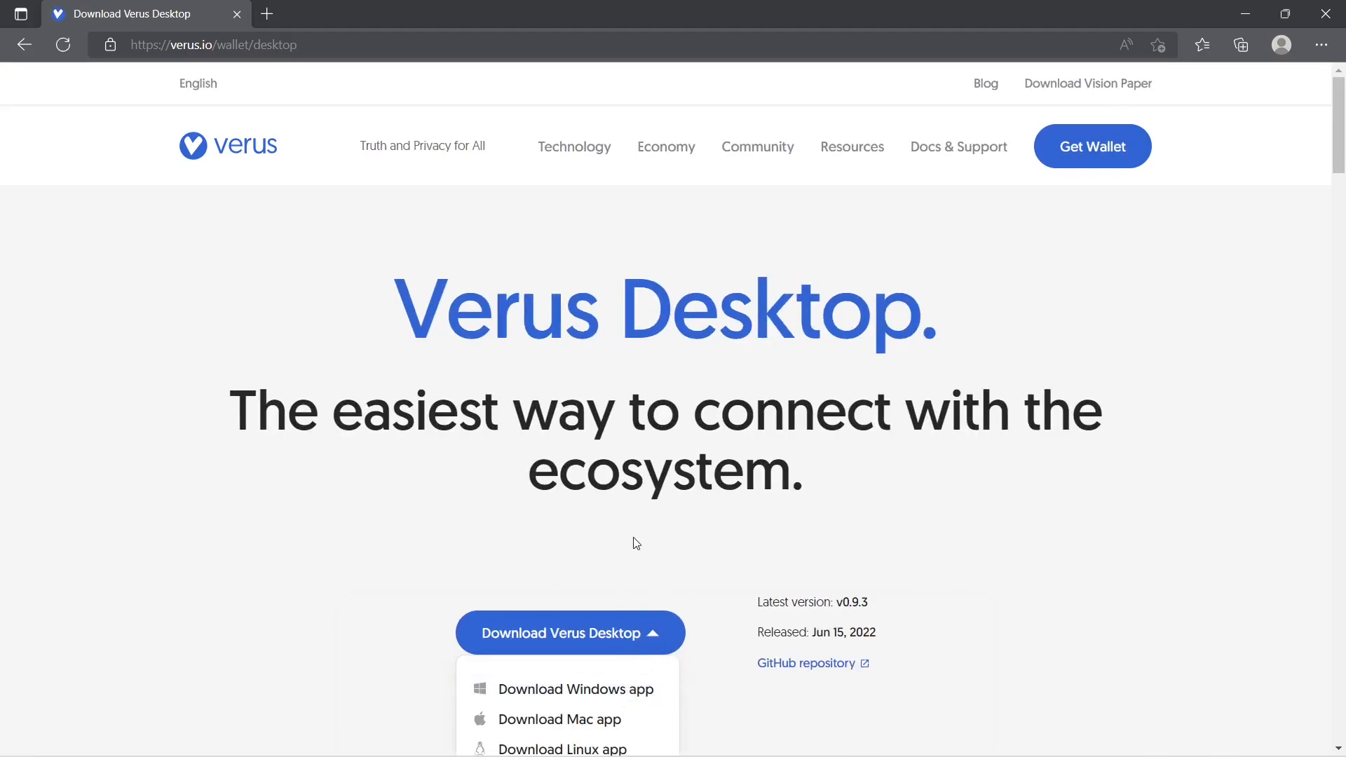
{"action": "left_click", "coordinate": [575, 689]}
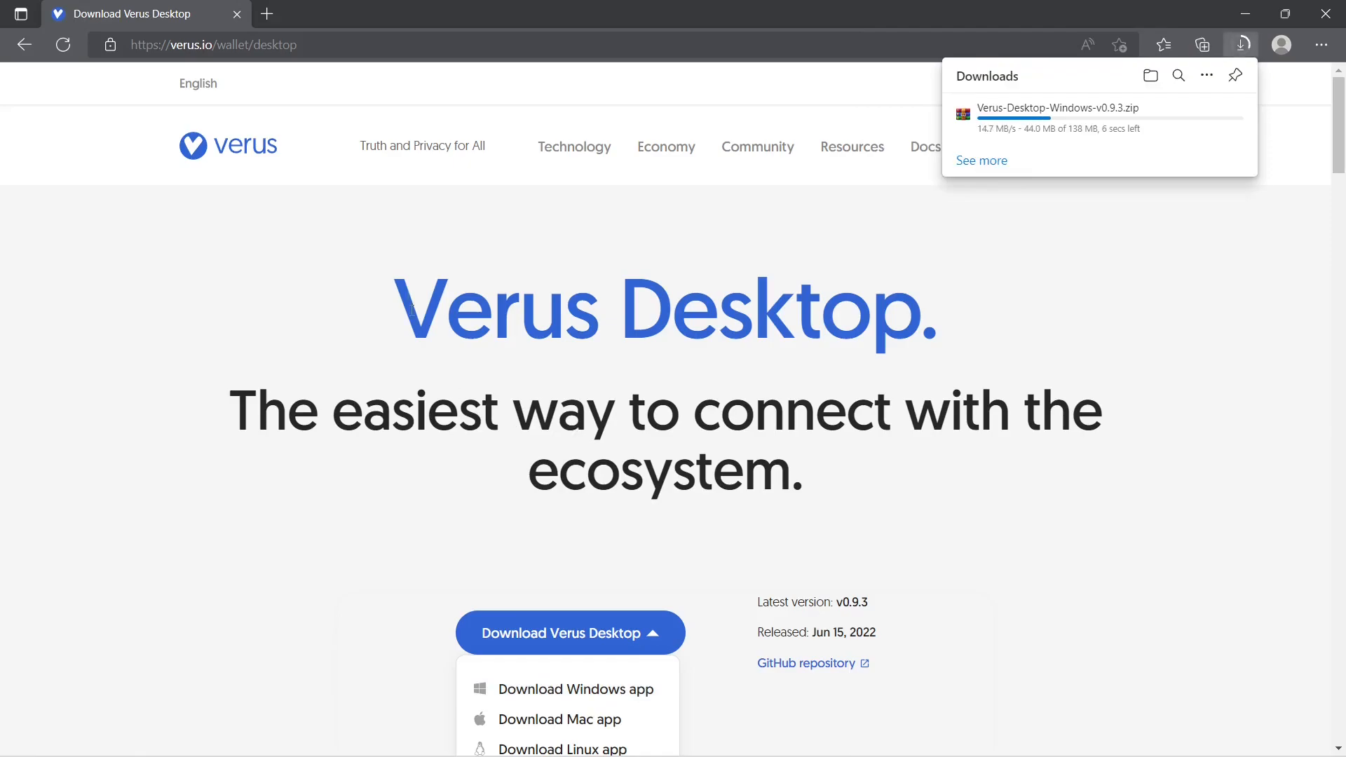
{"action": "mouse_move", "coordinate": [658, 253]}
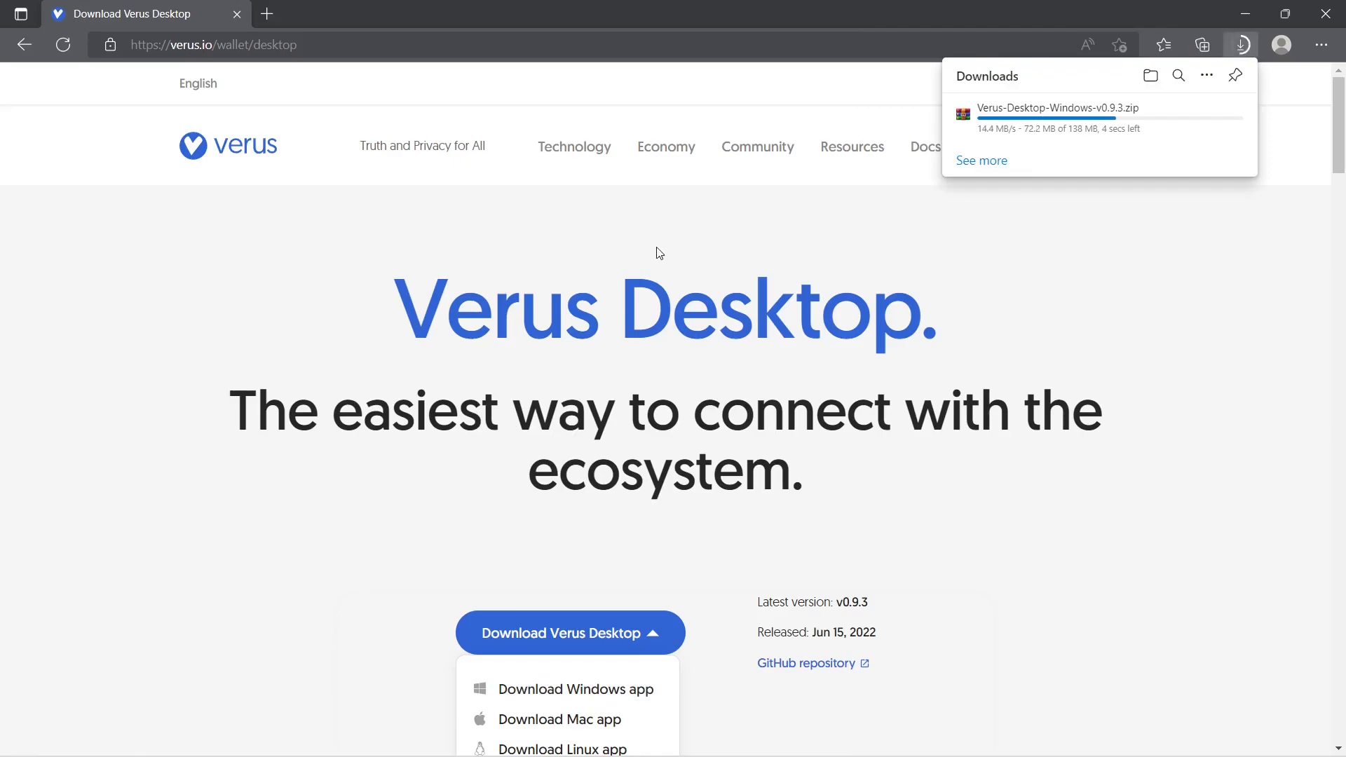
{"action": "mouse_move", "coordinate": [725, 227]}
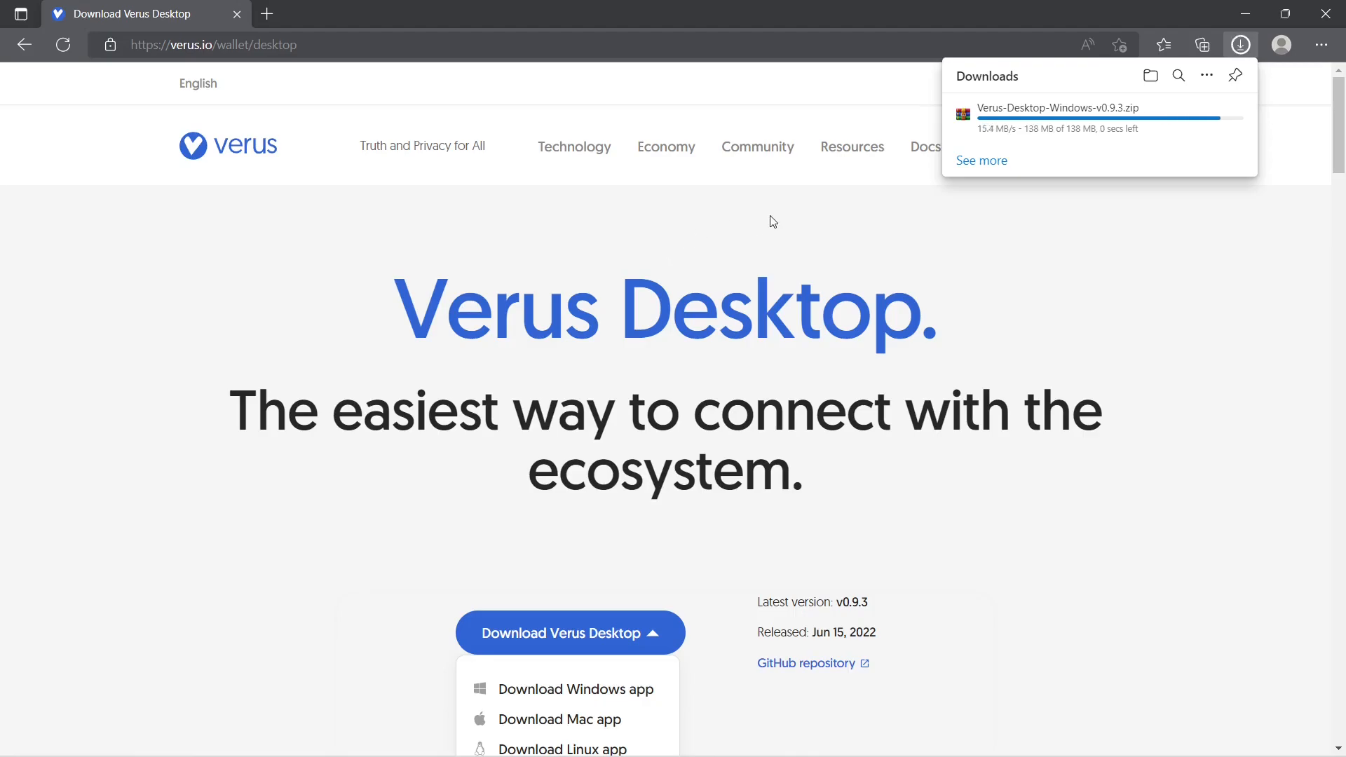
- Extract the Verus Desktop v0.9.3 zip into the suggested Verus-Desktop-Windows-v0.9.3 folder
{"action": "left_click", "coordinate": [1150, 76]}
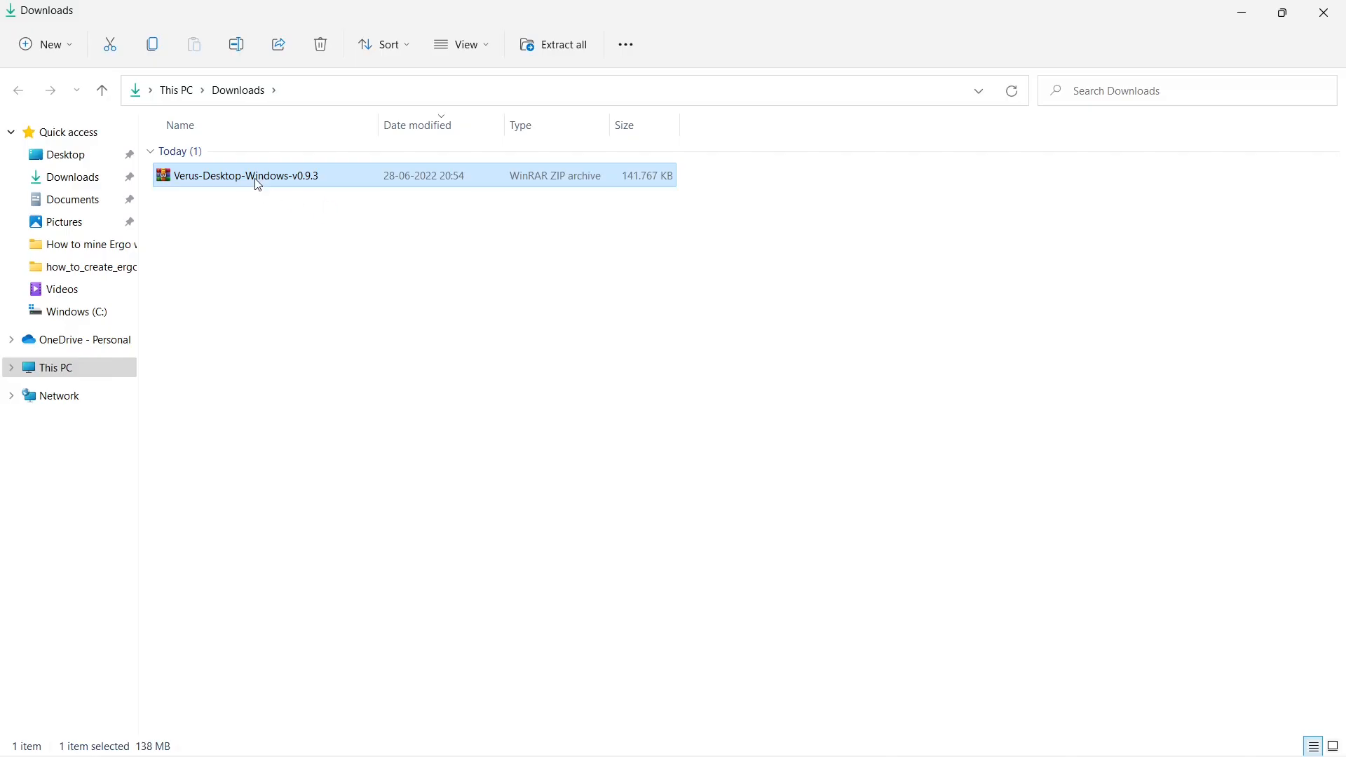
{"action": "right_click", "coordinate": [253, 176]}
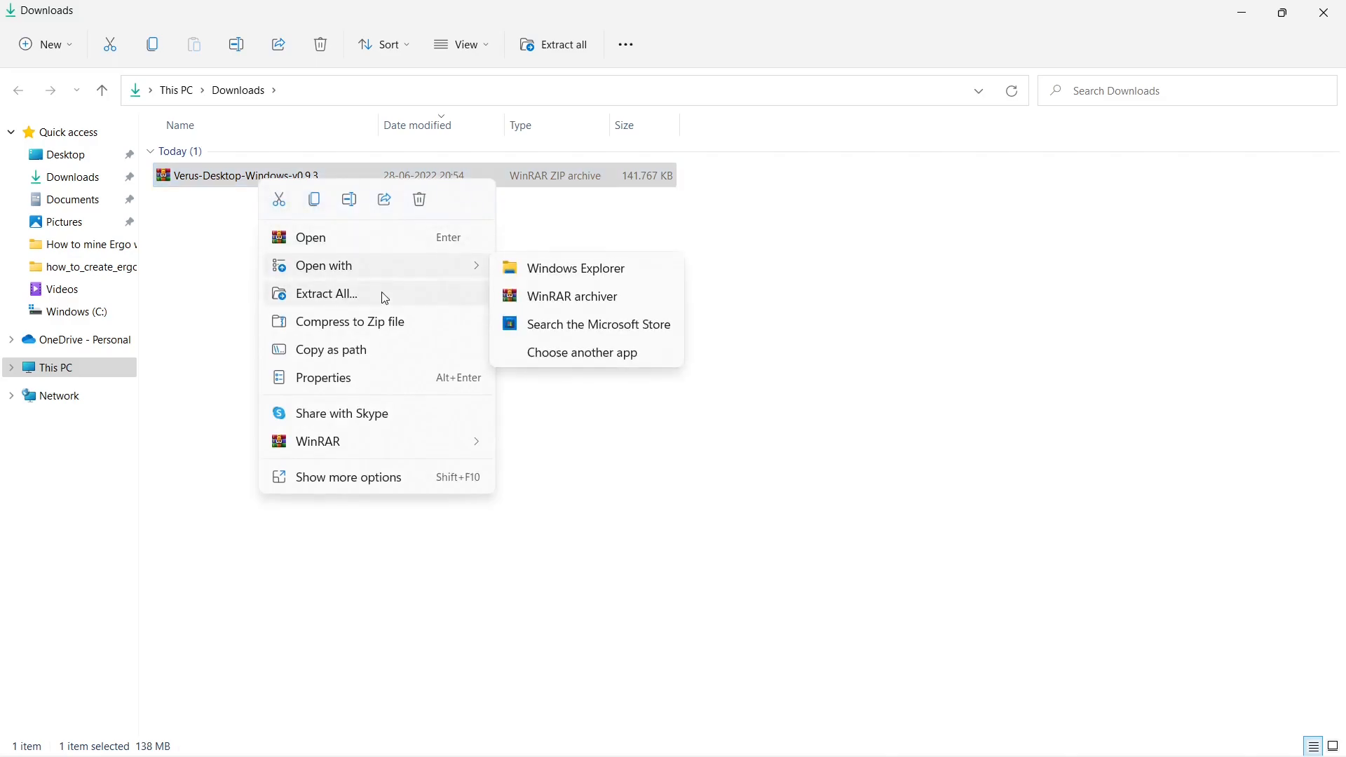
{"action": "mouse_move", "coordinate": [382, 296]}
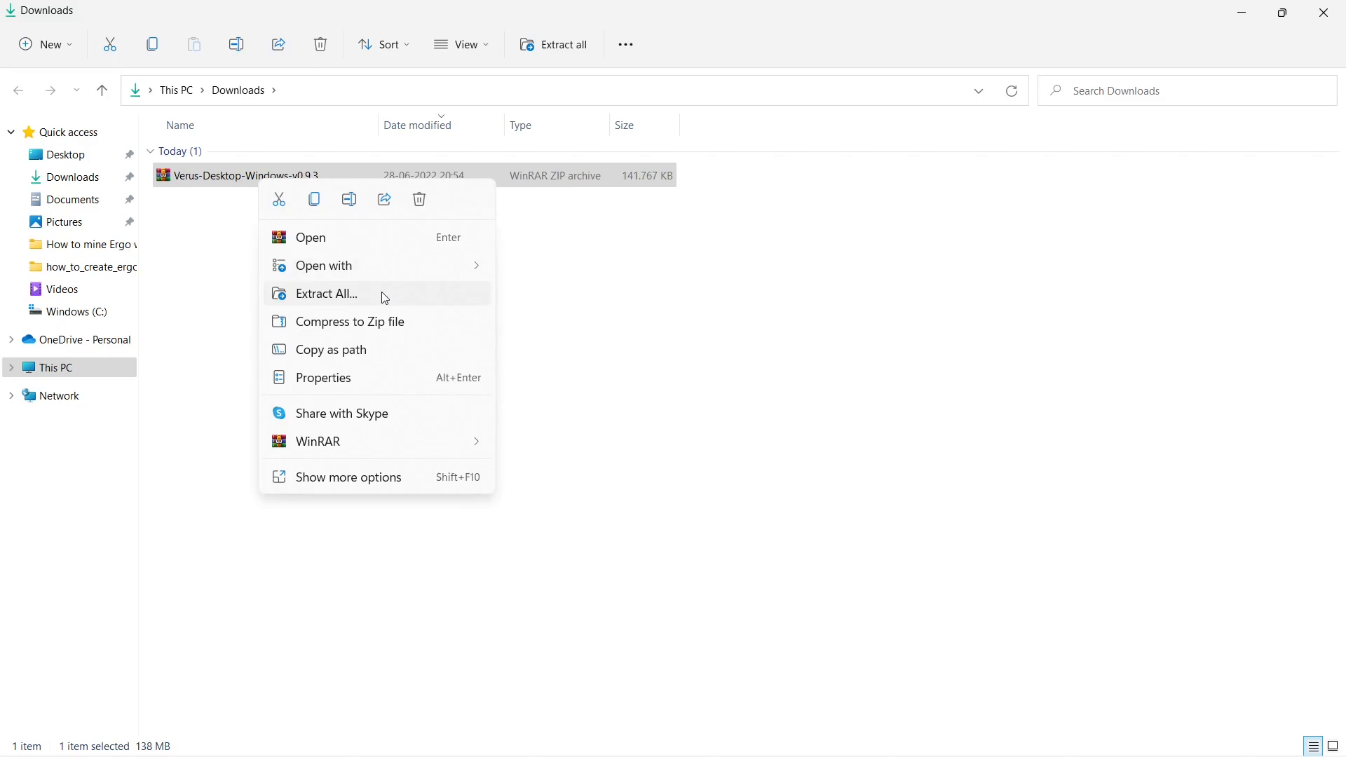
{"action": "left_click", "coordinate": [325, 293]}
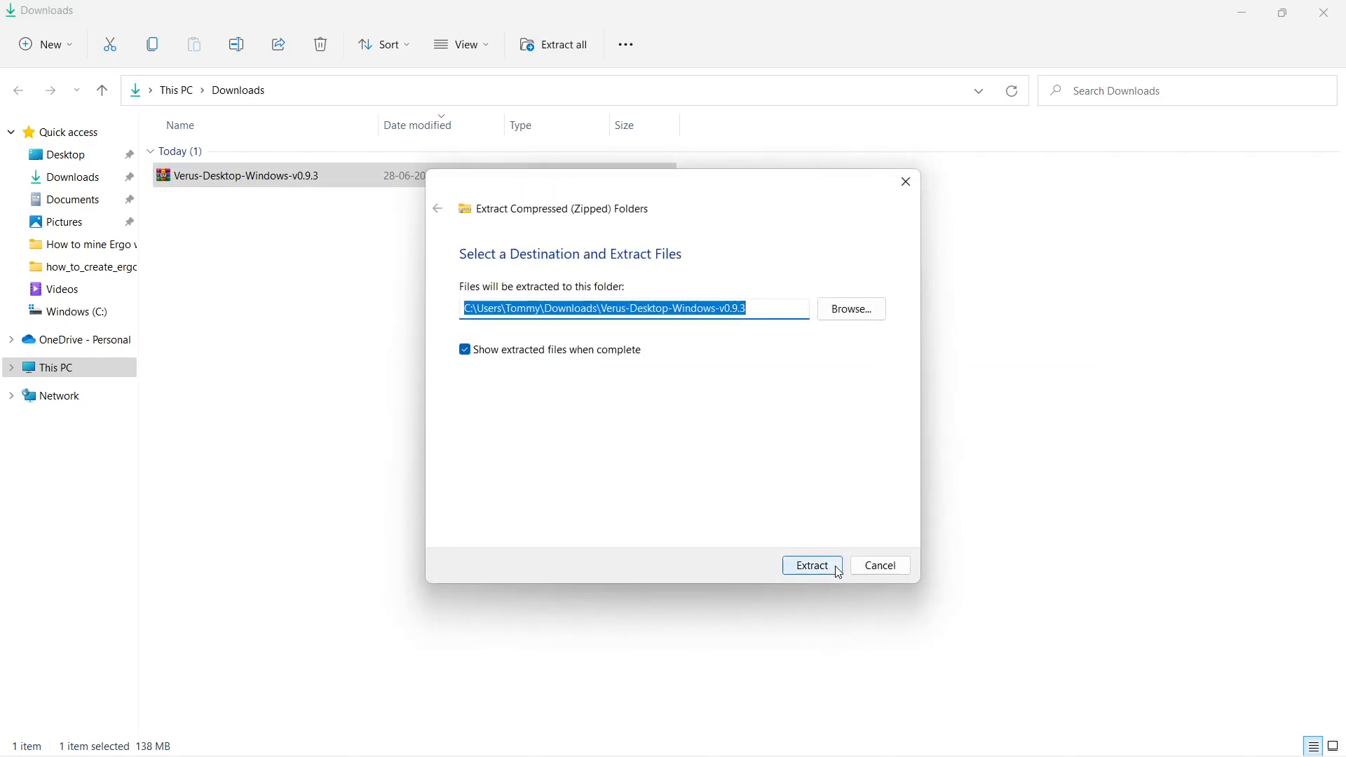
{"action": "left_click", "coordinate": [810, 565]}
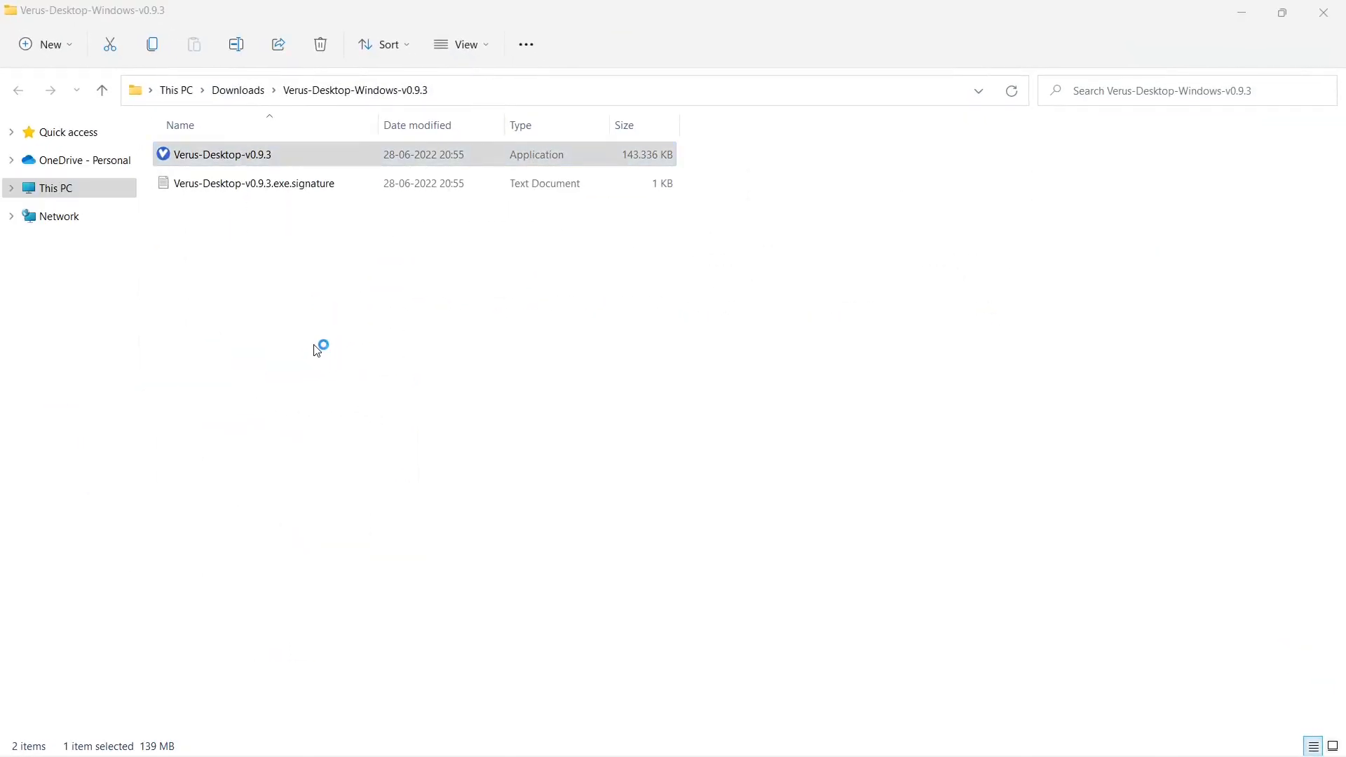
- Launch Verus-Desktop-v0.9.3 and choose Run anyway past the SmartScreen warning
{"action": "double_click", "coordinate": [222, 154]}
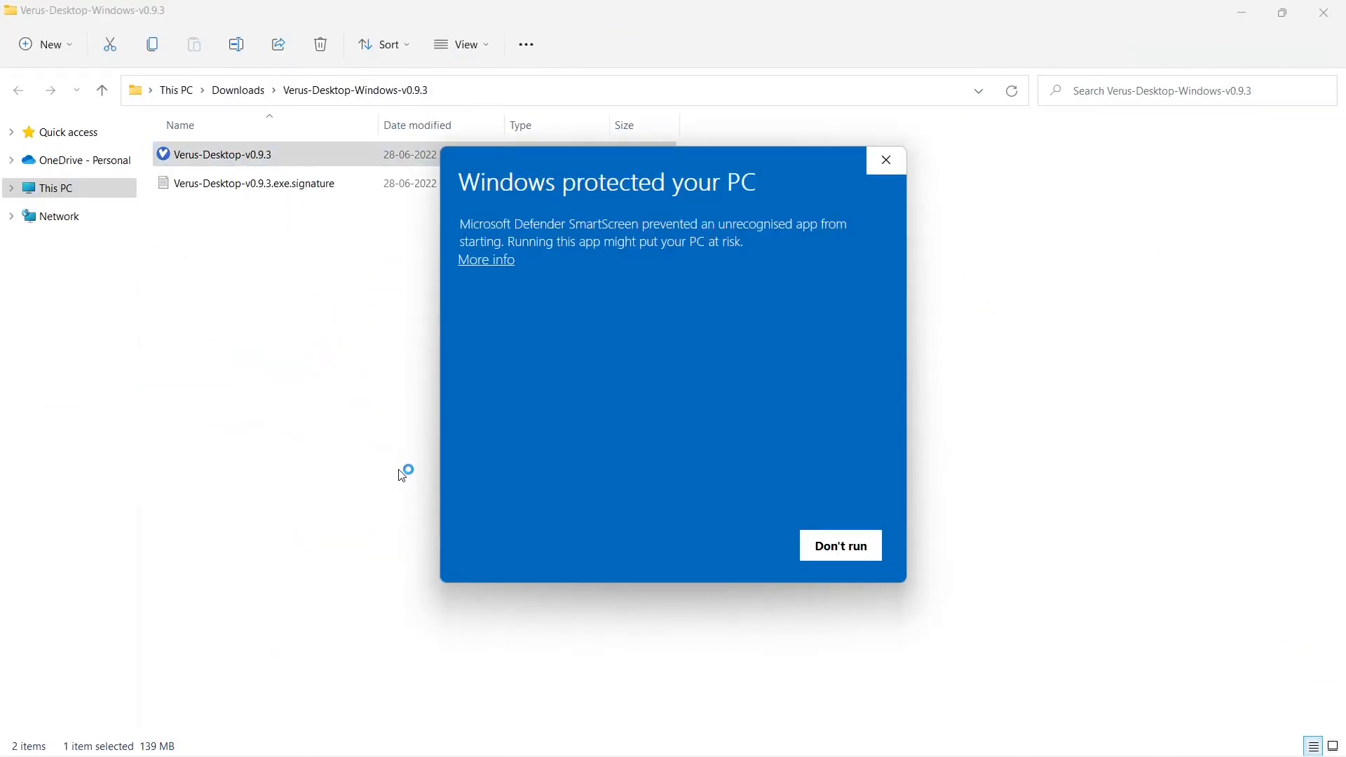
{"action": "mouse_move", "coordinate": [665, 307]}
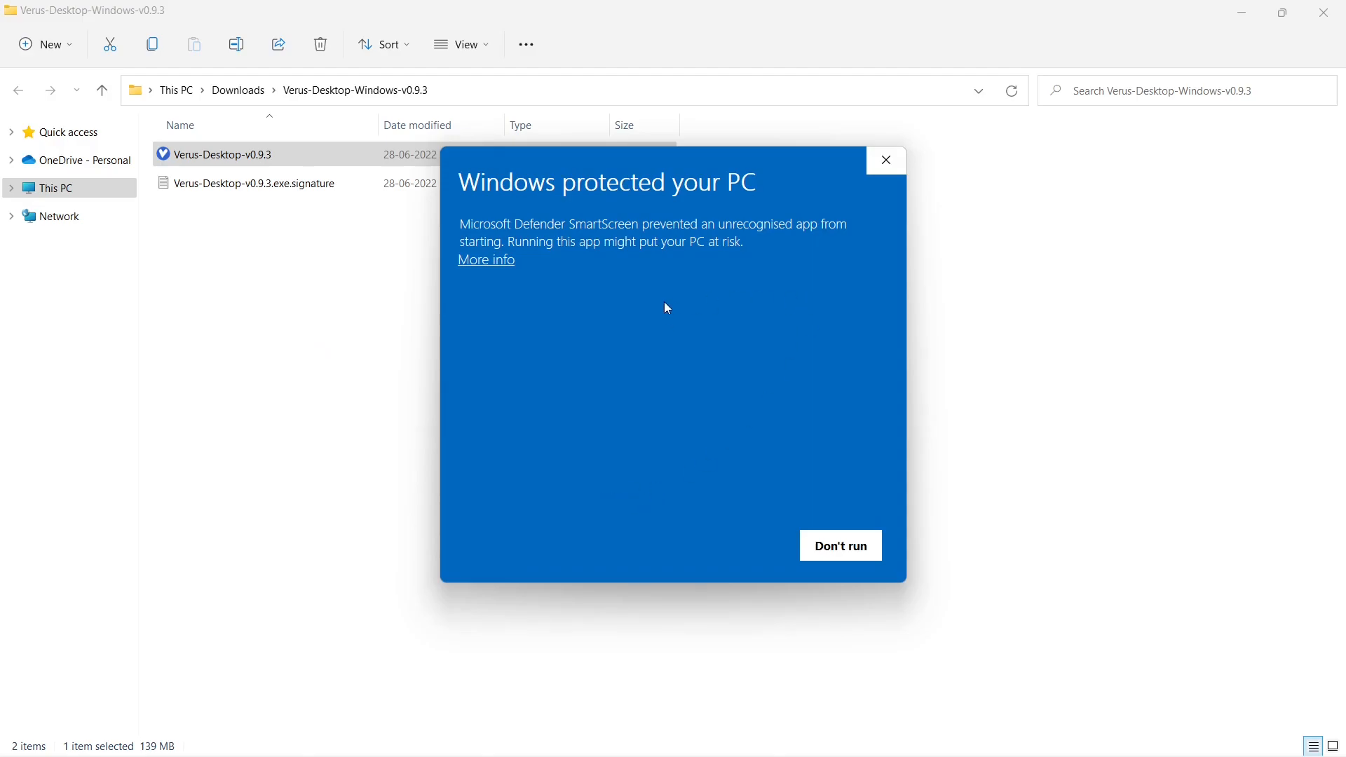
{"action": "left_click", "coordinate": [485, 259]}
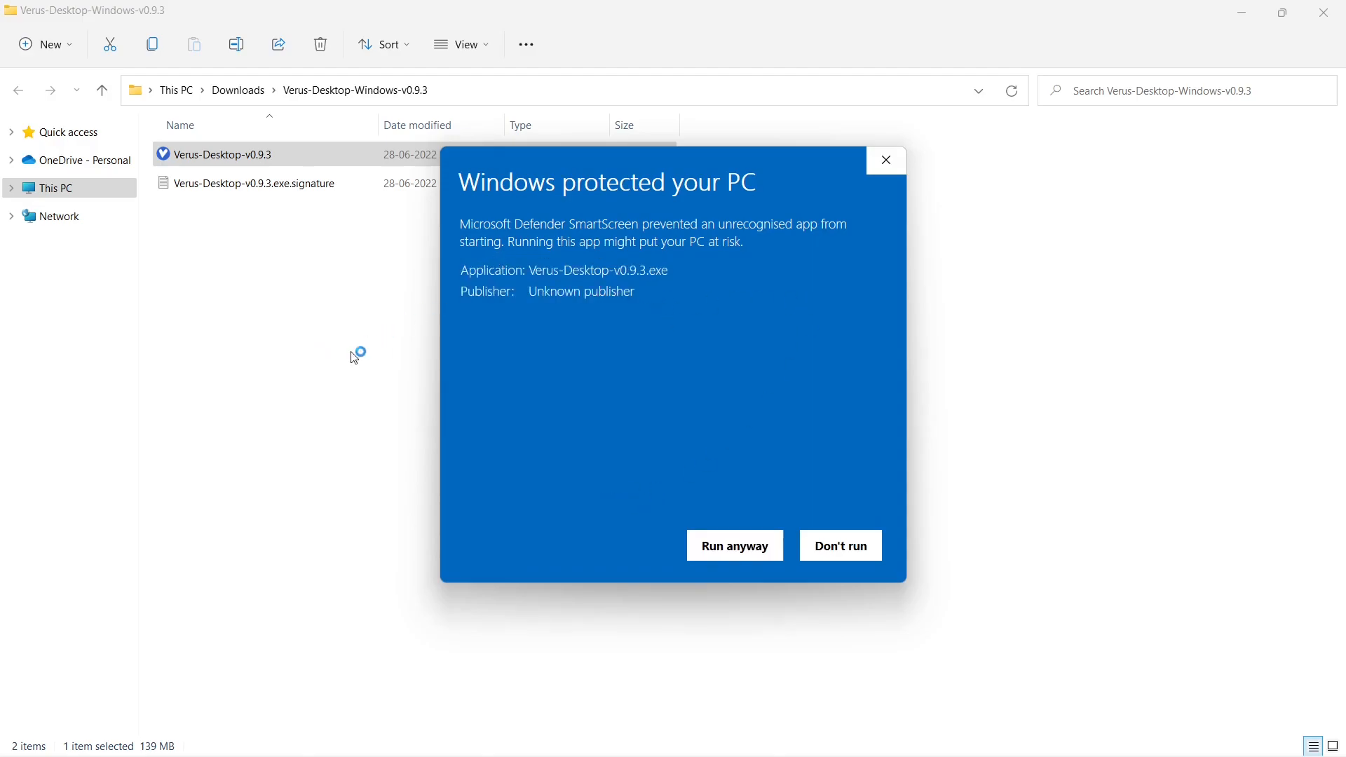
{"action": "mouse_move", "coordinate": [735, 545]}
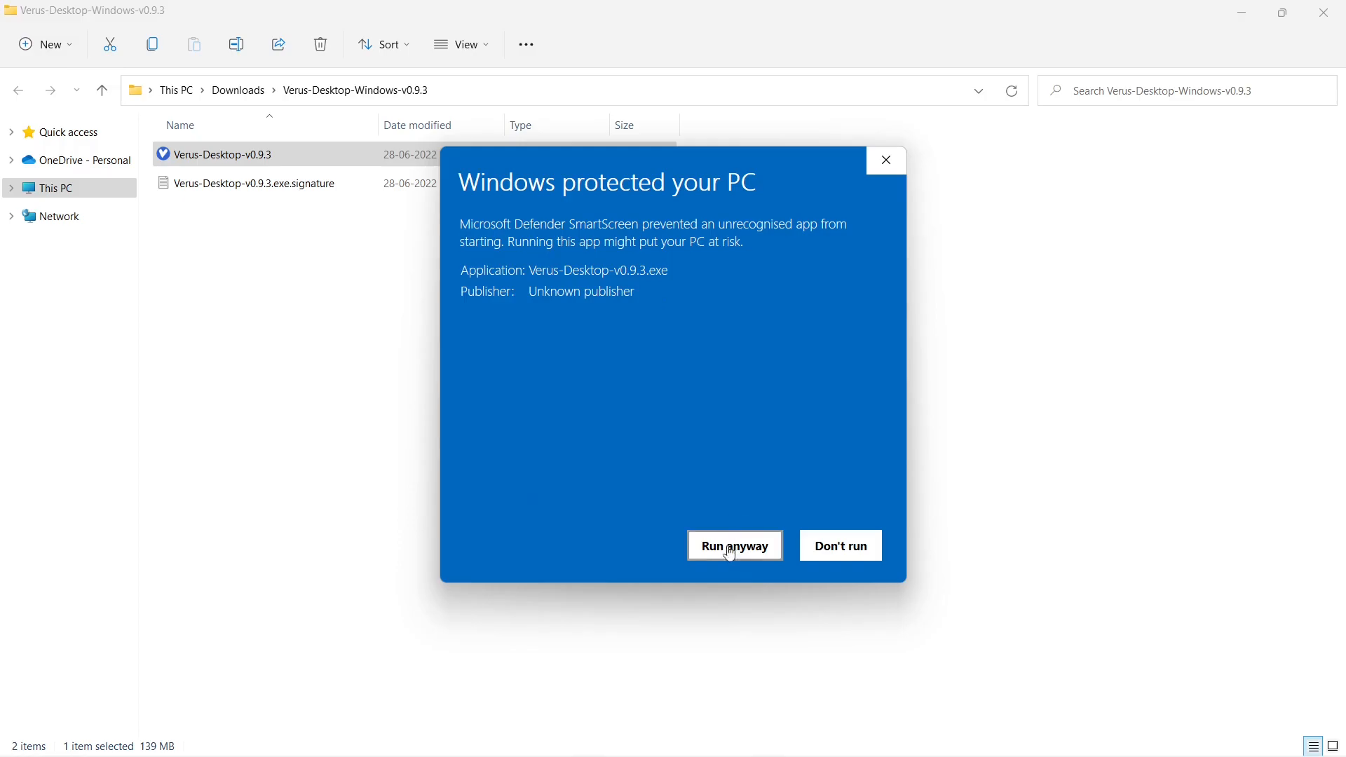
{"action": "left_click", "coordinate": [734, 545]}
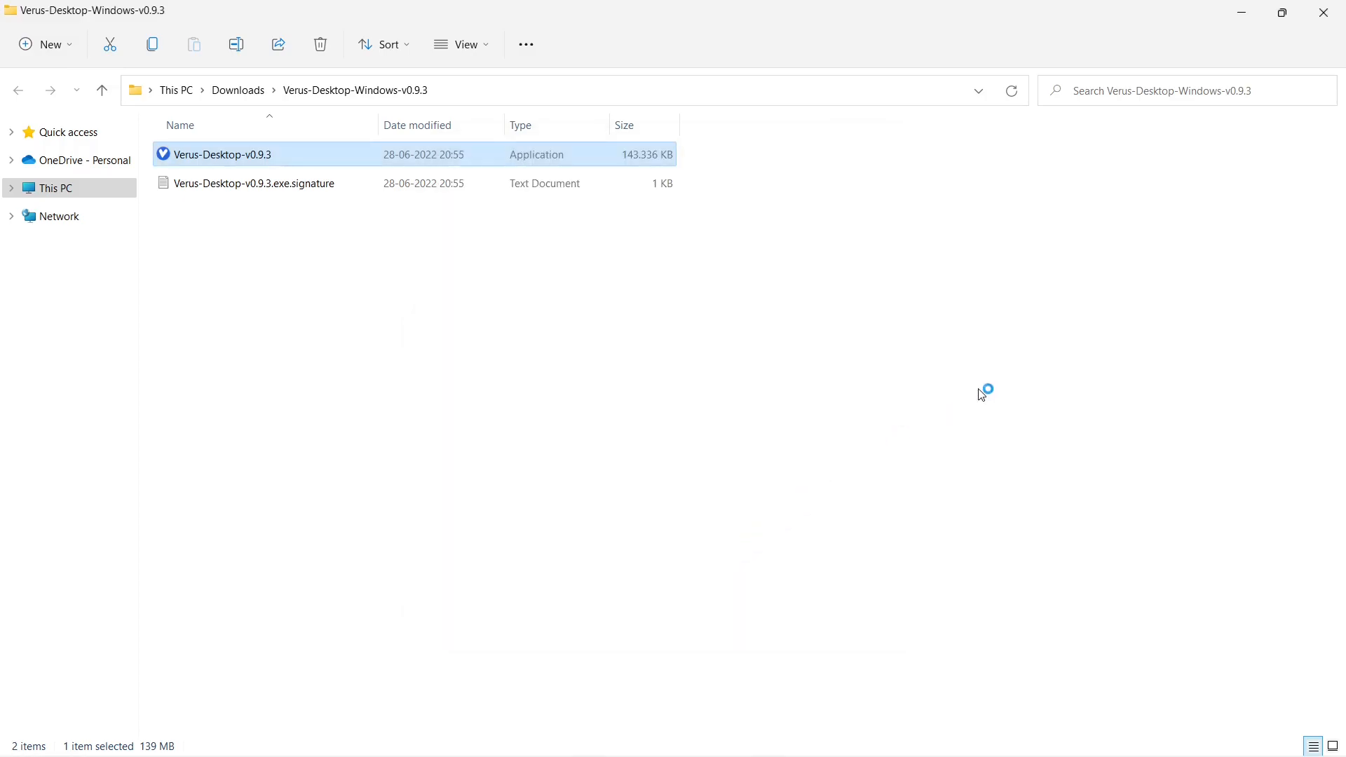
- Accept the MIT license and install for the current user in the default folder
{"action": "double_click", "coordinate": [222, 153]}
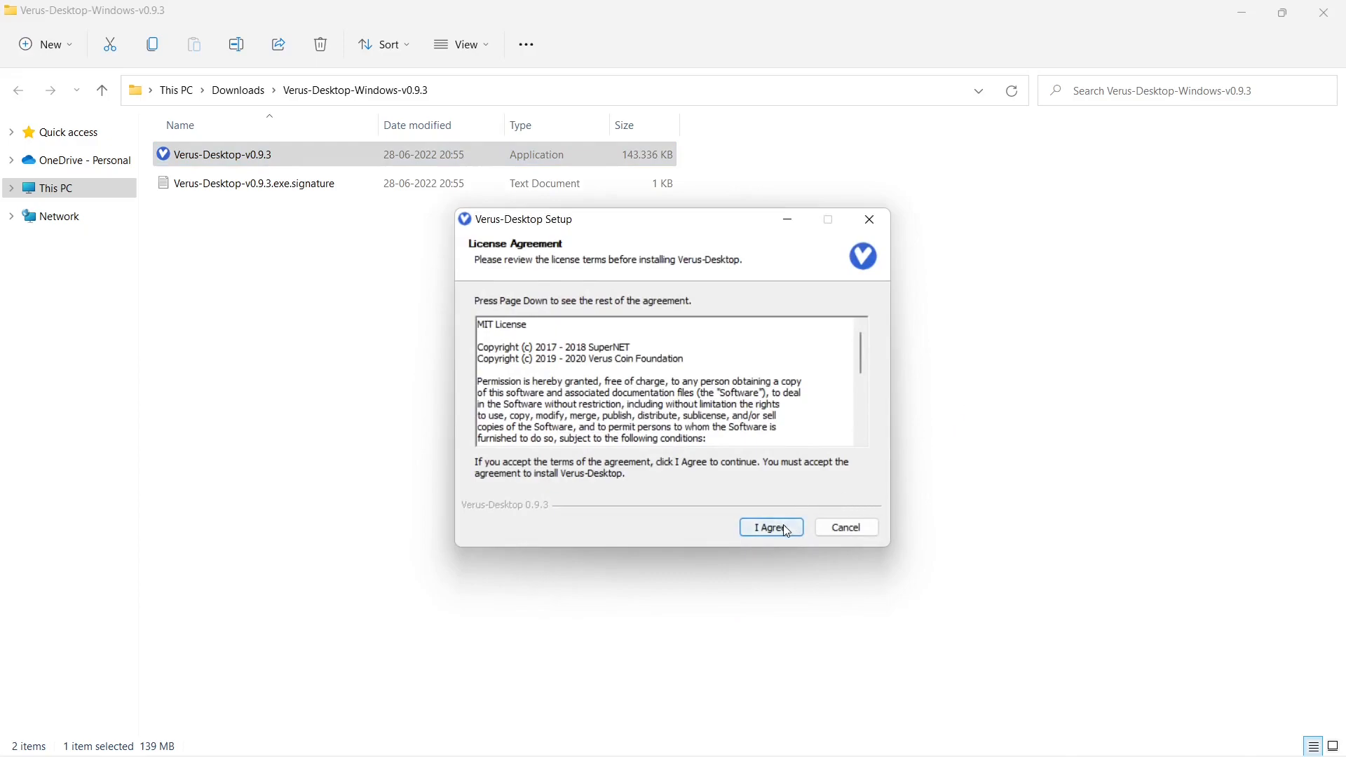
{"action": "left_click", "coordinate": [769, 528]}
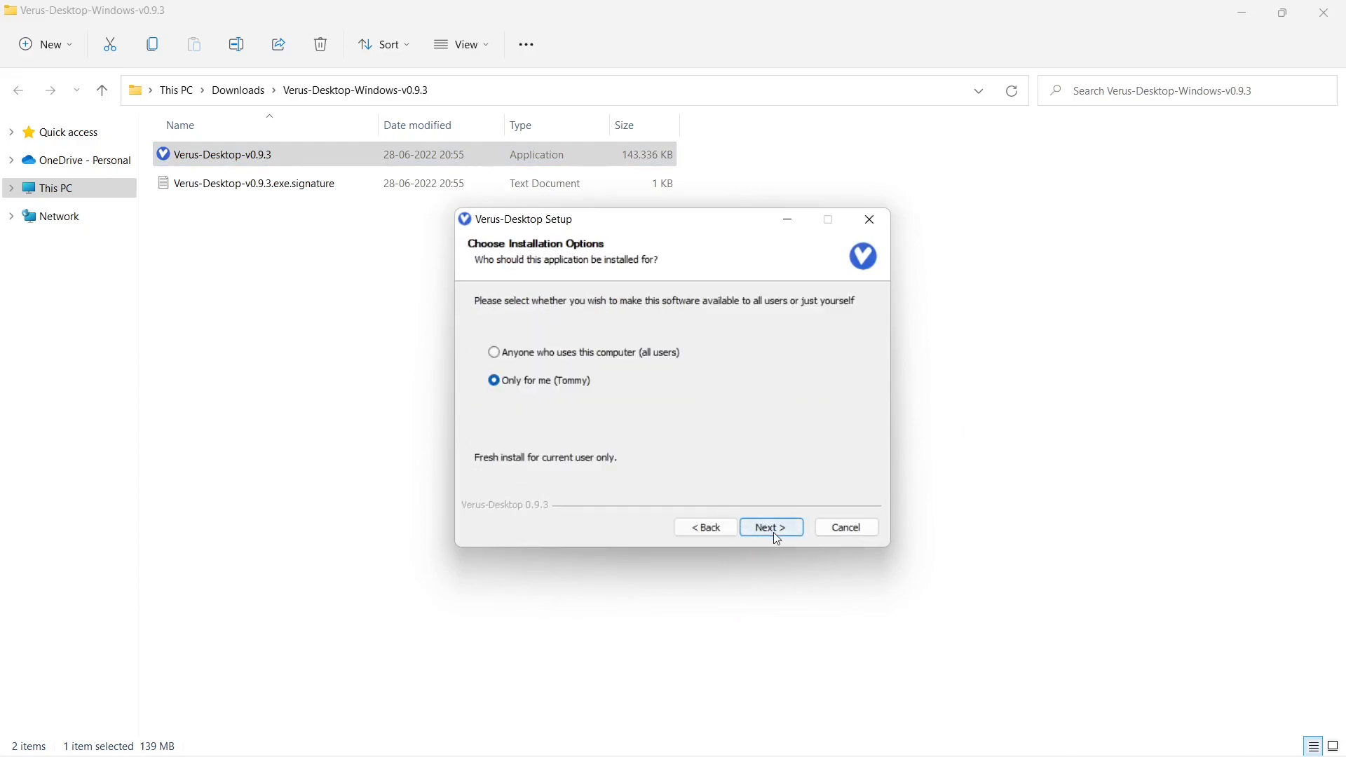
{"action": "left_click", "coordinate": [770, 528]}
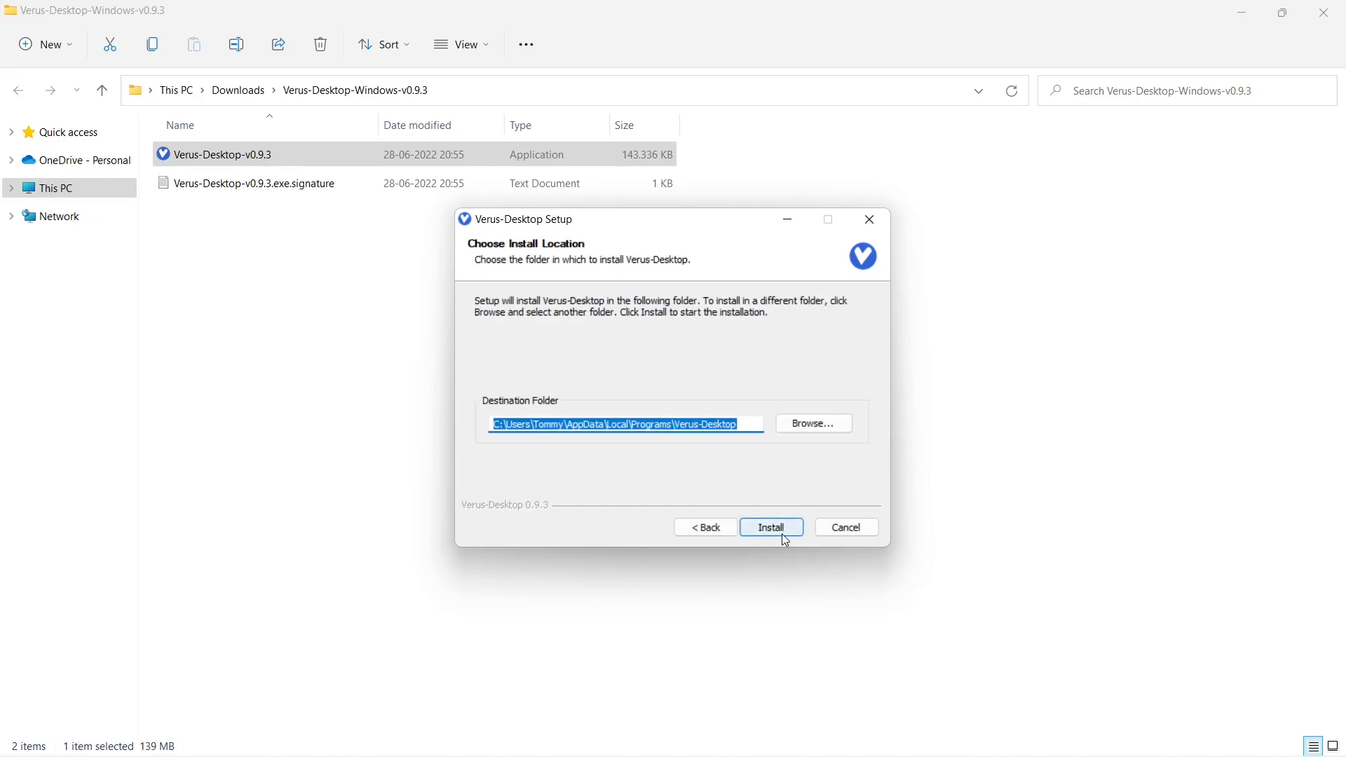
{"action": "left_click", "coordinate": [770, 527]}
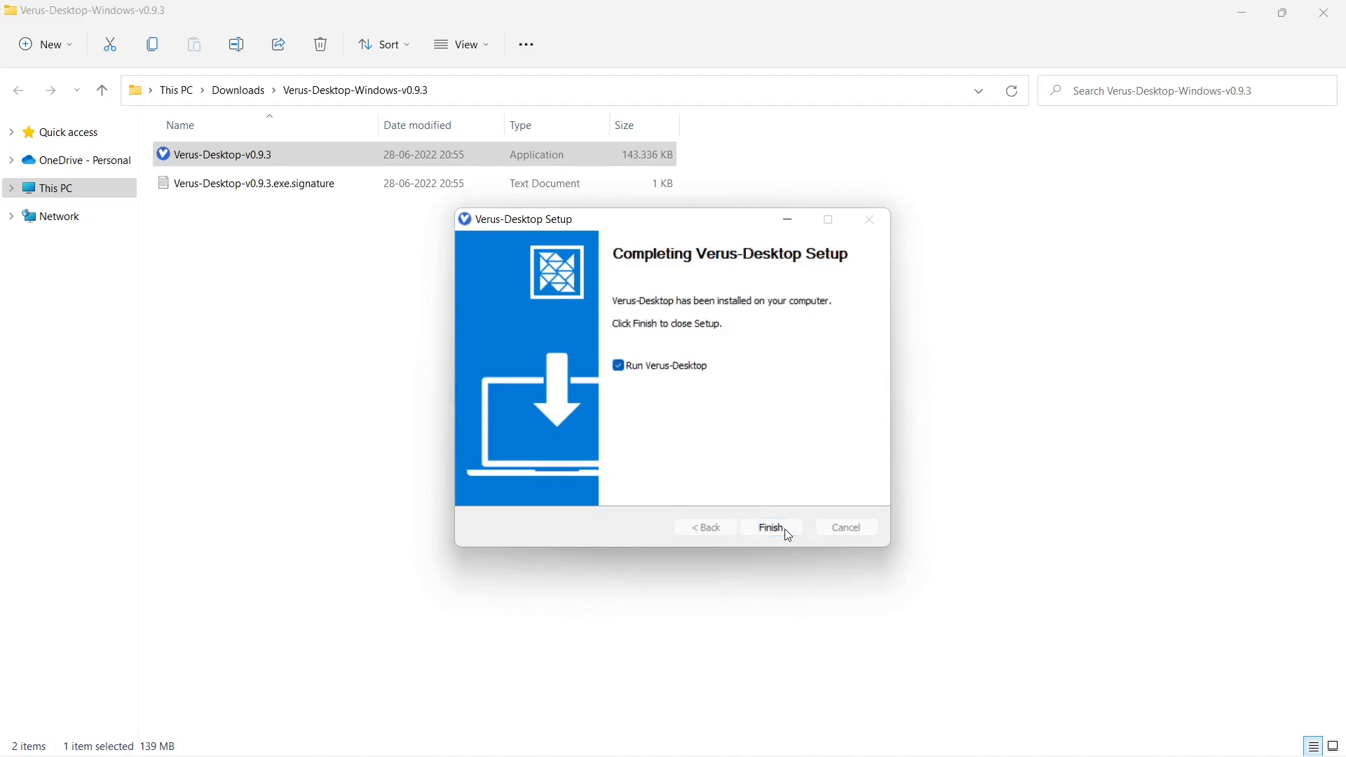
{"action": "left_click", "coordinate": [769, 527]}
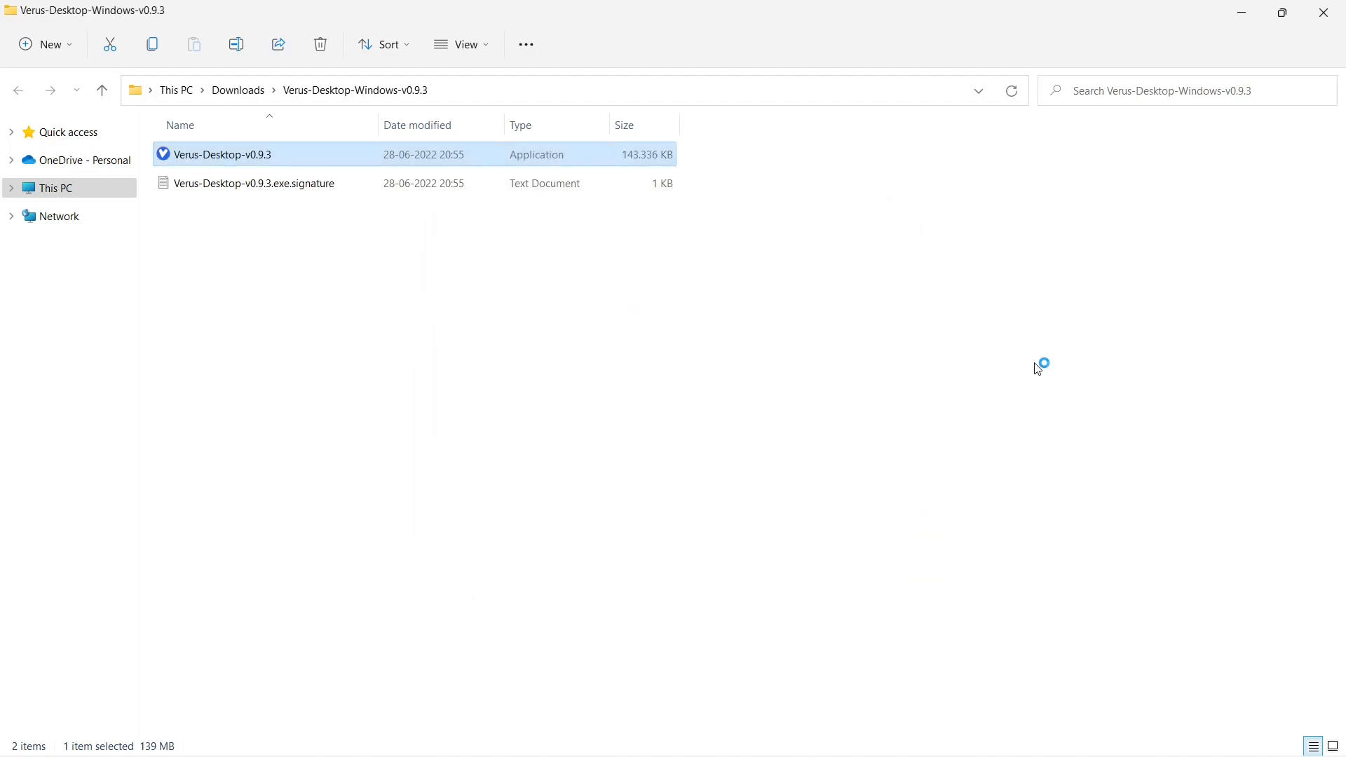
{"action": "mouse_move", "coordinate": [1045, 353]}
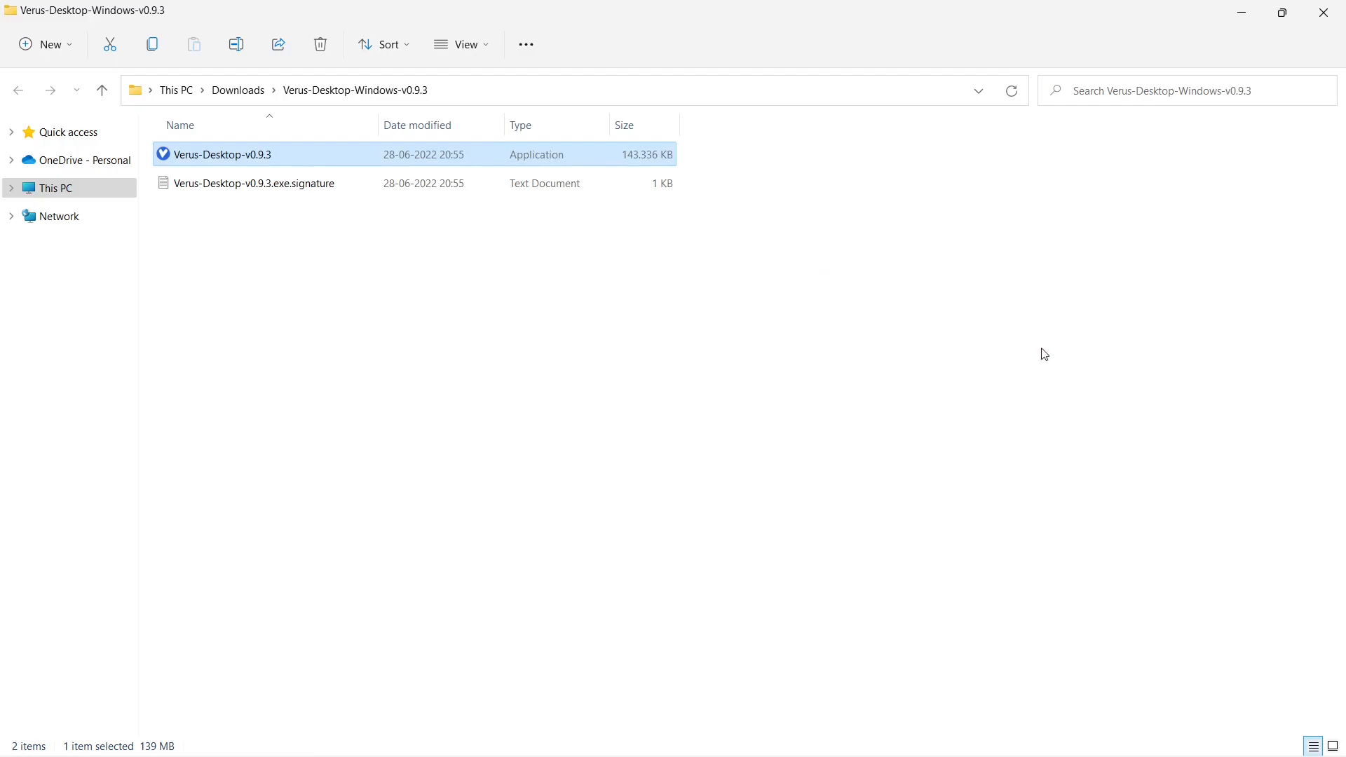
- Launch Verus-Desktop-v0.9.3 and acknowledge the license notice with I Understand
{"action": "double_click", "coordinate": [223, 154]}
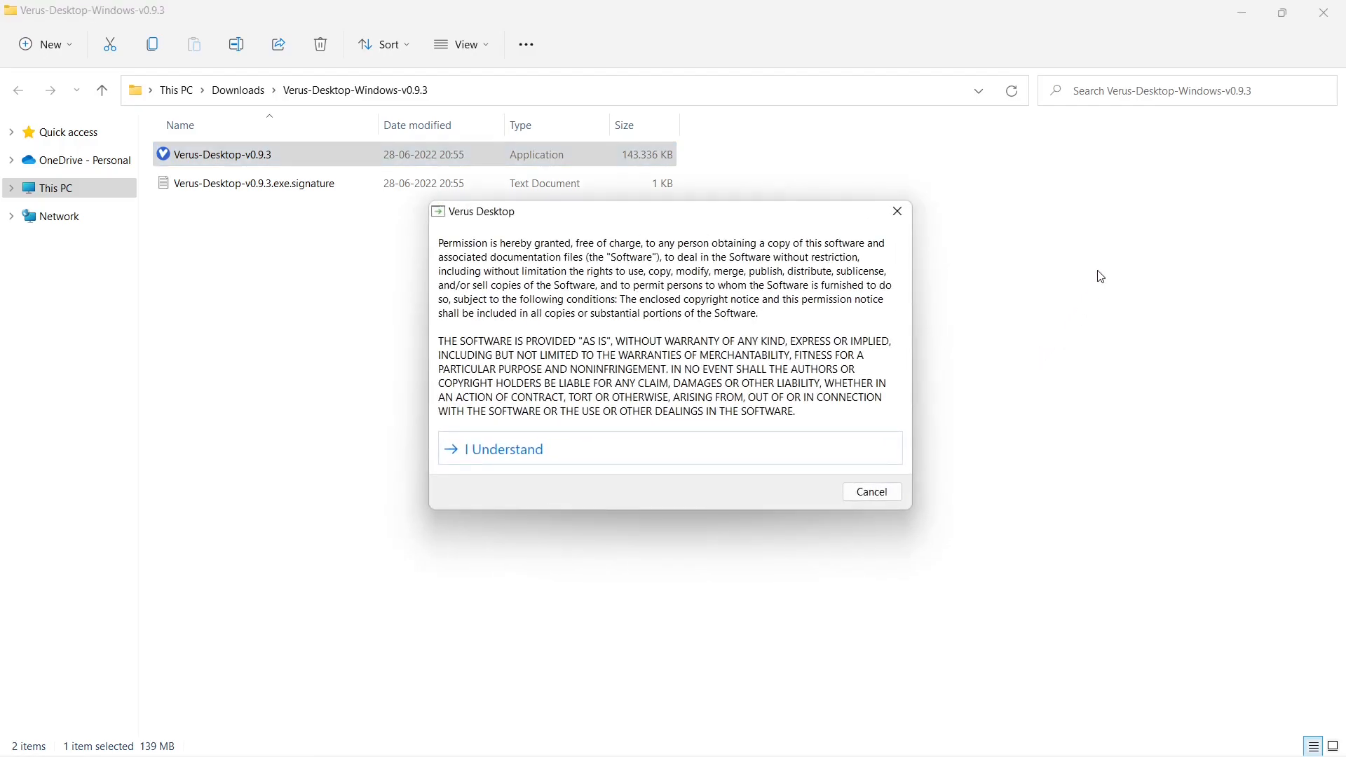
{"action": "mouse_move", "coordinate": [975, 307]}
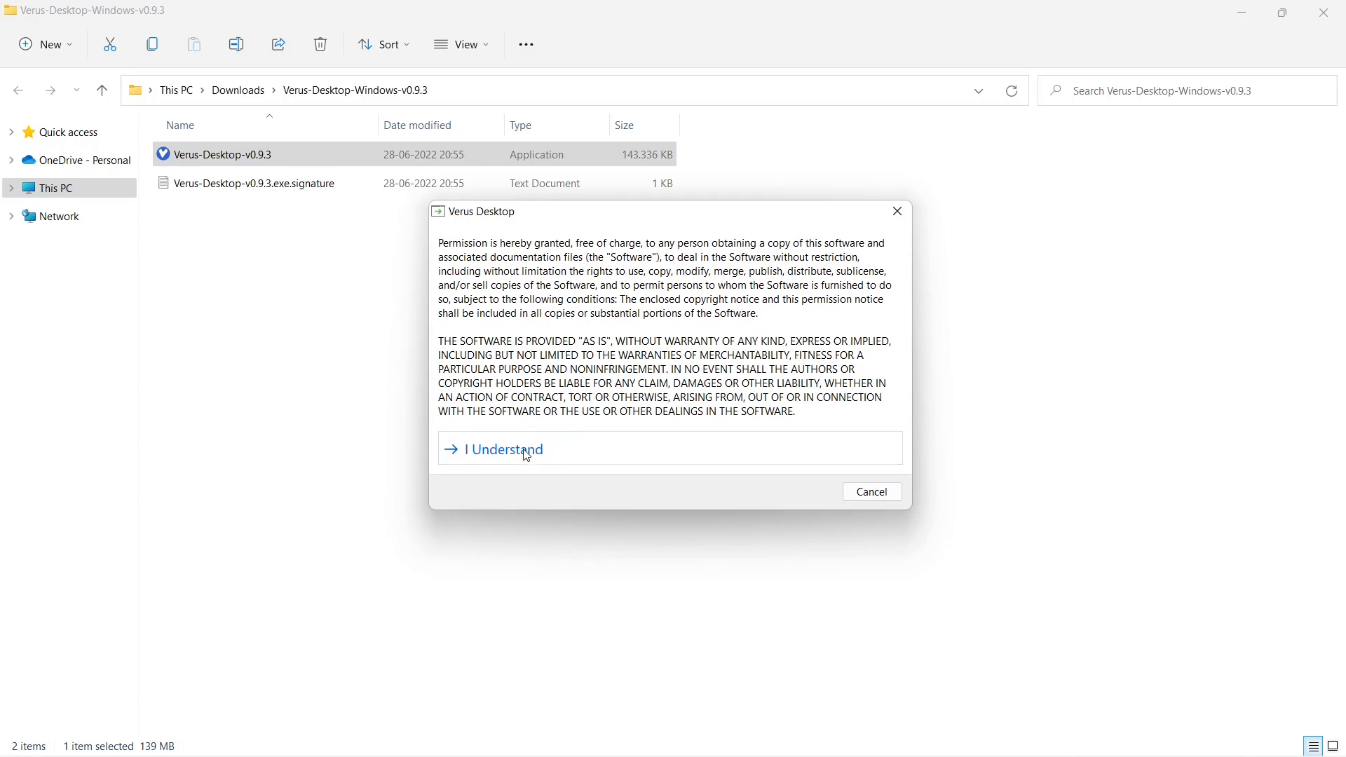
{"action": "left_click", "coordinate": [502, 449]}
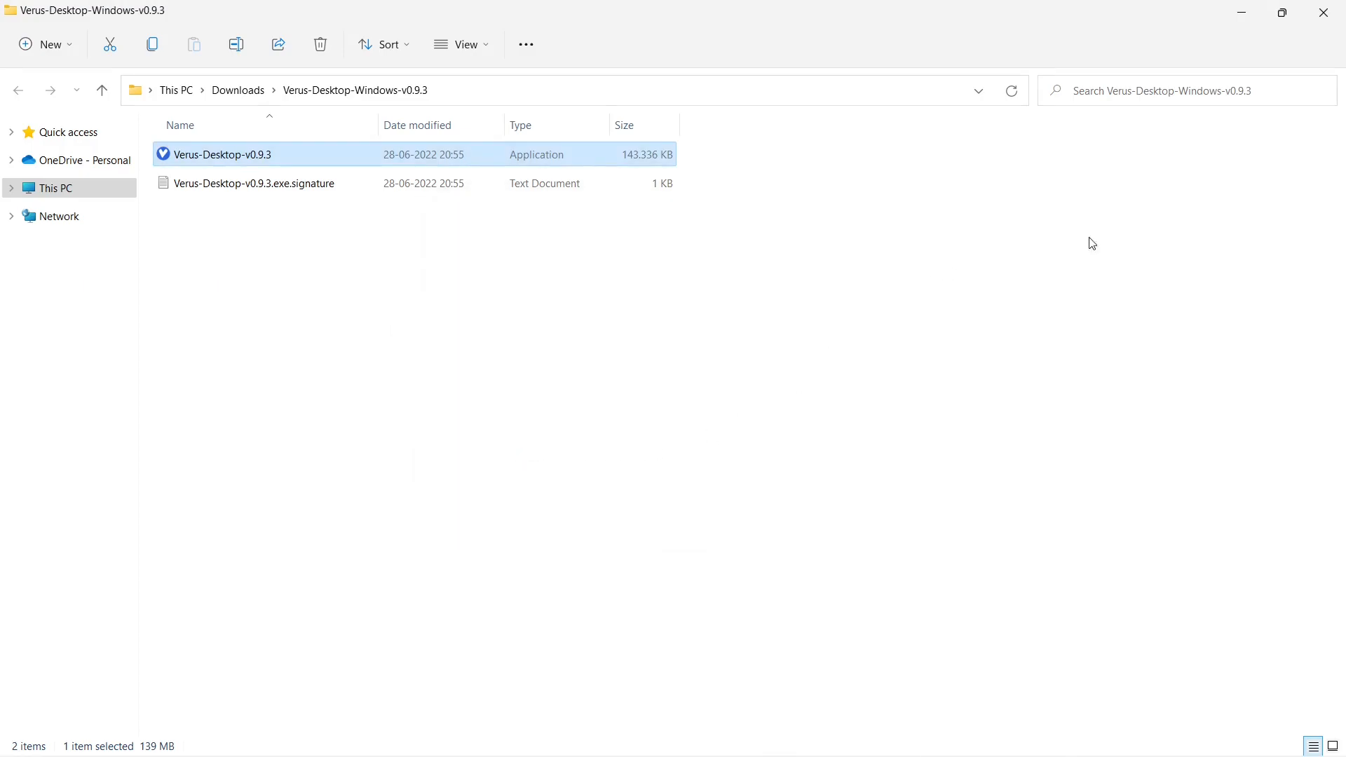
{"action": "mouse_move", "coordinate": [1101, 244]}
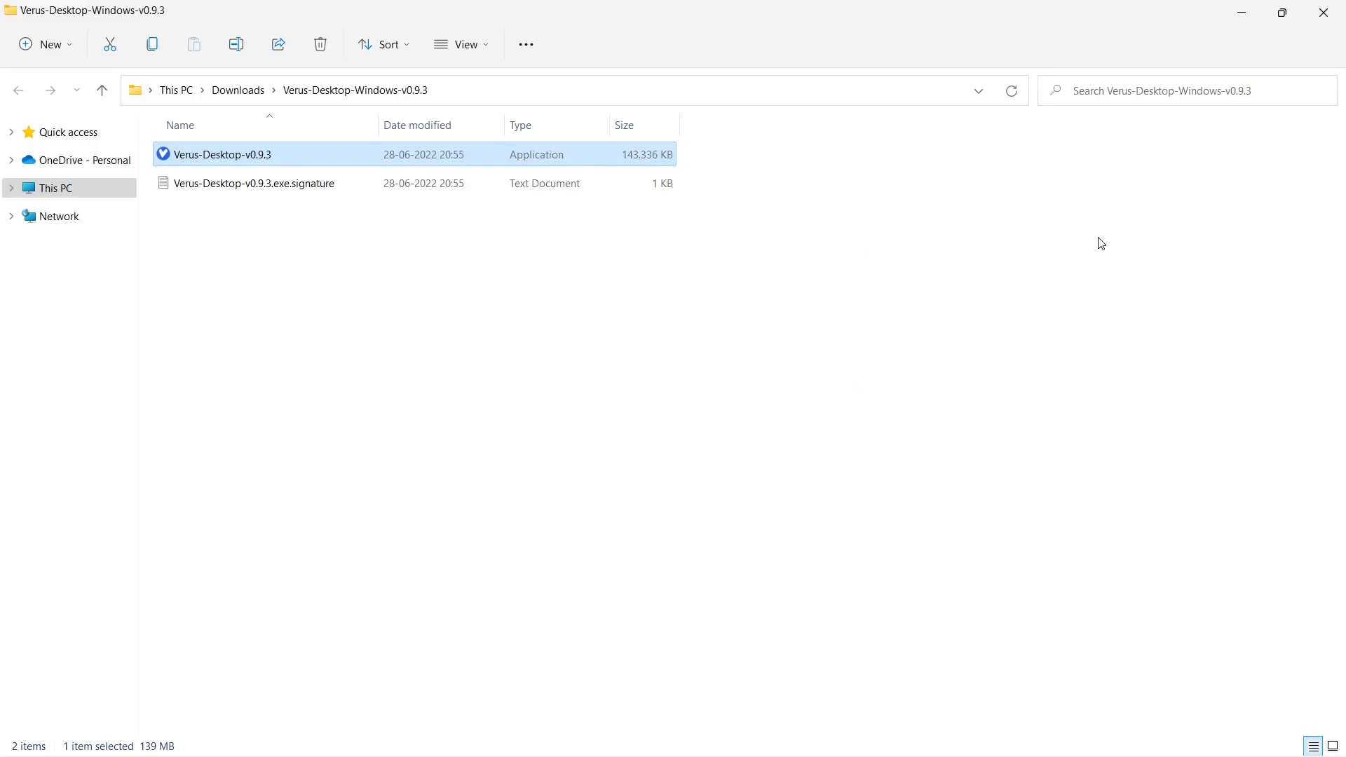
- Create and select the PoweredByCode profile, then go to the Mining Dashboard
{"action": "double_click", "coordinate": [223, 153]}
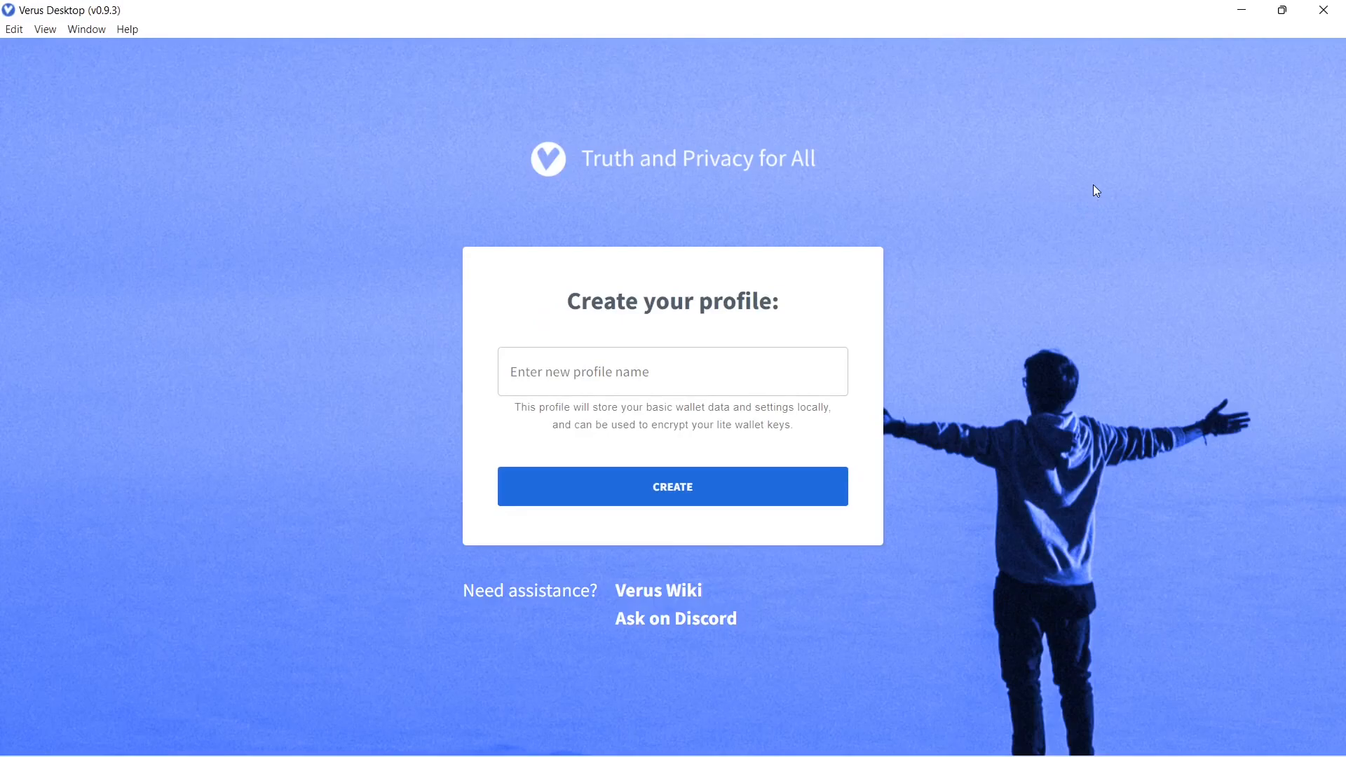
{"action": "mouse_move", "coordinate": [764, 189]}
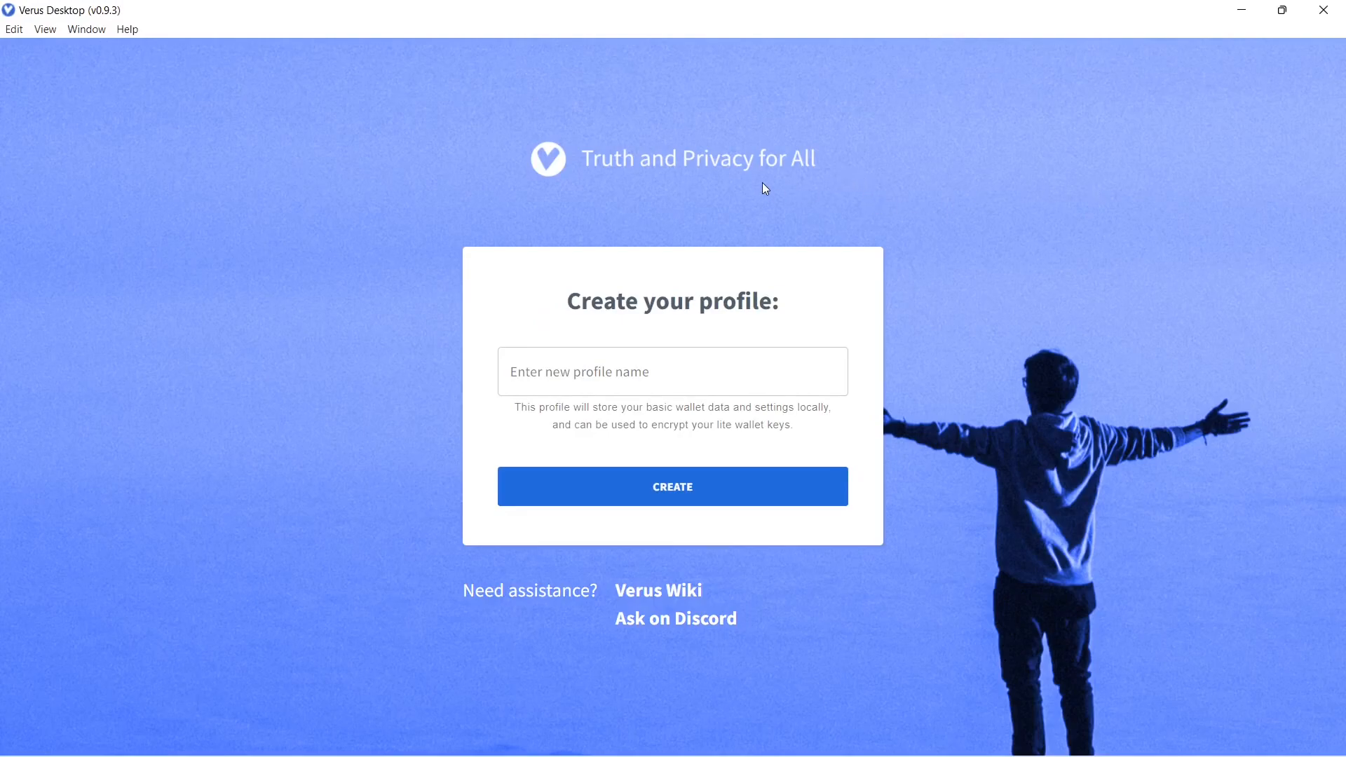
{"action": "left_click", "coordinate": [673, 371]}
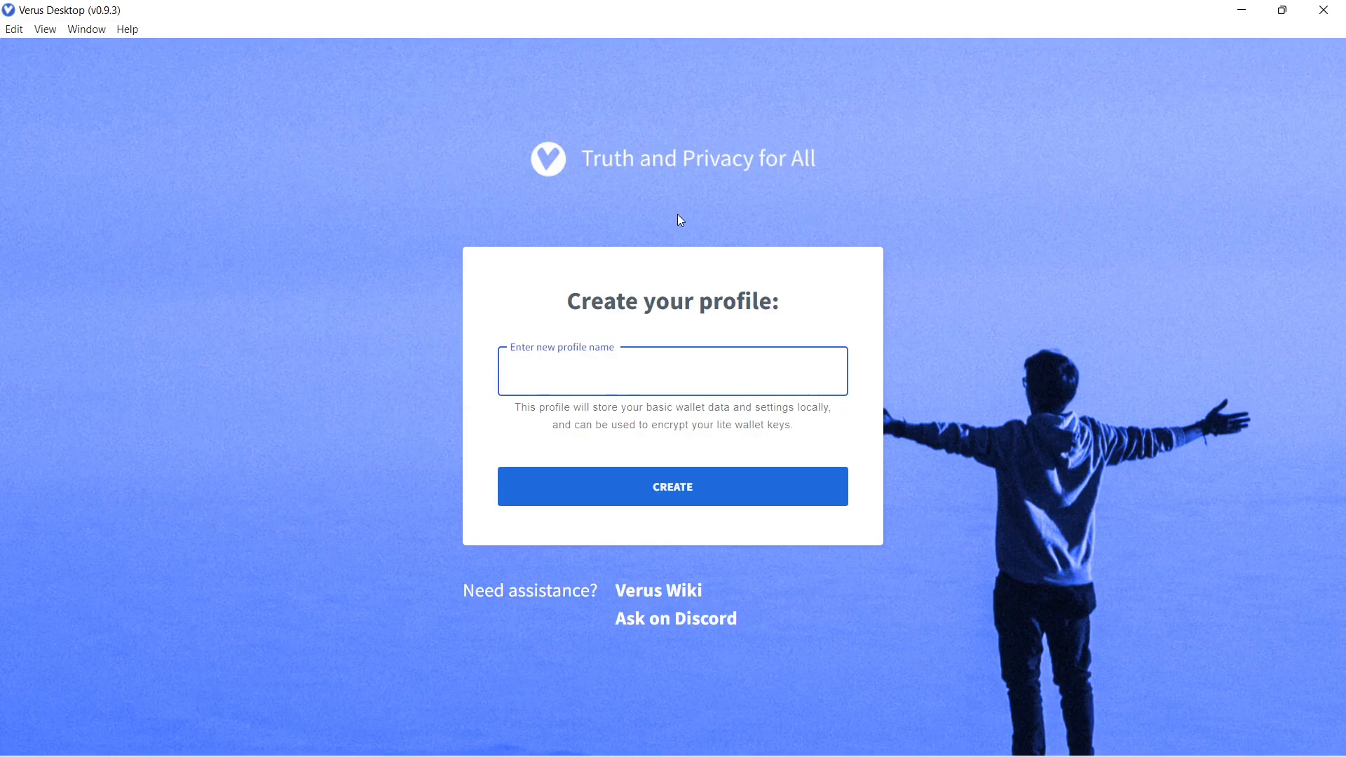
{"action": "type", "text": "PoweredBy"}
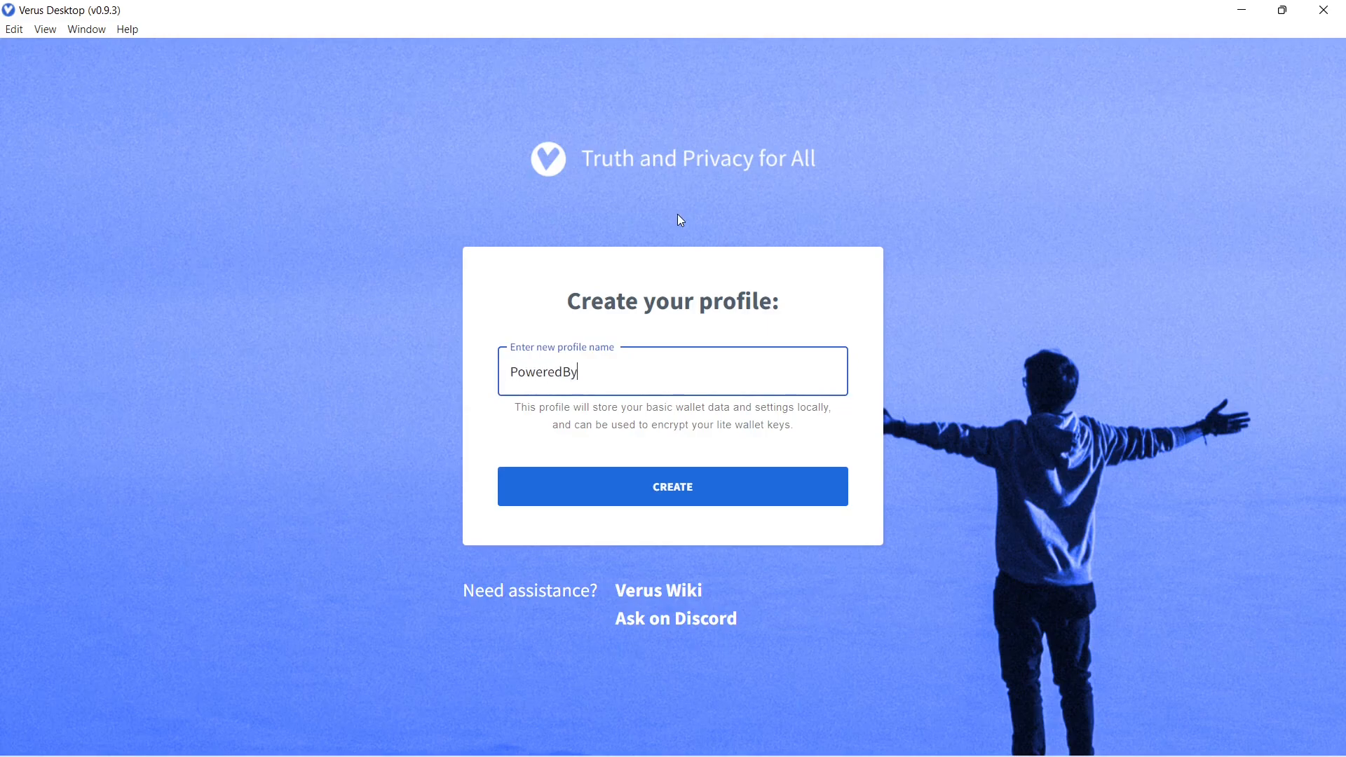
{"action": "type", "text": "Code"}
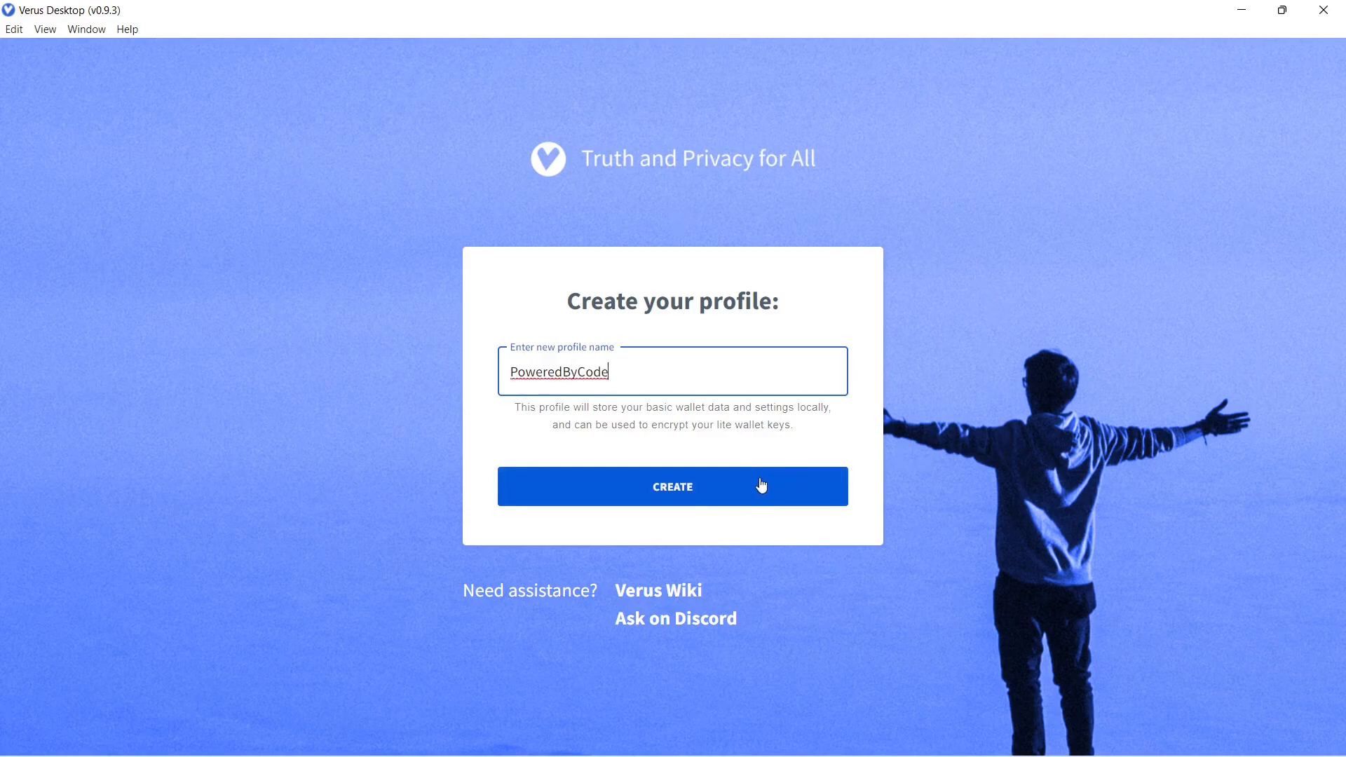
{"action": "left_click", "coordinate": [672, 486]}
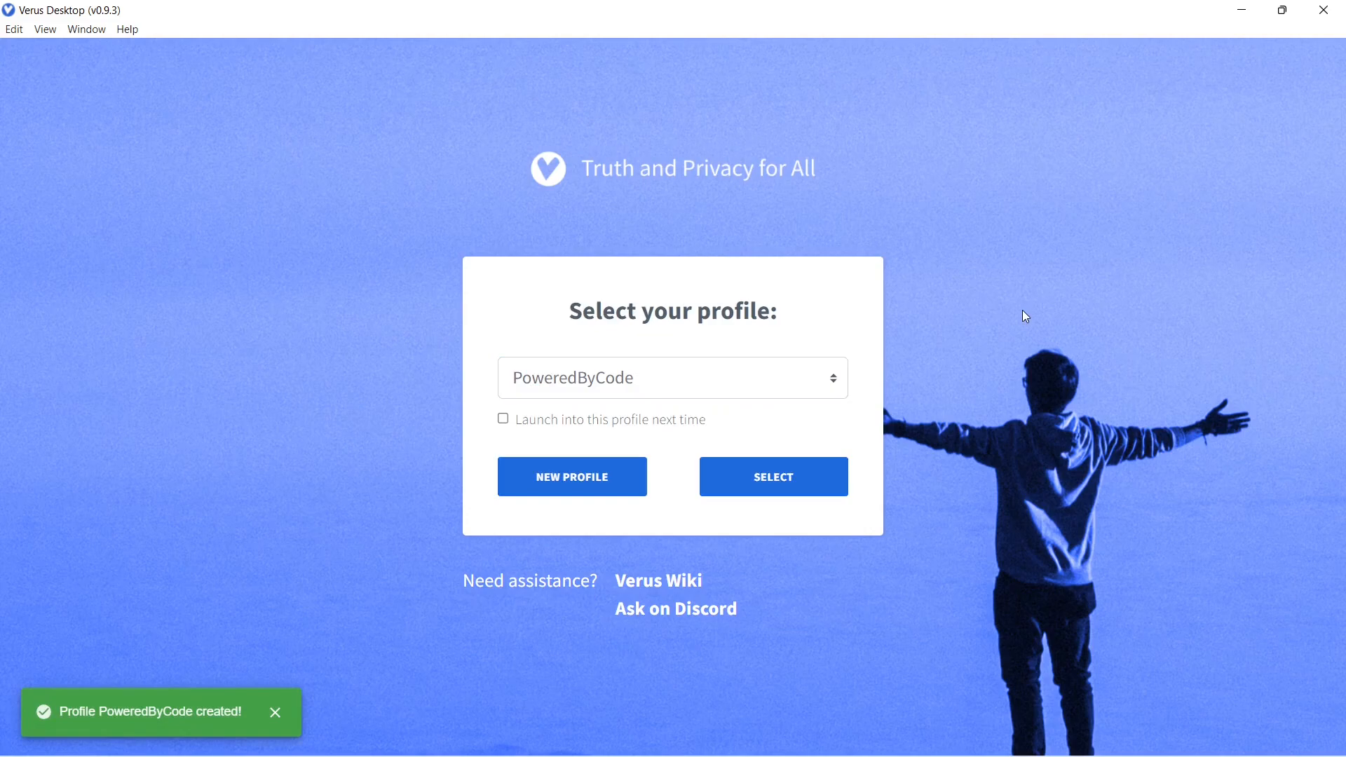
{"action": "mouse_move", "coordinate": [999, 330]}
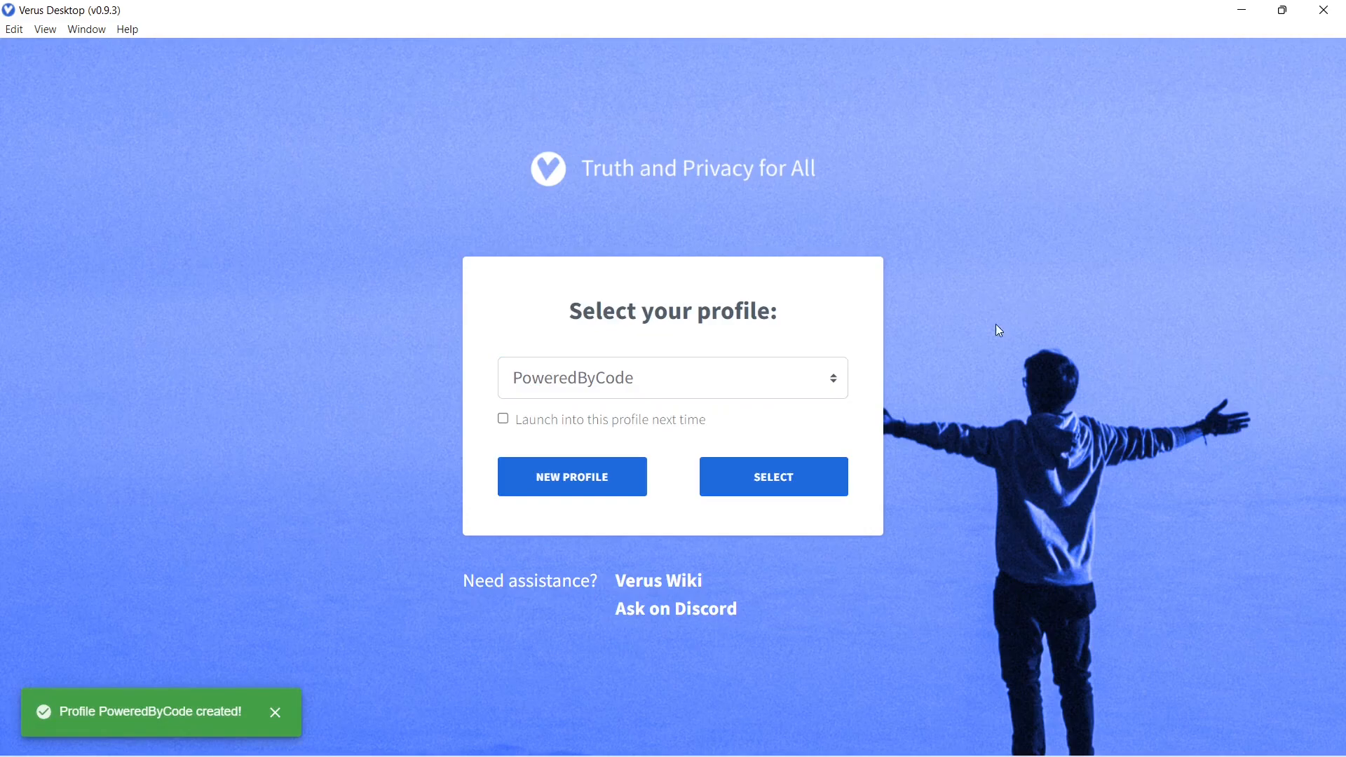
{"action": "left_click", "coordinate": [772, 477]}
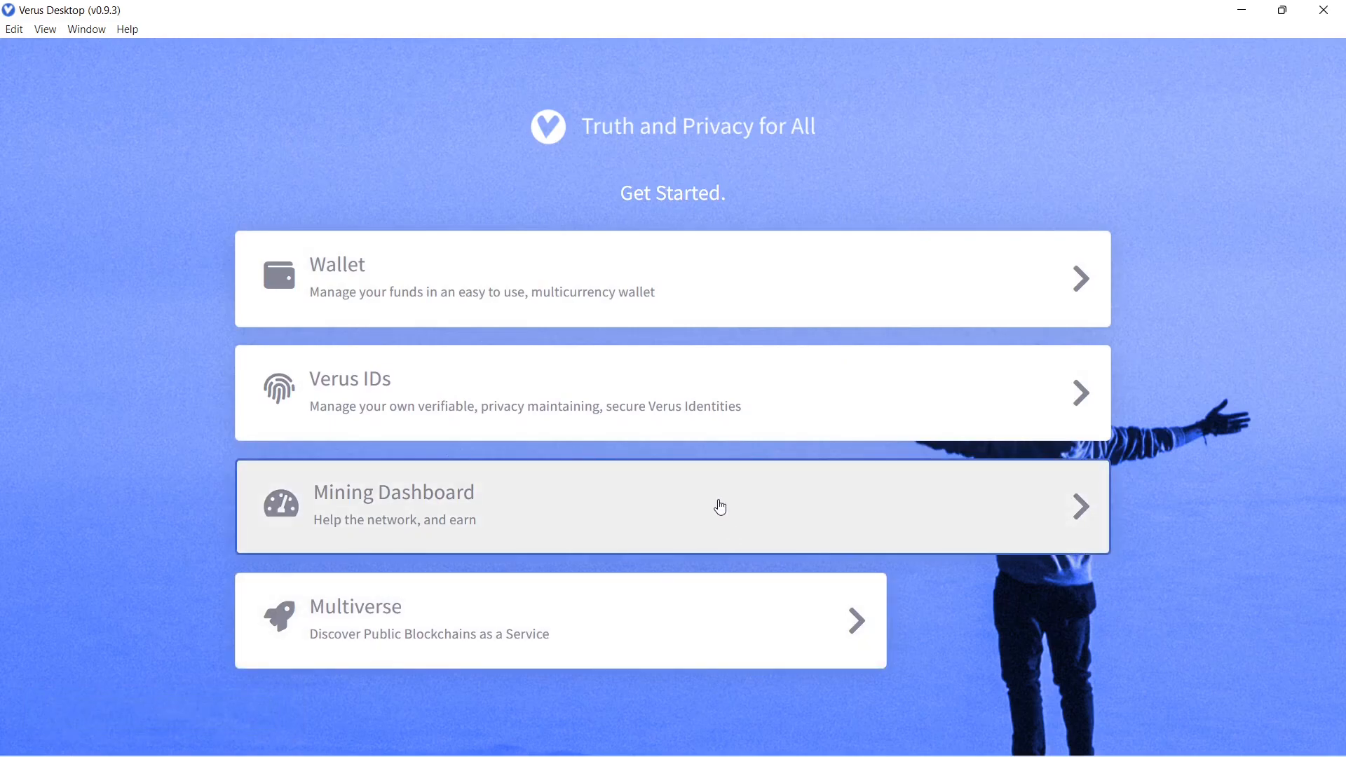
{"action": "mouse_move", "coordinate": [614, 502]}
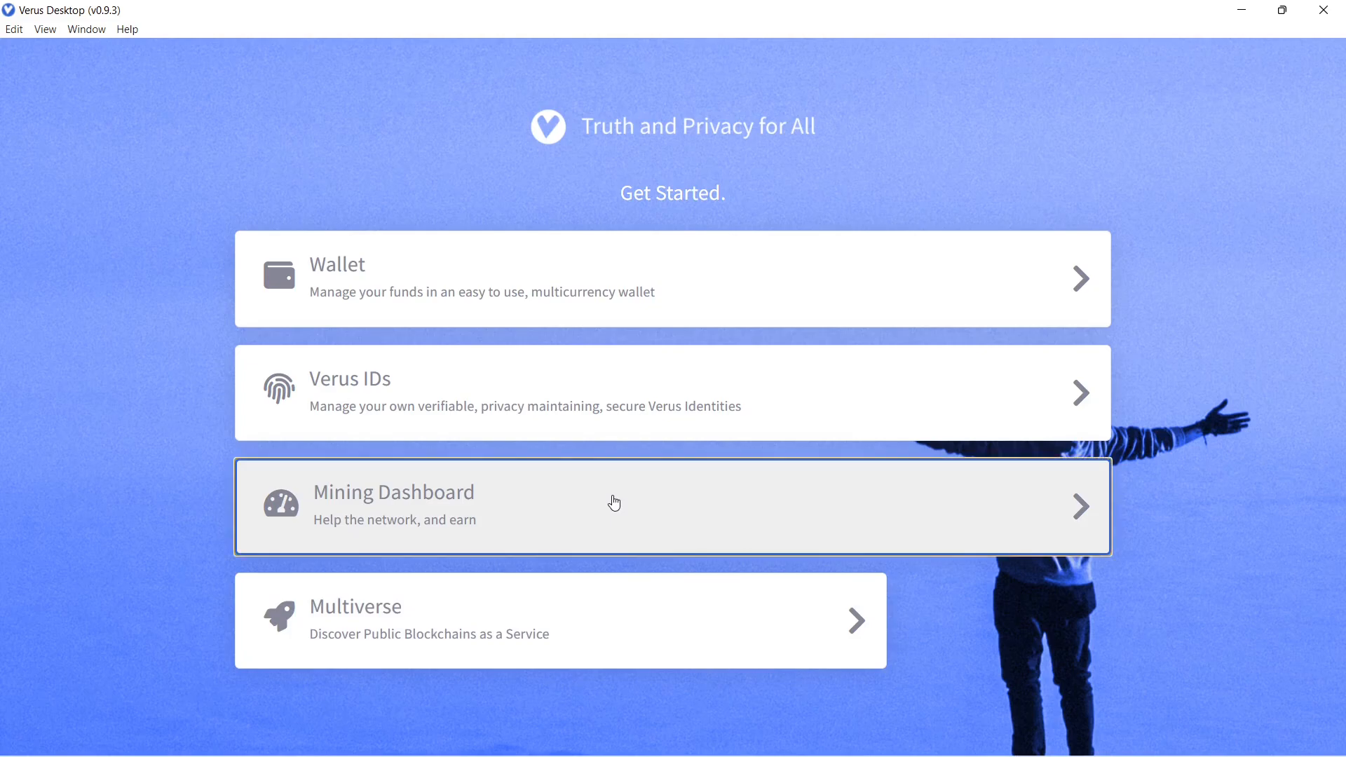
{"action": "left_click", "coordinate": [614, 502]}
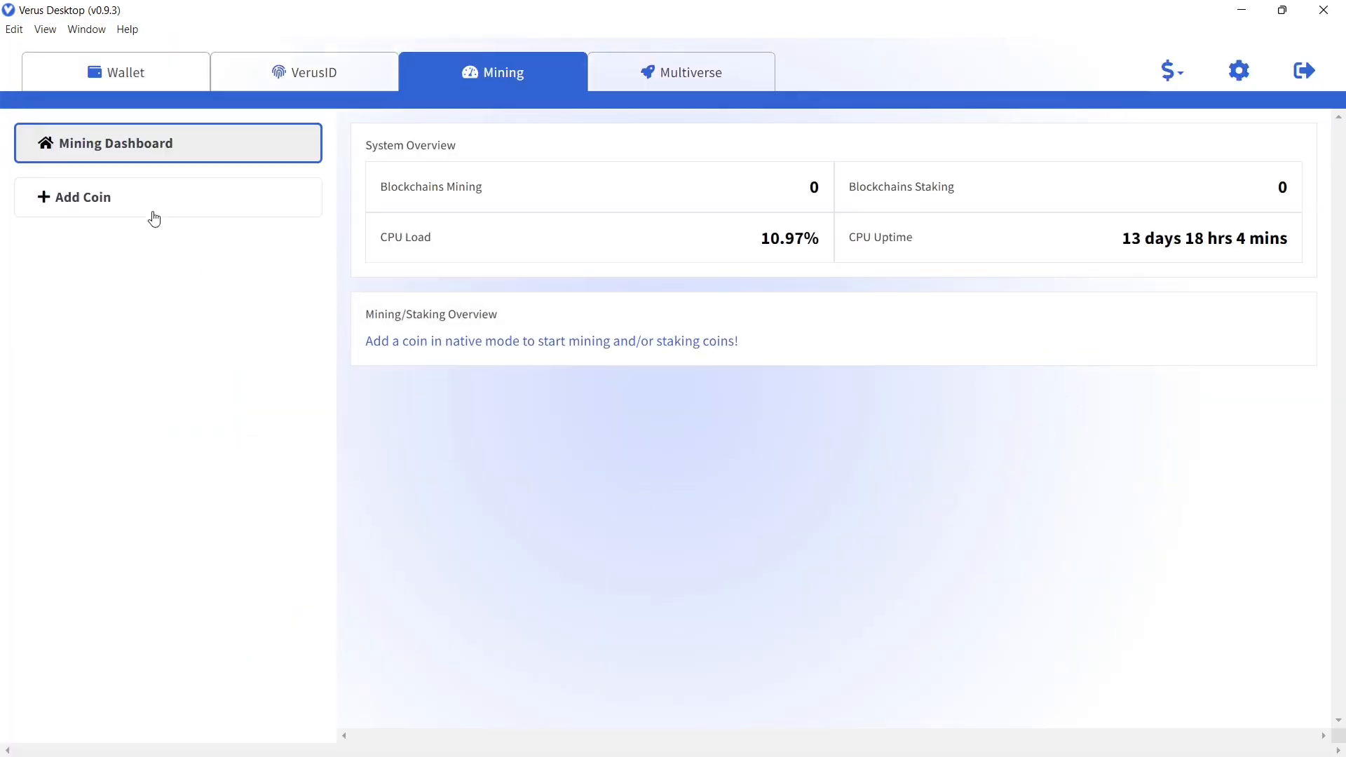
- Add Verus in native mode, answering the Bootstrap VRSC prompt and backup reminder
{"action": "left_click", "coordinate": [115, 72]}
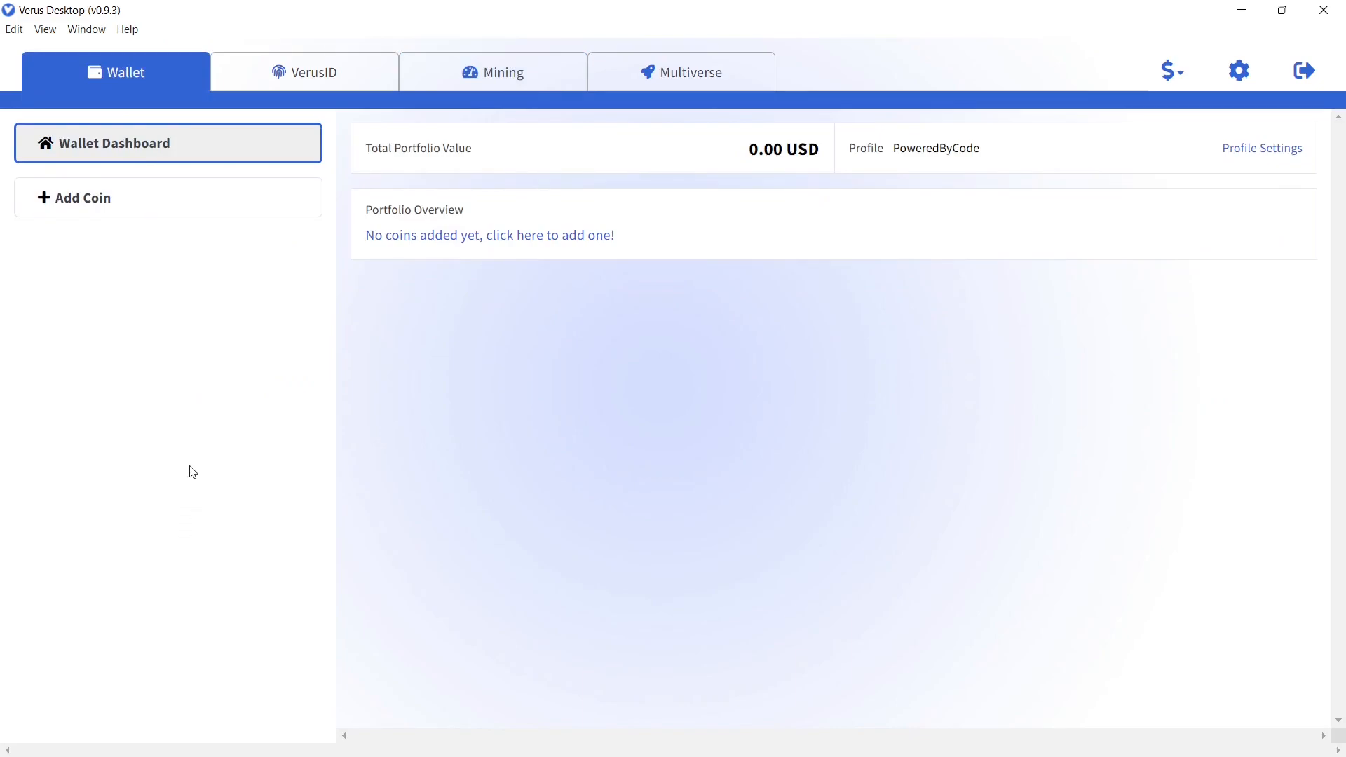
{"action": "mouse_move", "coordinate": [265, 398]}
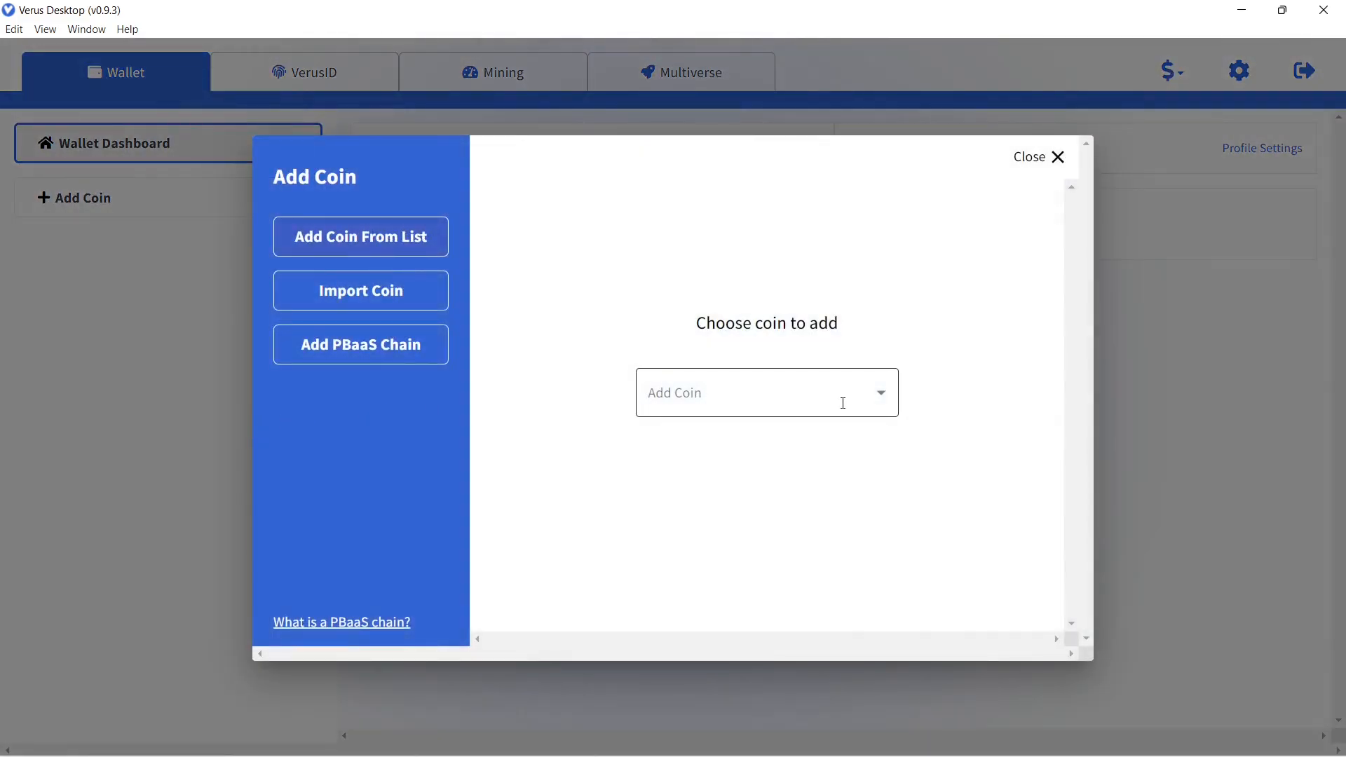
{"action": "left_click", "coordinate": [765, 393]}
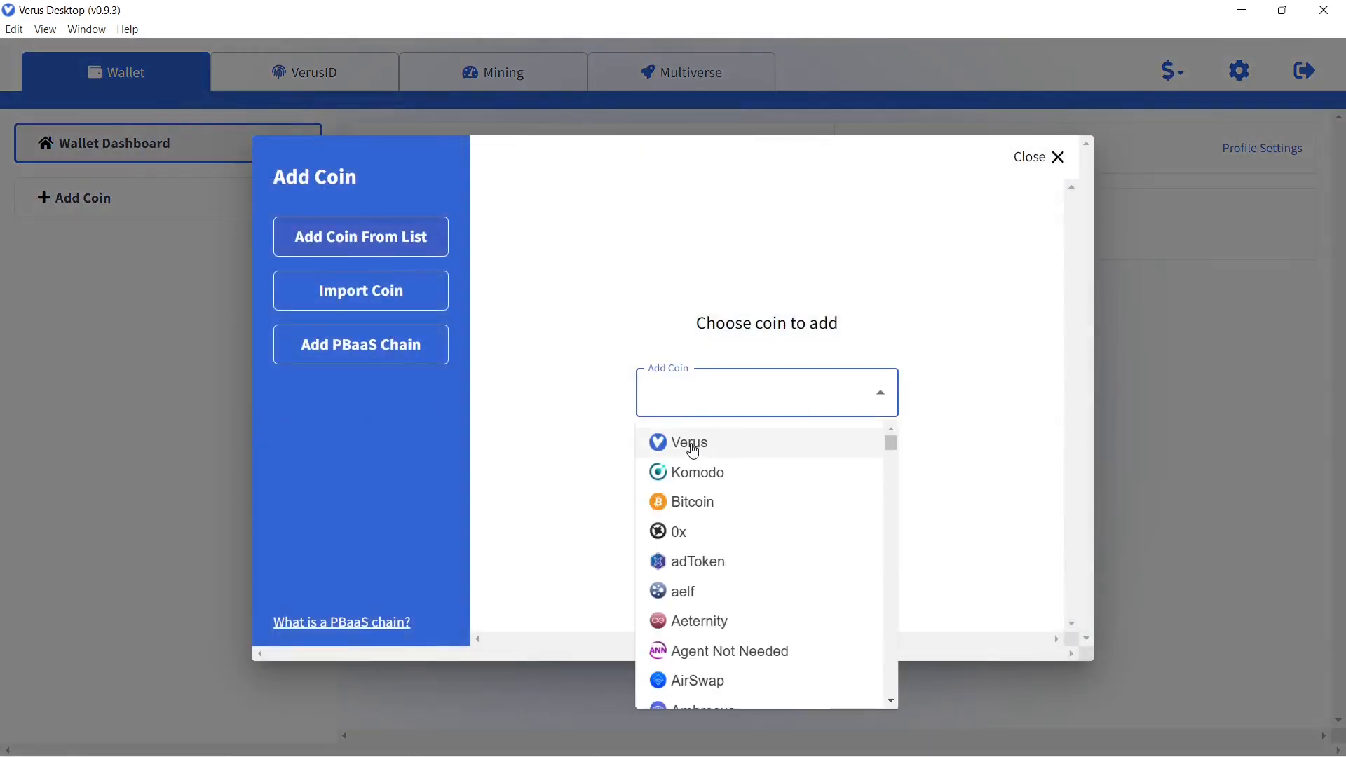
{"action": "left_click", "coordinate": [689, 442]}
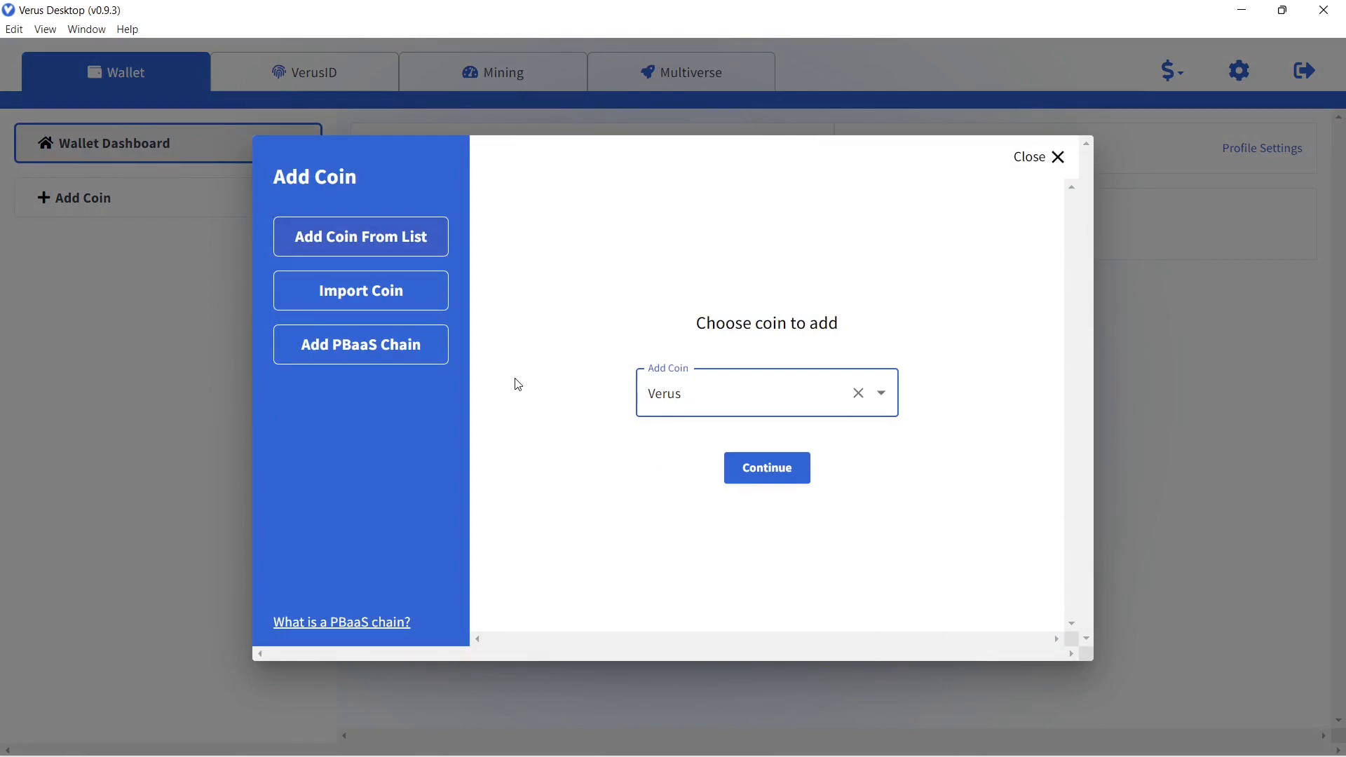
{"action": "mouse_move", "coordinate": [766, 467]}
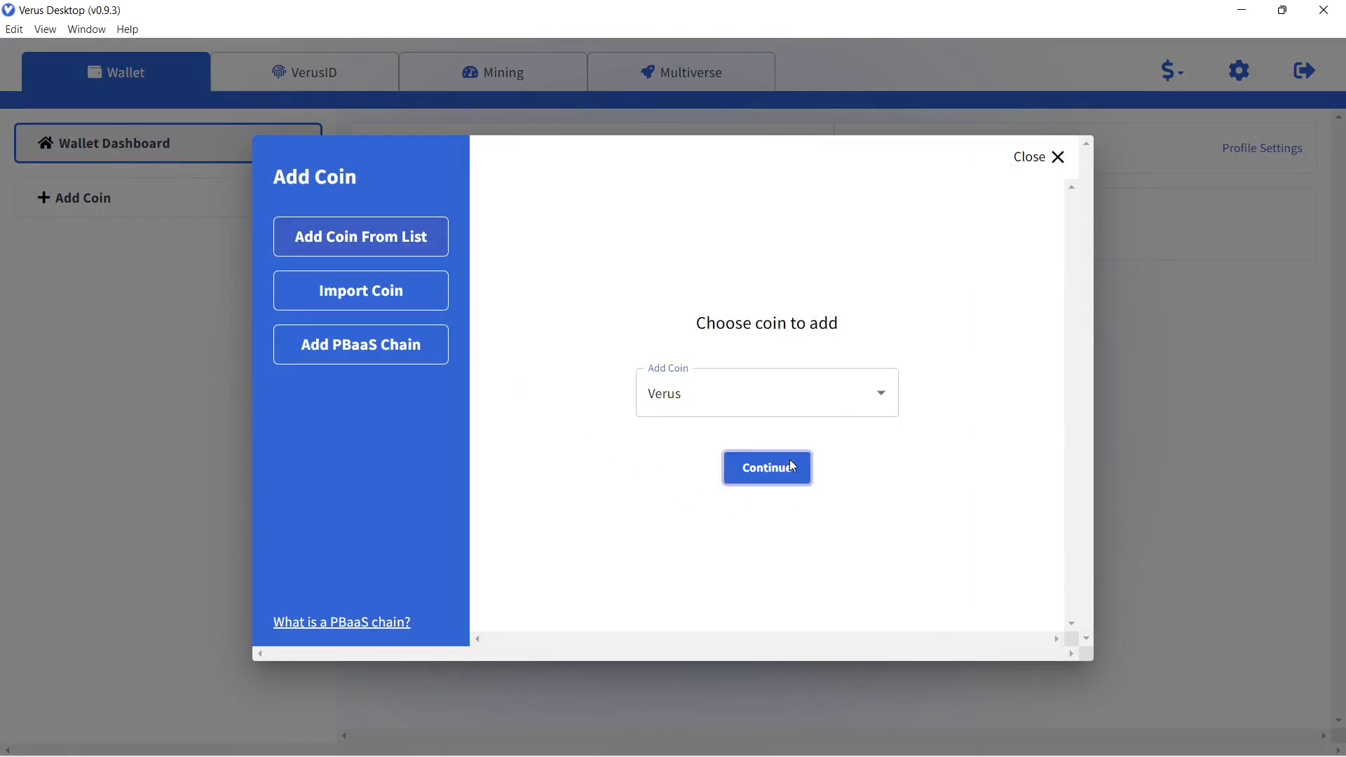
{"action": "left_click", "coordinate": [765, 467]}
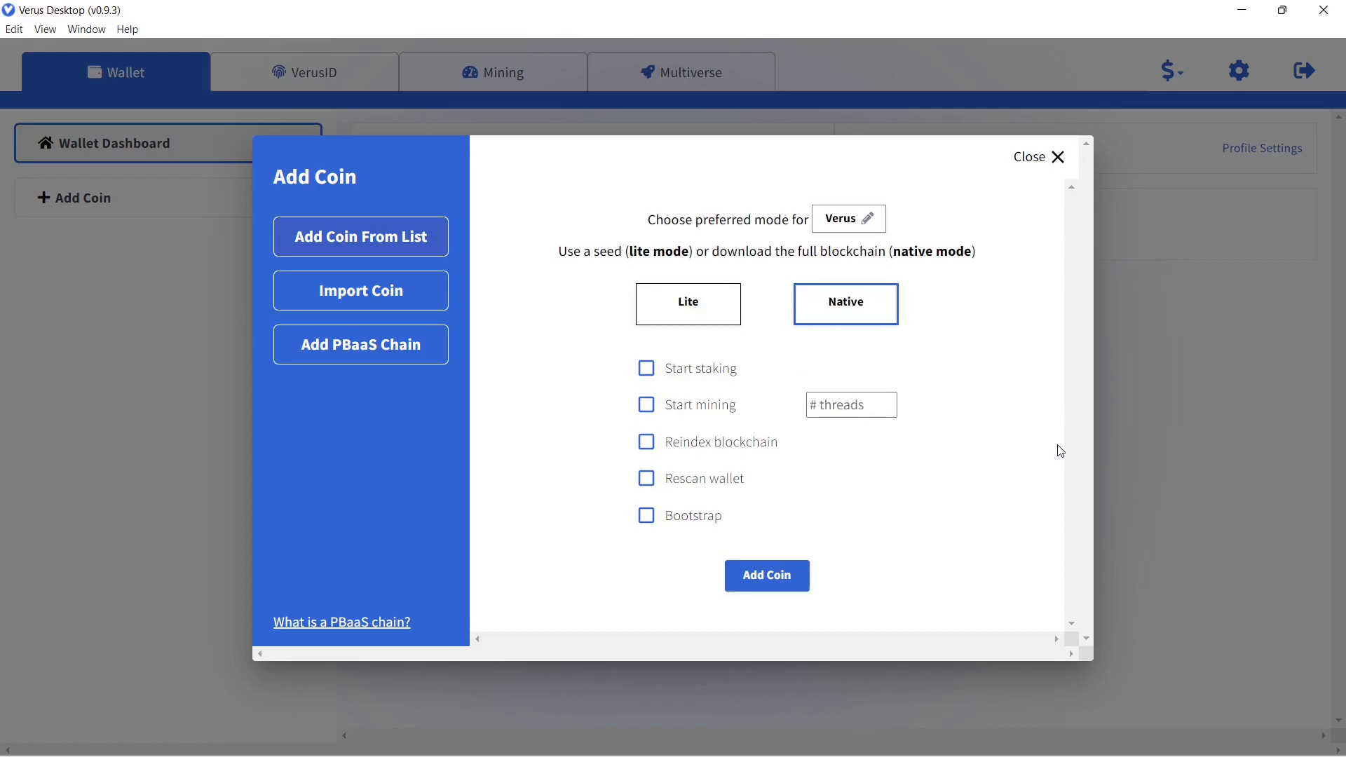
{"action": "mouse_move", "coordinate": [961, 493]}
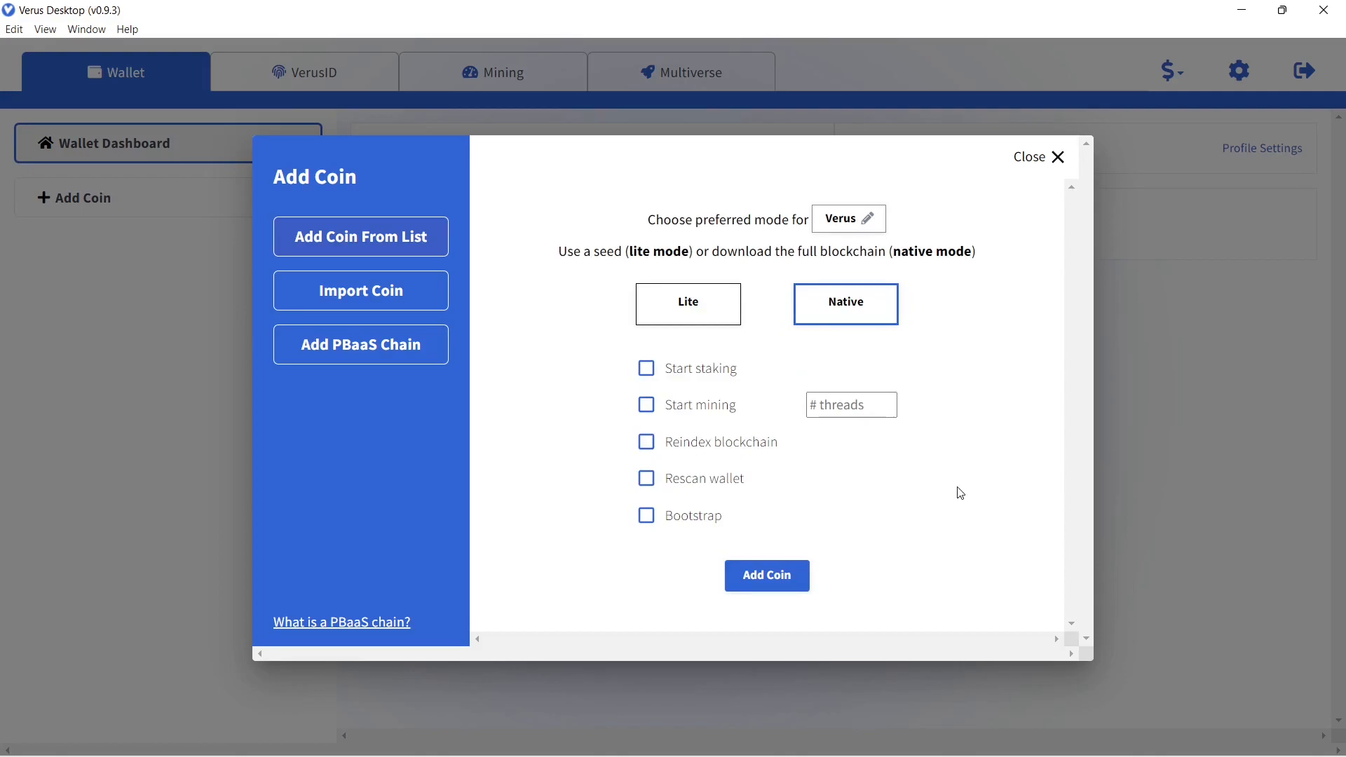
{"action": "mouse_move", "coordinate": [787, 500]}
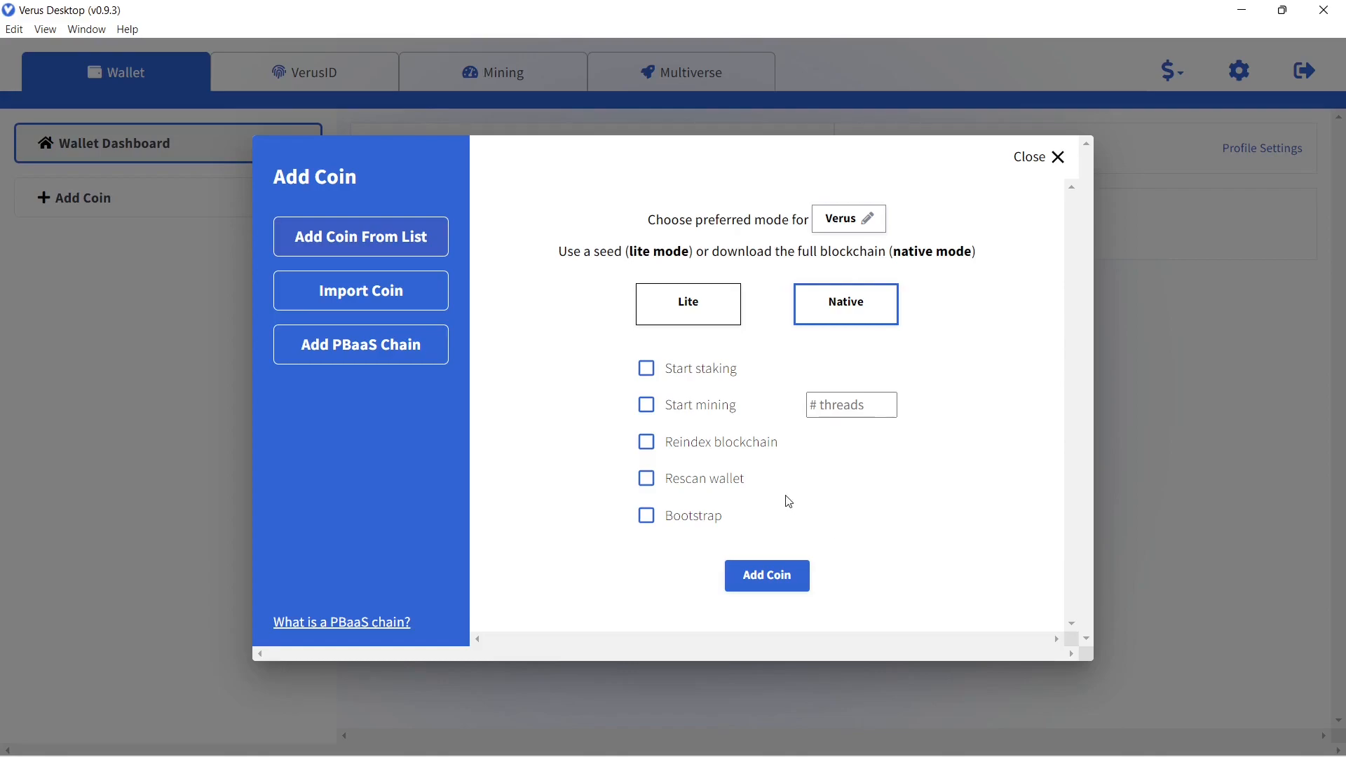
{"action": "left_click", "coordinate": [765, 575]}
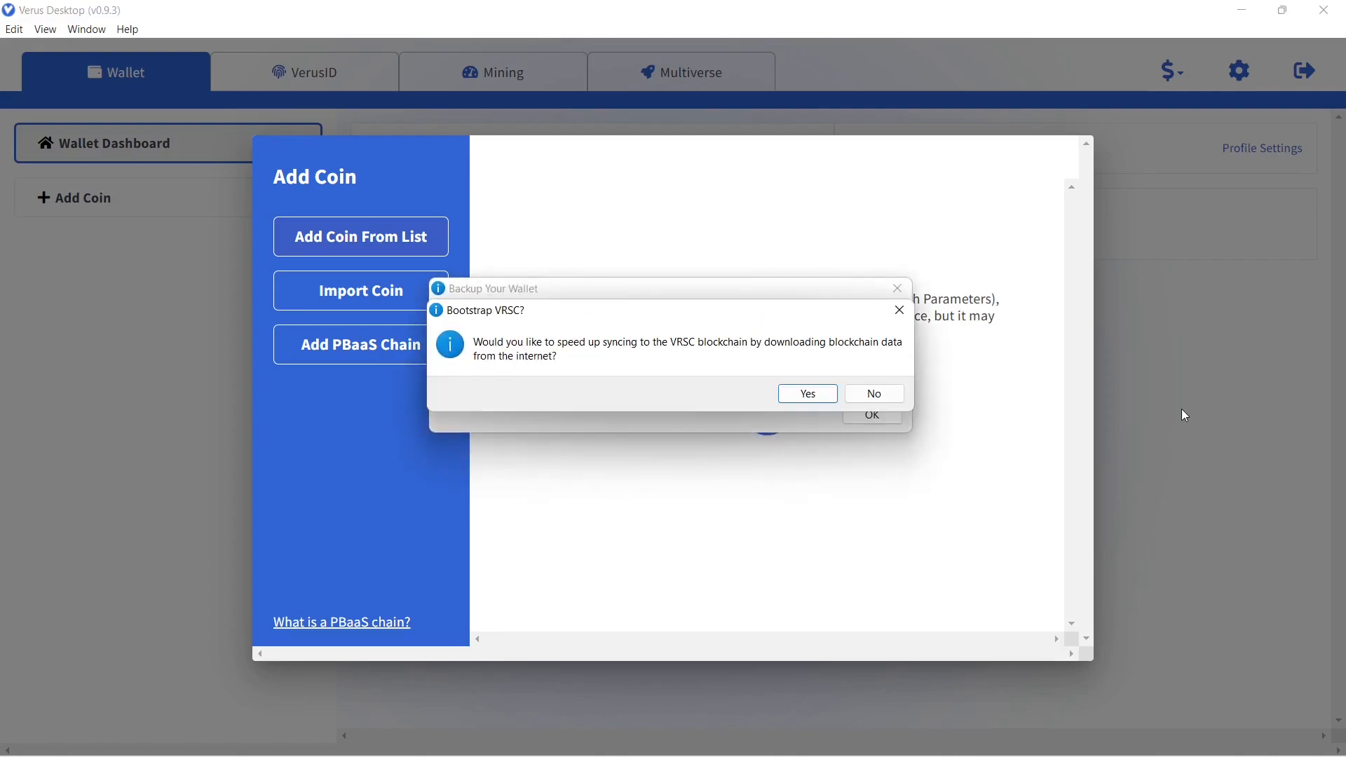
{"action": "mouse_move", "coordinate": [700, 352]}
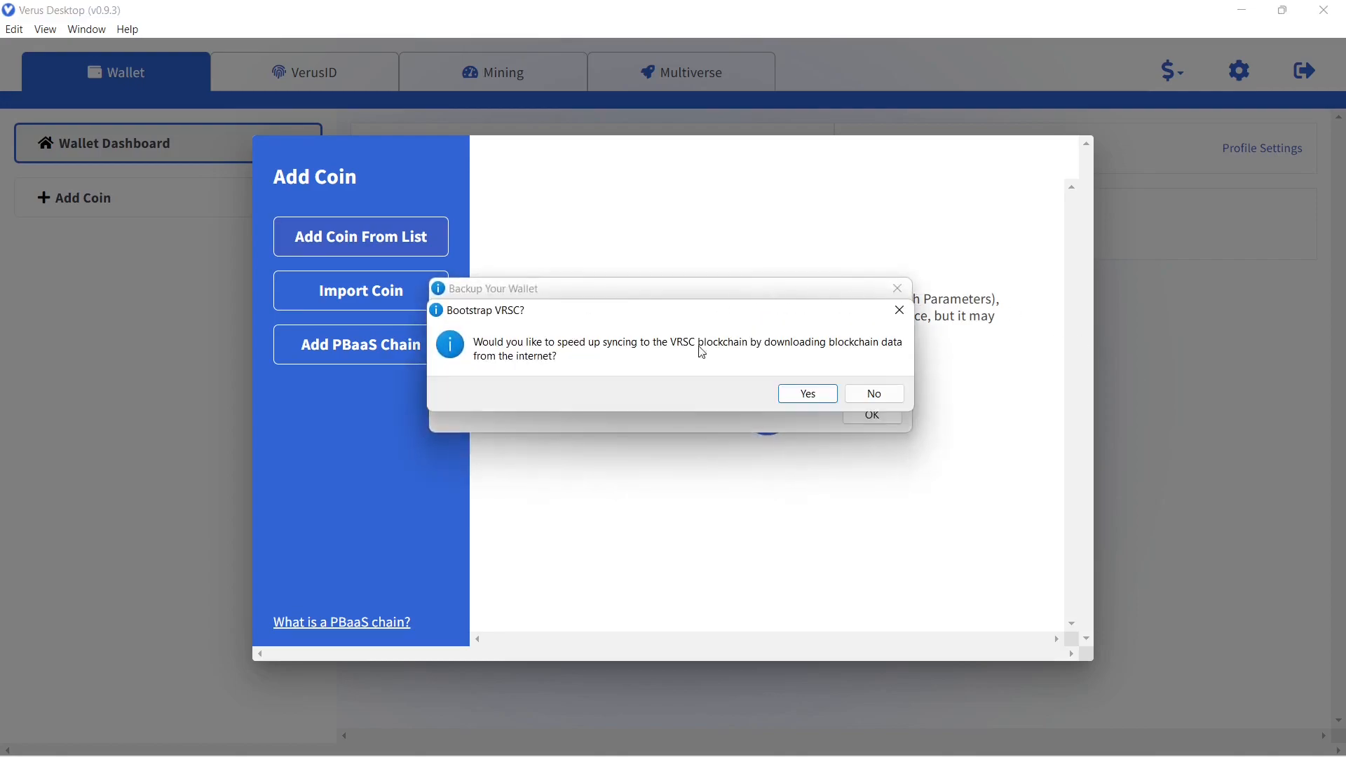
{"action": "left_click", "coordinate": [873, 393]}
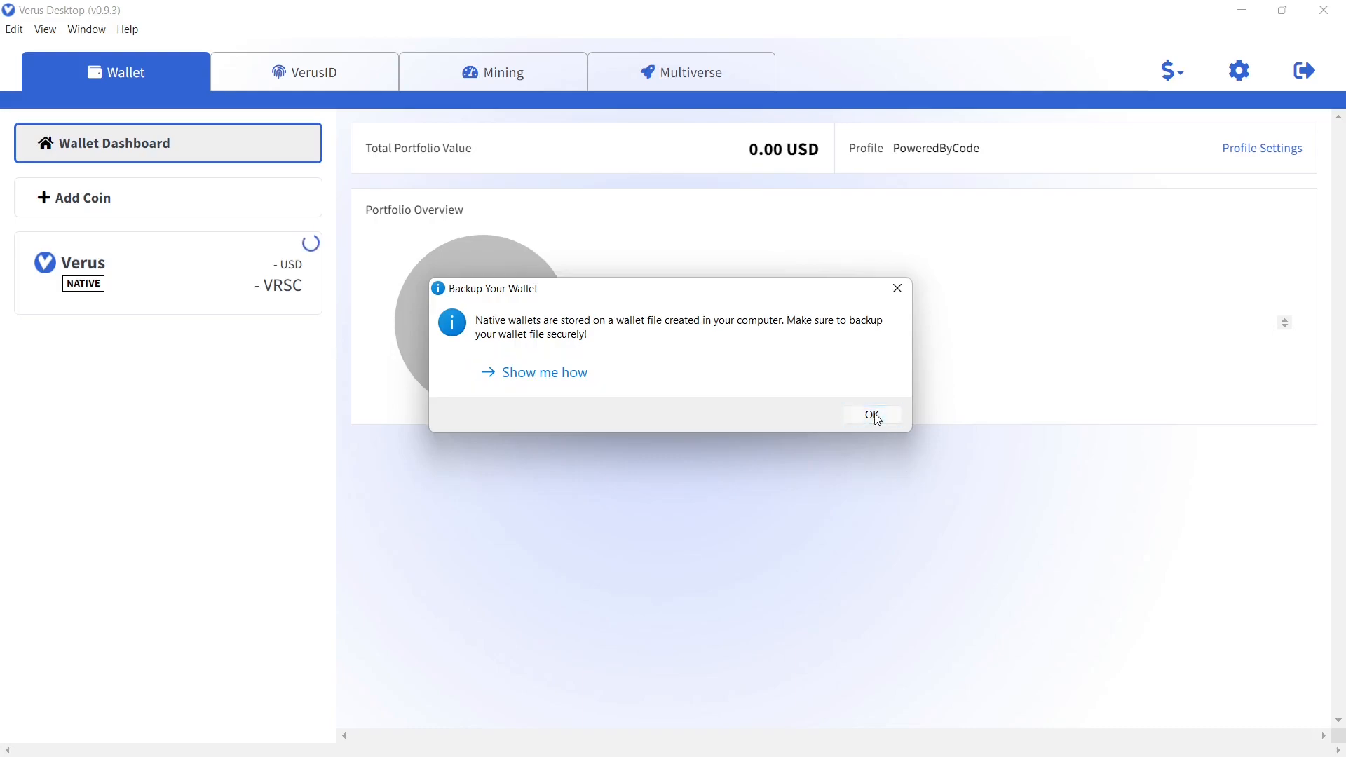
{"action": "left_click", "coordinate": [872, 417]}
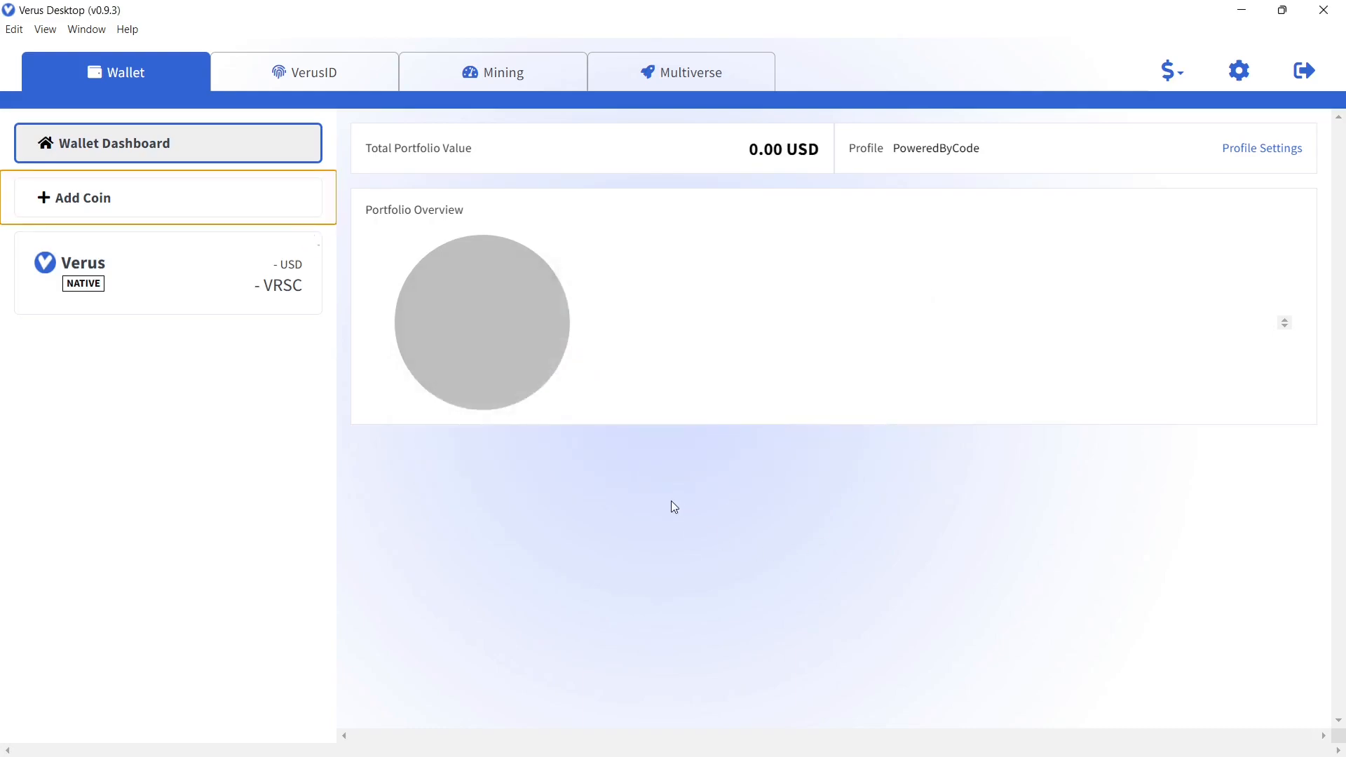
{"action": "left_click", "coordinate": [168, 271]}
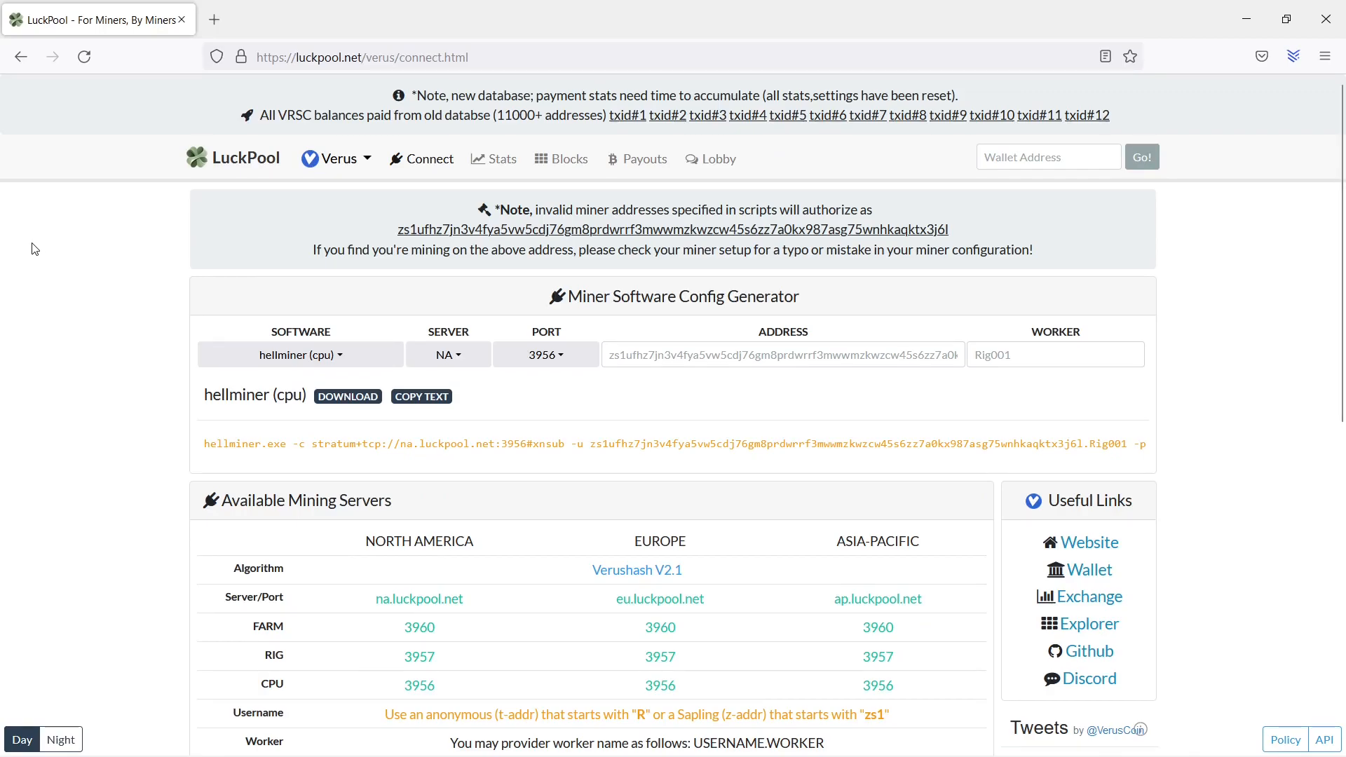
{"action": "mouse_move", "coordinate": [72, 333]}
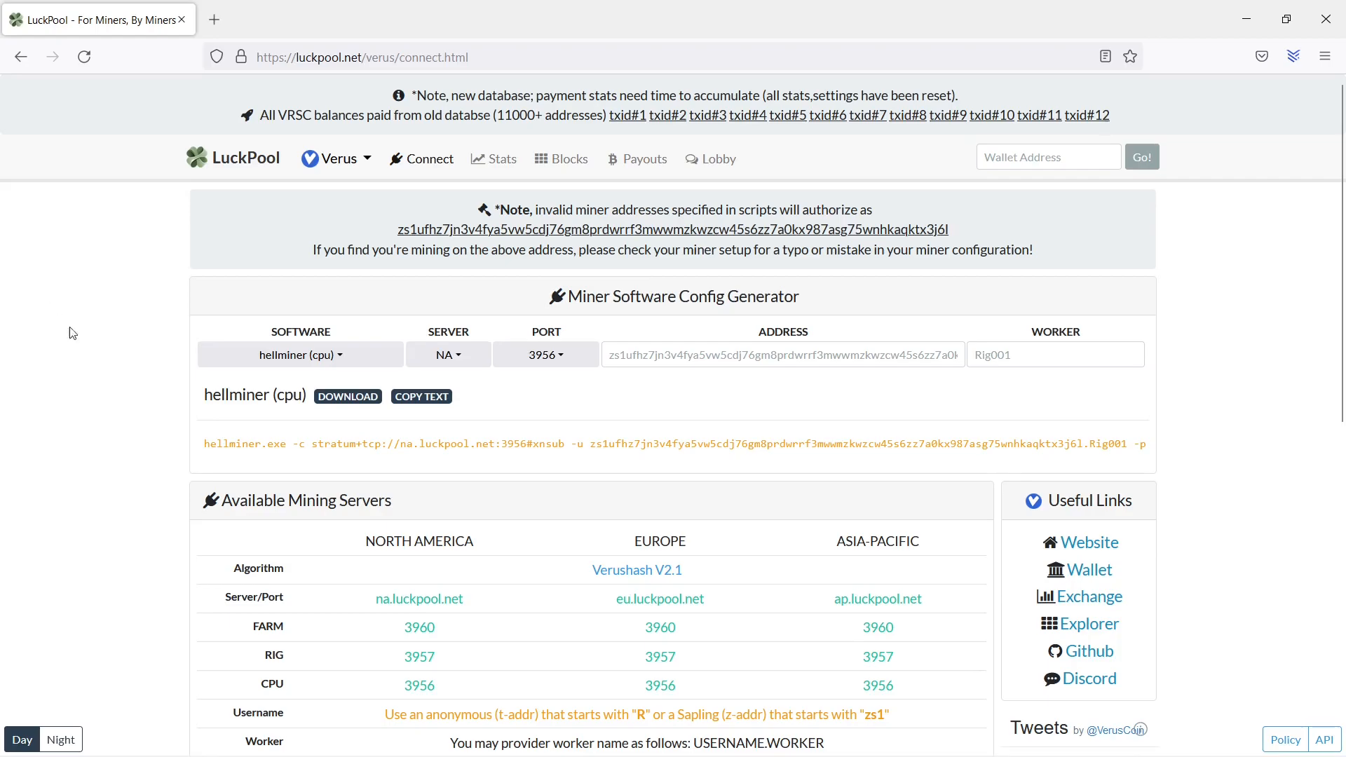
{"action": "mouse_move", "coordinate": [348, 423]}
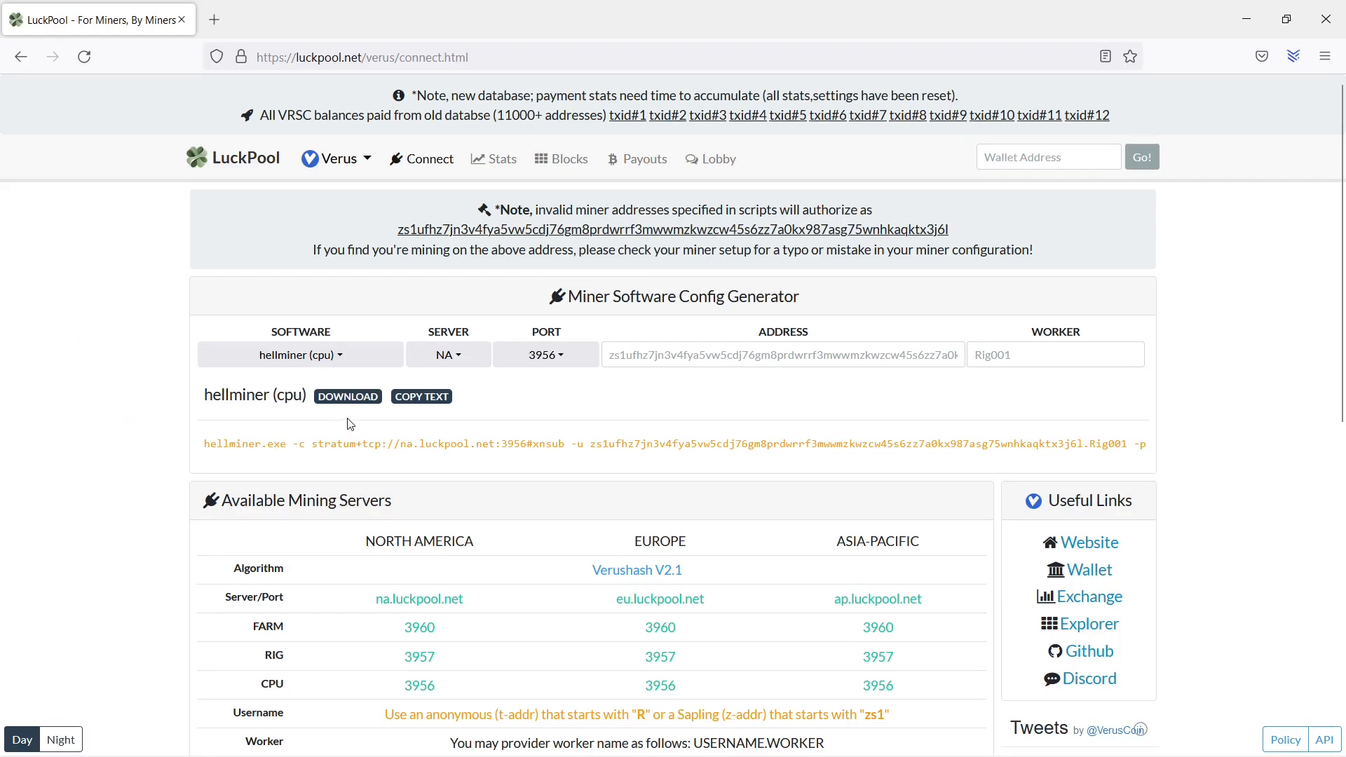
- Download hellminer_cpu_win64_avx2.zip from LuckPool's GitHub repository
{"action": "left_click", "coordinate": [1088, 651]}
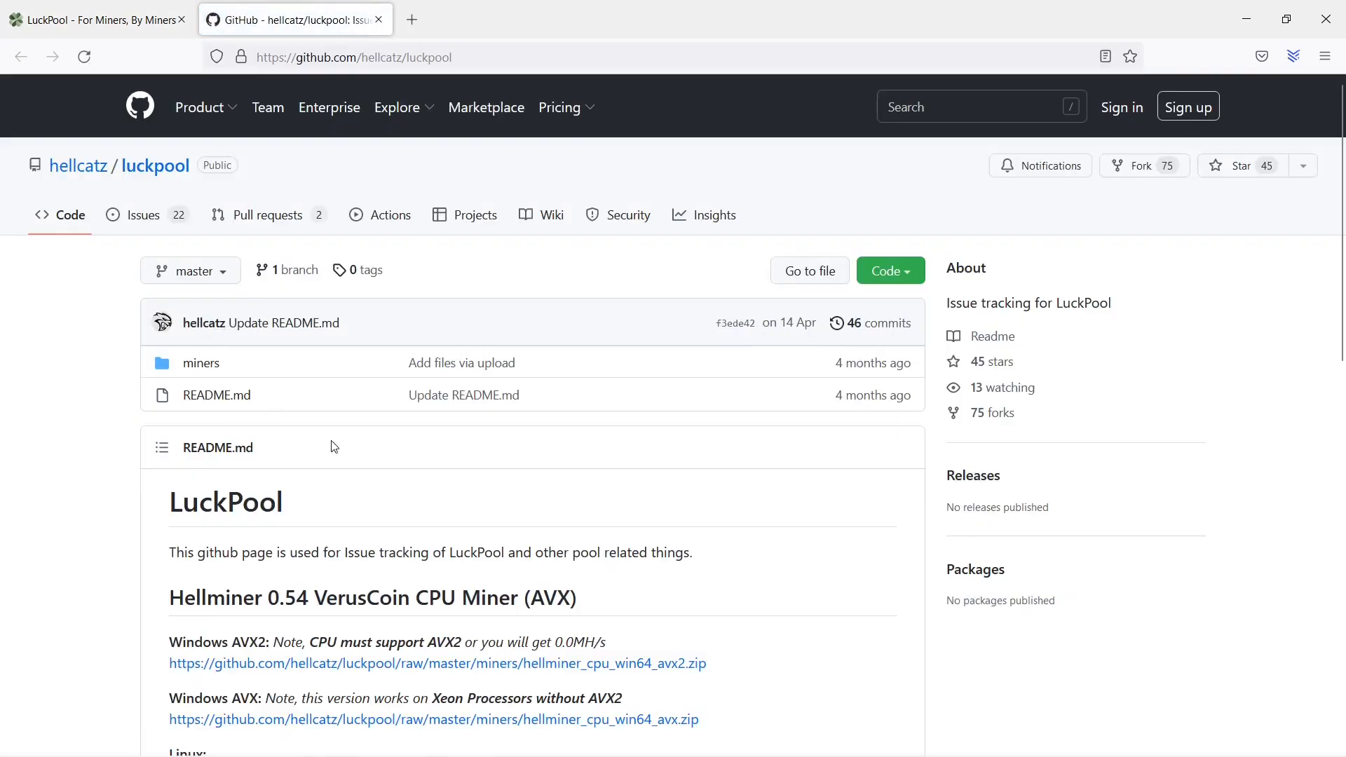
{"action": "mouse_move", "coordinate": [776, 678]}
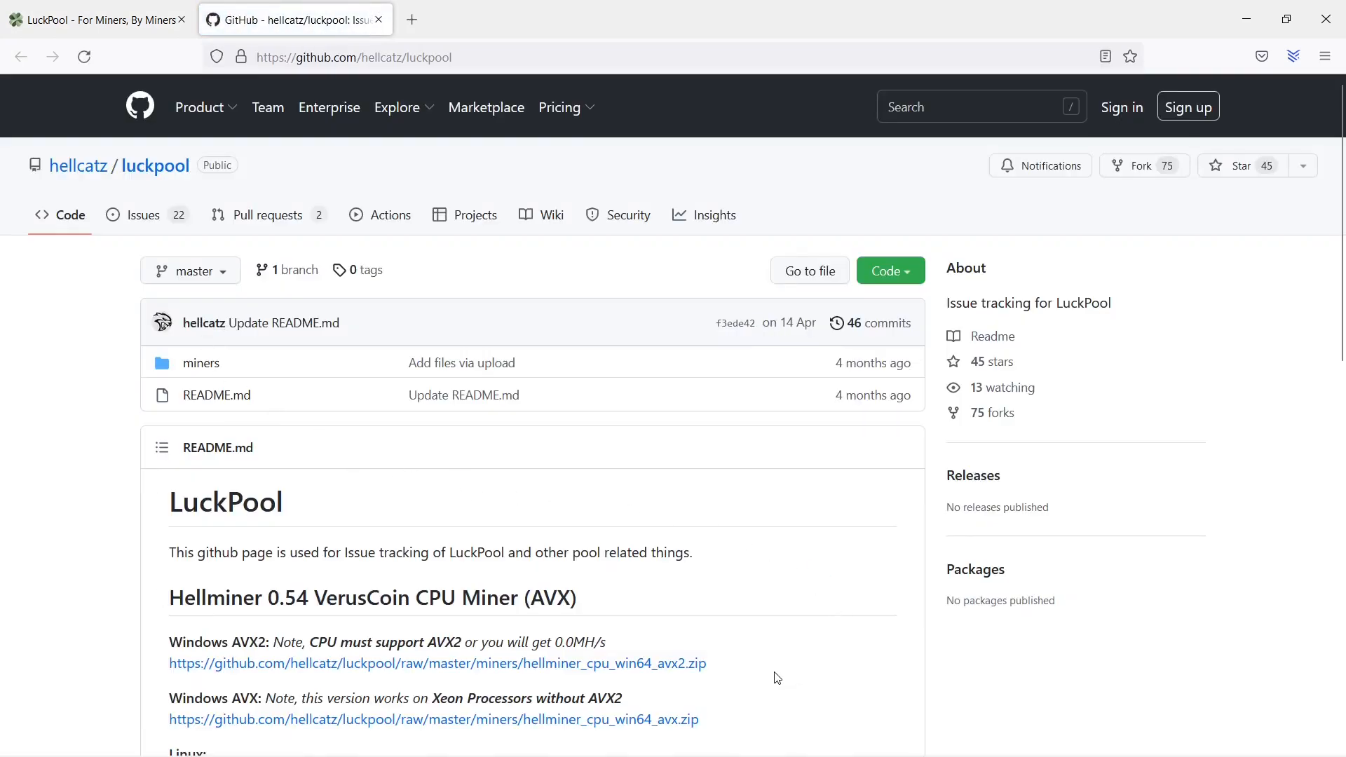
{"action": "left_click", "coordinate": [437, 663]}
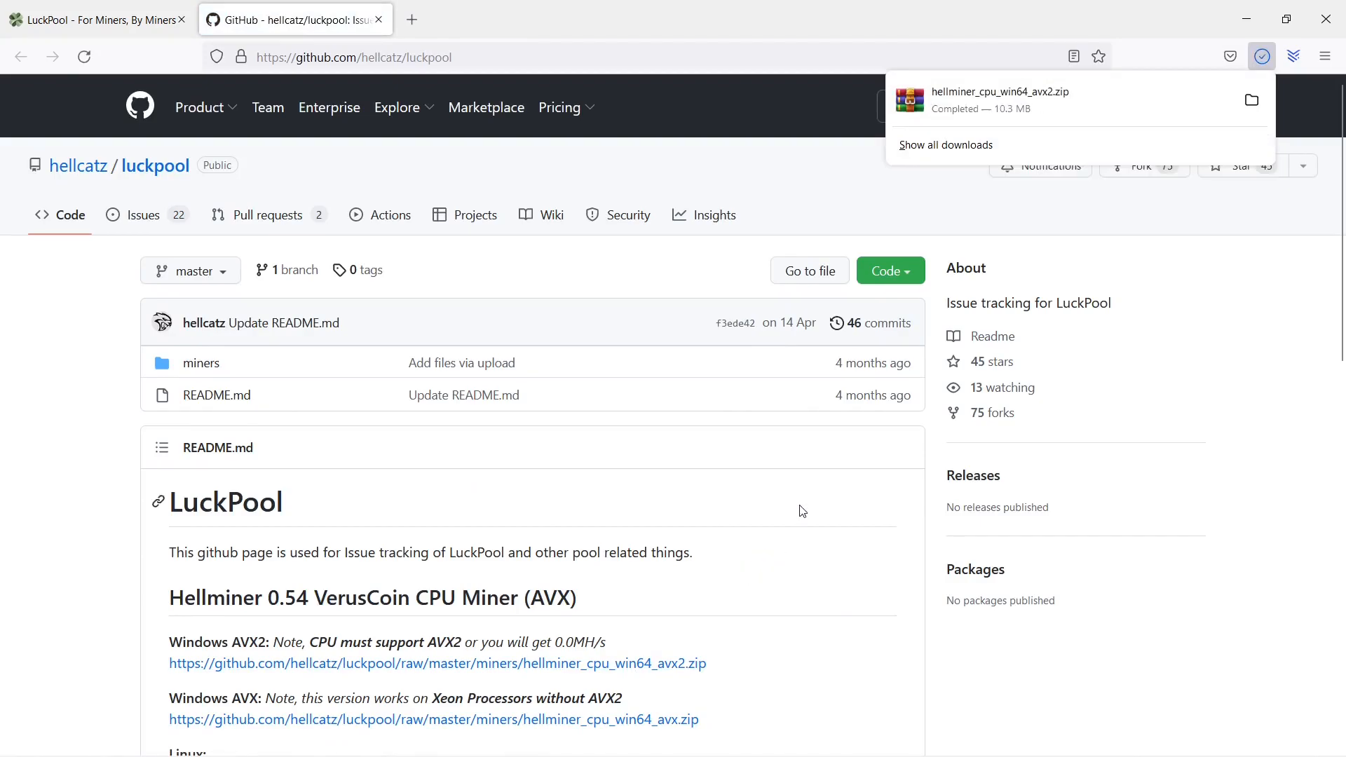
- Extract the Hellminer AVX2 zip and move hellminer_cpu_win64_avx2 into C:\Mining
{"action": "left_click", "coordinate": [1251, 100]}
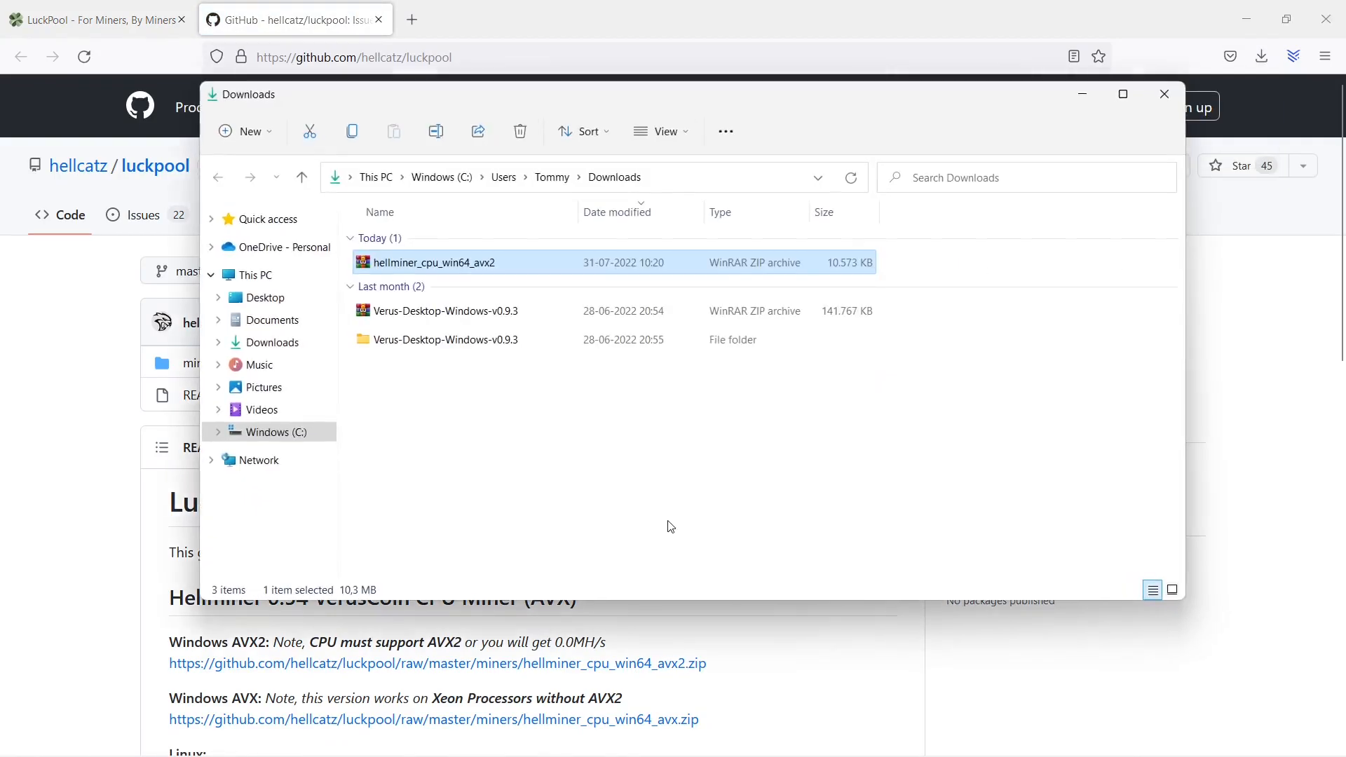
{"action": "left_click", "coordinate": [1122, 95]}
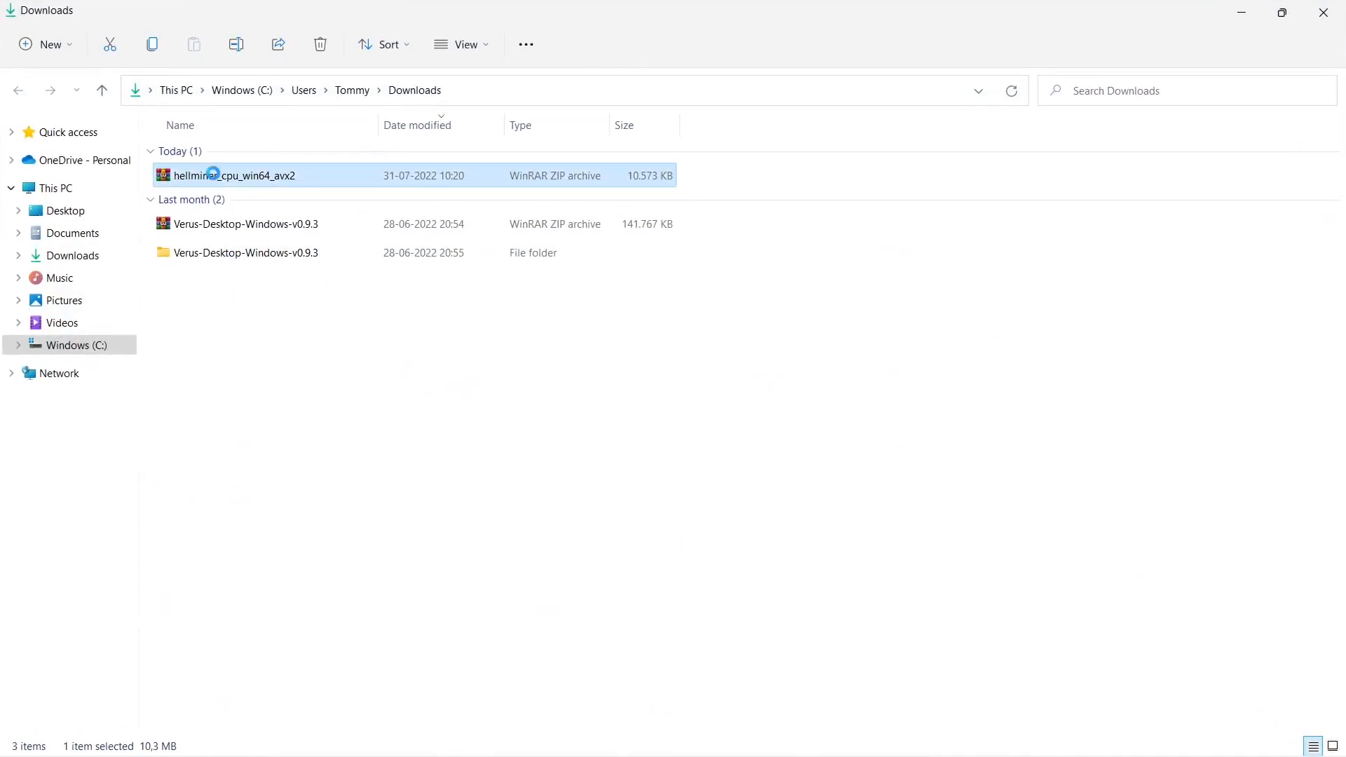
{"action": "right_click", "coordinate": [236, 176]}
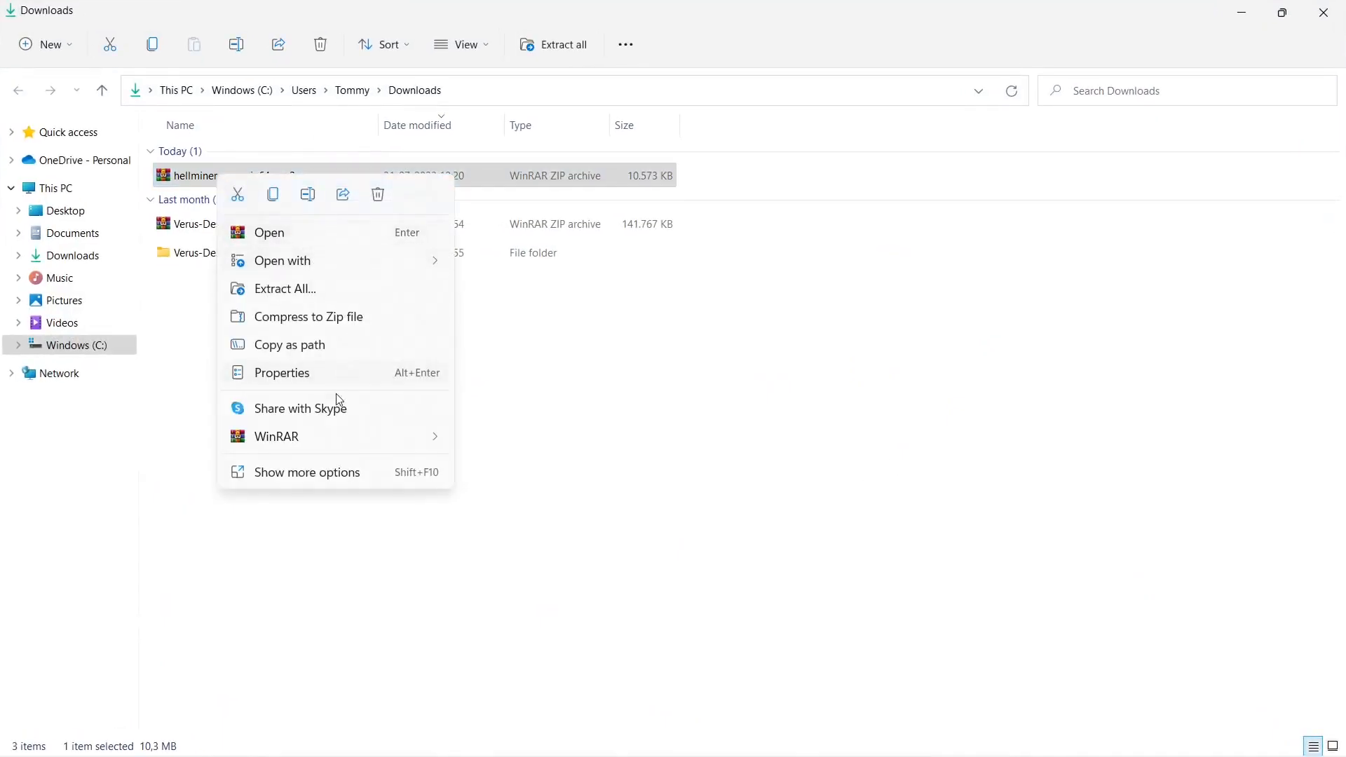
{"action": "mouse_move", "coordinate": [566, 503]}
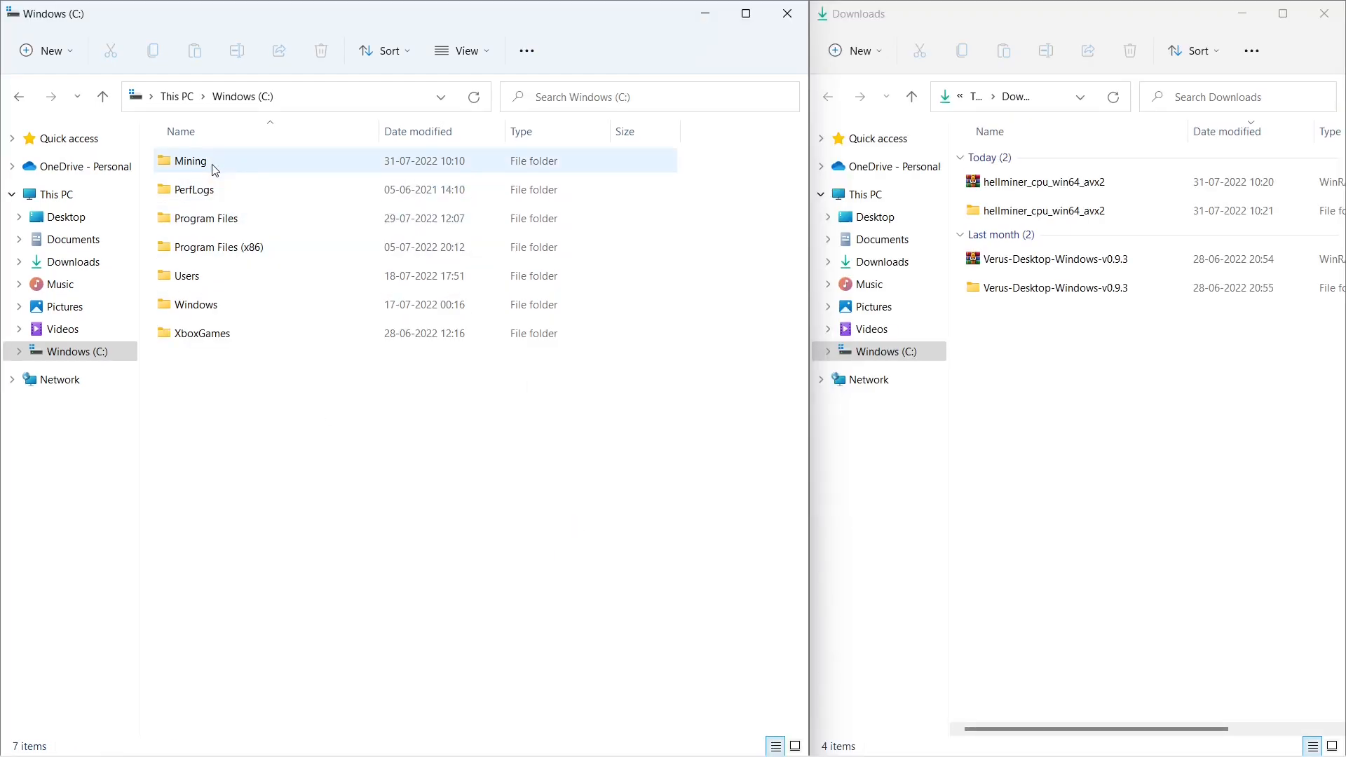
{"action": "double_click", "coordinate": [191, 161]}
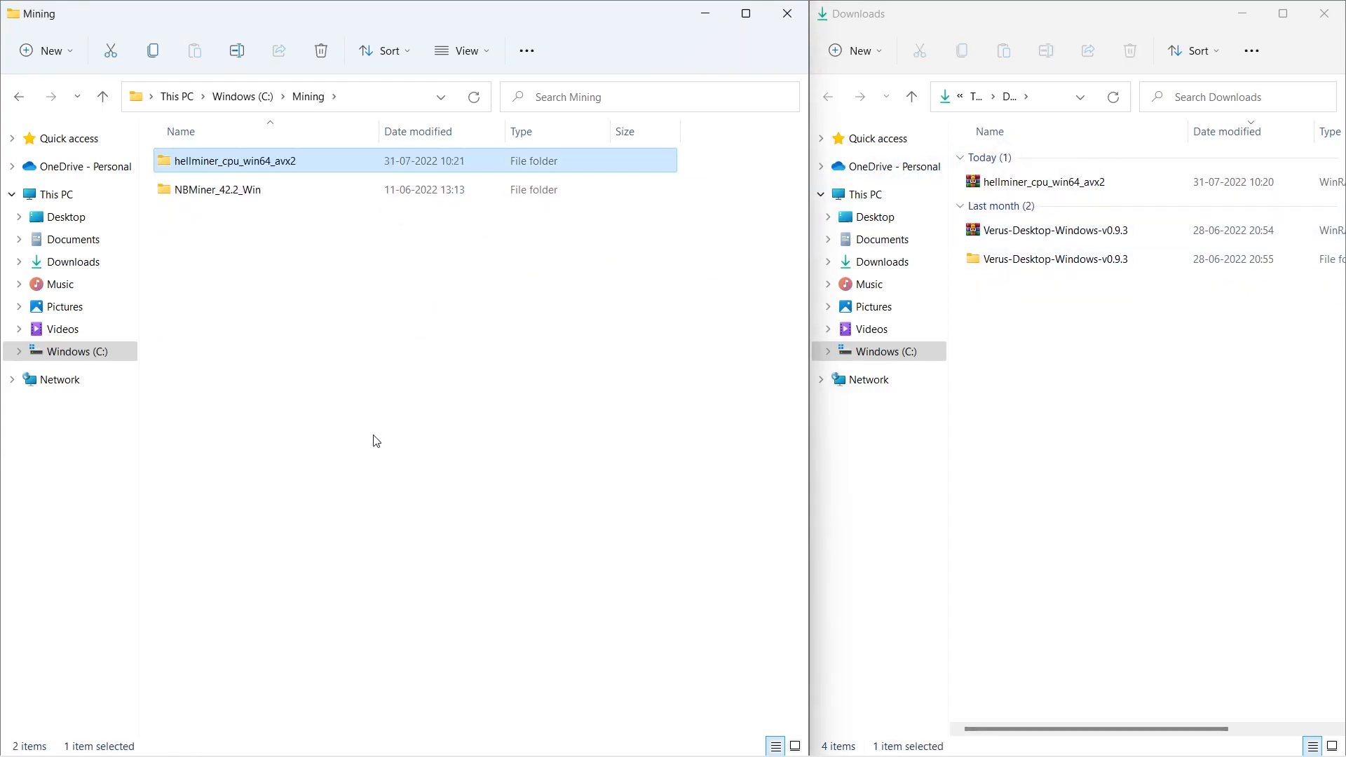
{"action": "left_click", "coordinate": [376, 438]}
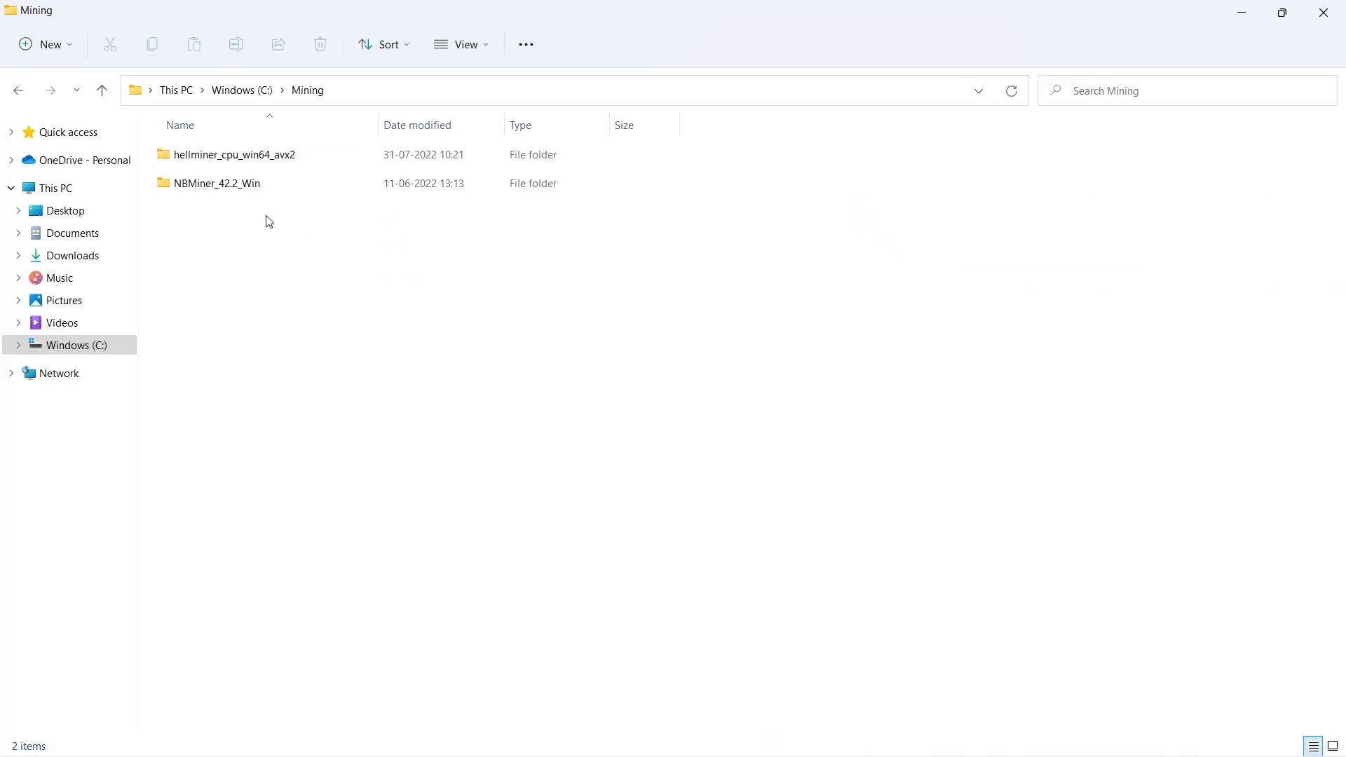
{"action": "left_click", "coordinate": [234, 154]}
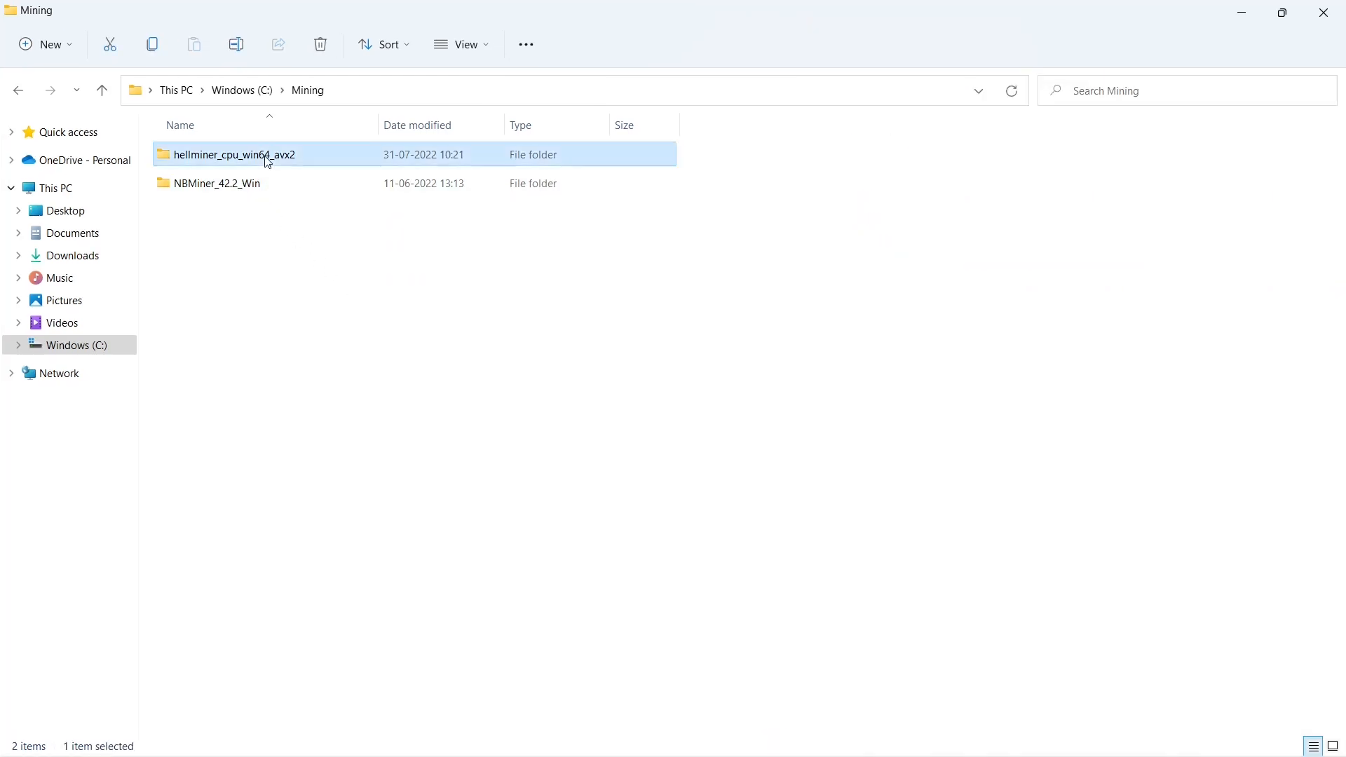
- Open startminer.bat from hellminer_cpu_win64_avx2 in a maximised Notepad window
{"action": "double_click", "coordinate": [234, 155]}
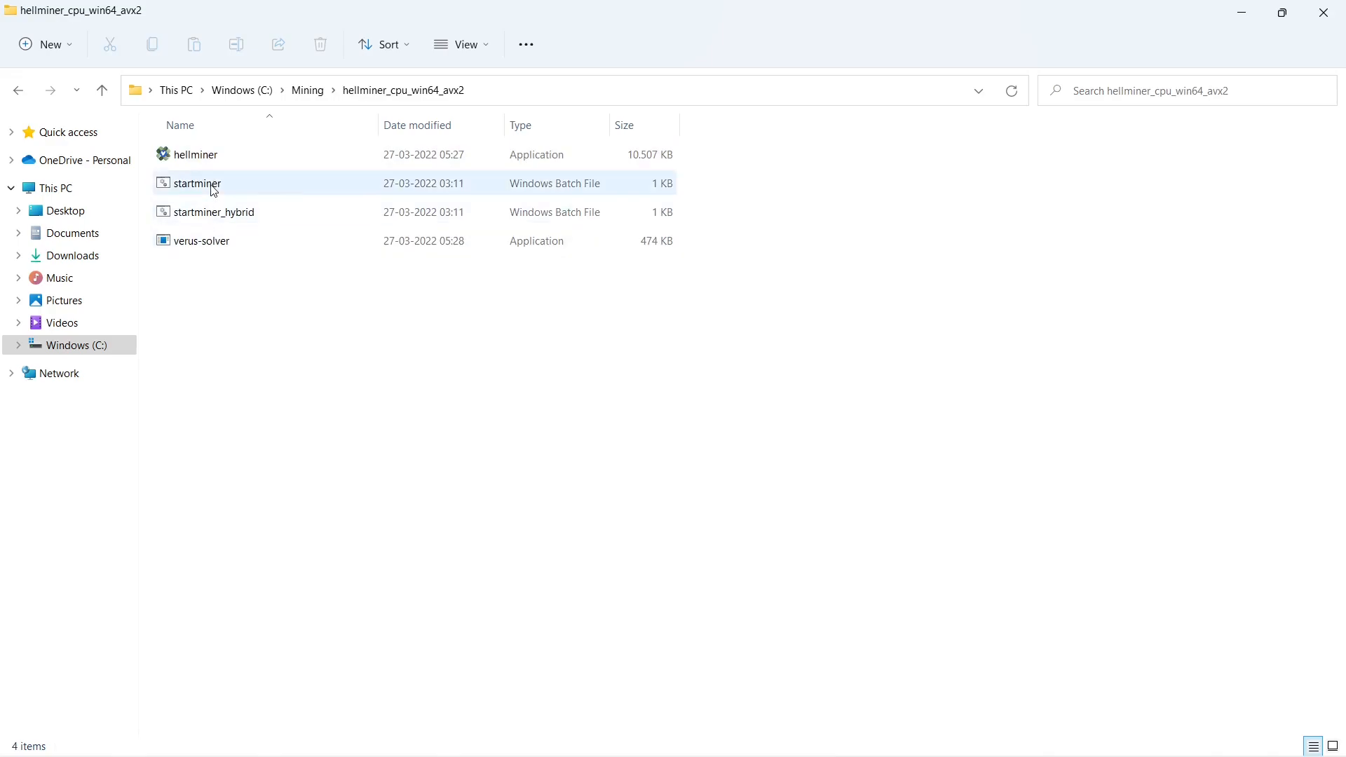
{"action": "right_click", "coordinate": [198, 183]}
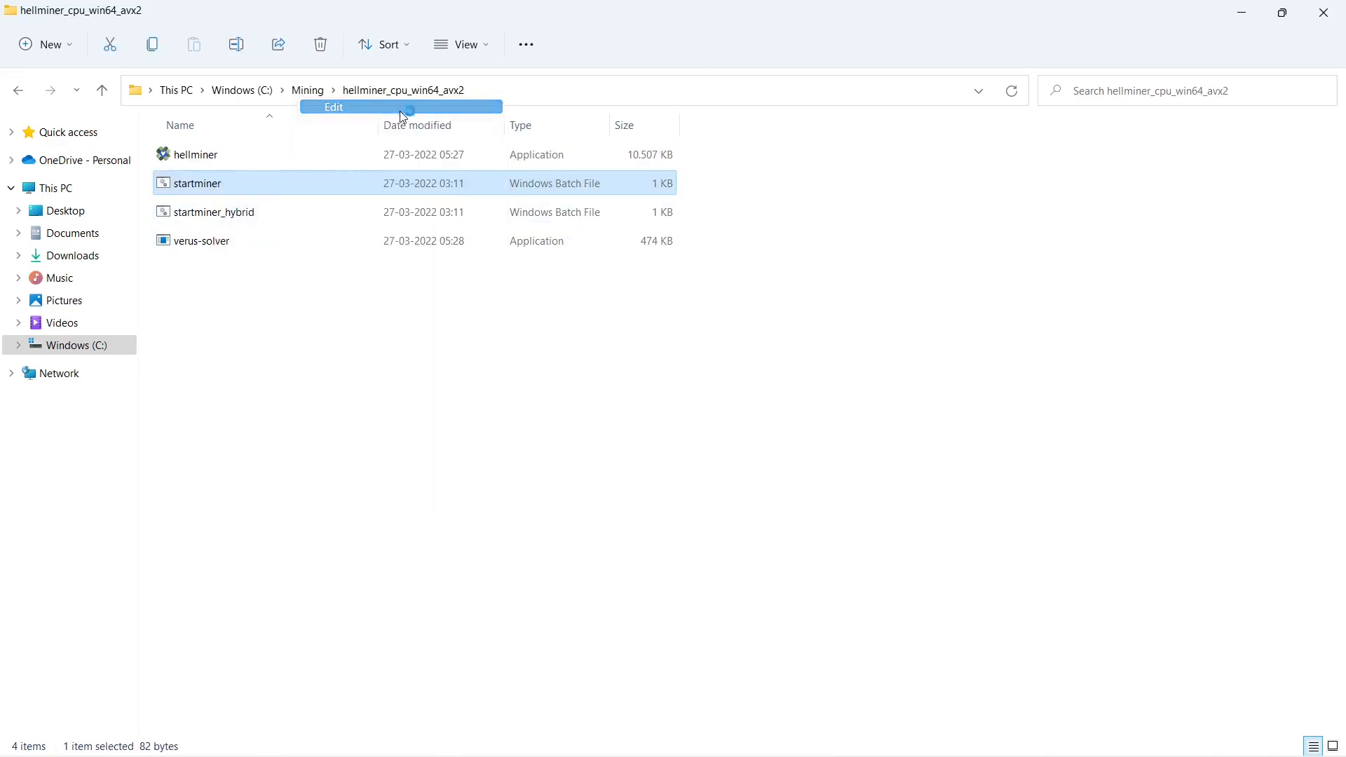
{"action": "left_click", "coordinate": [333, 107]}
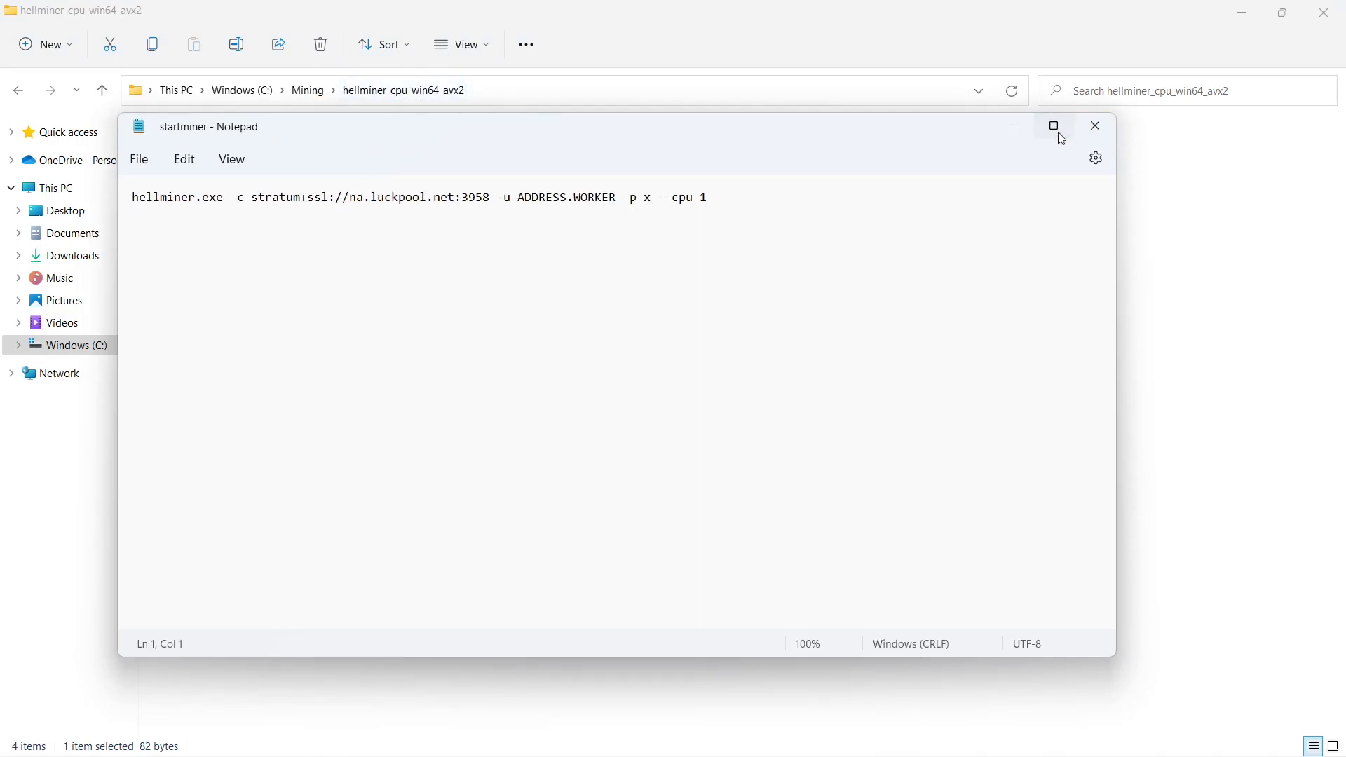
{"action": "left_click", "coordinate": [1053, 126]}
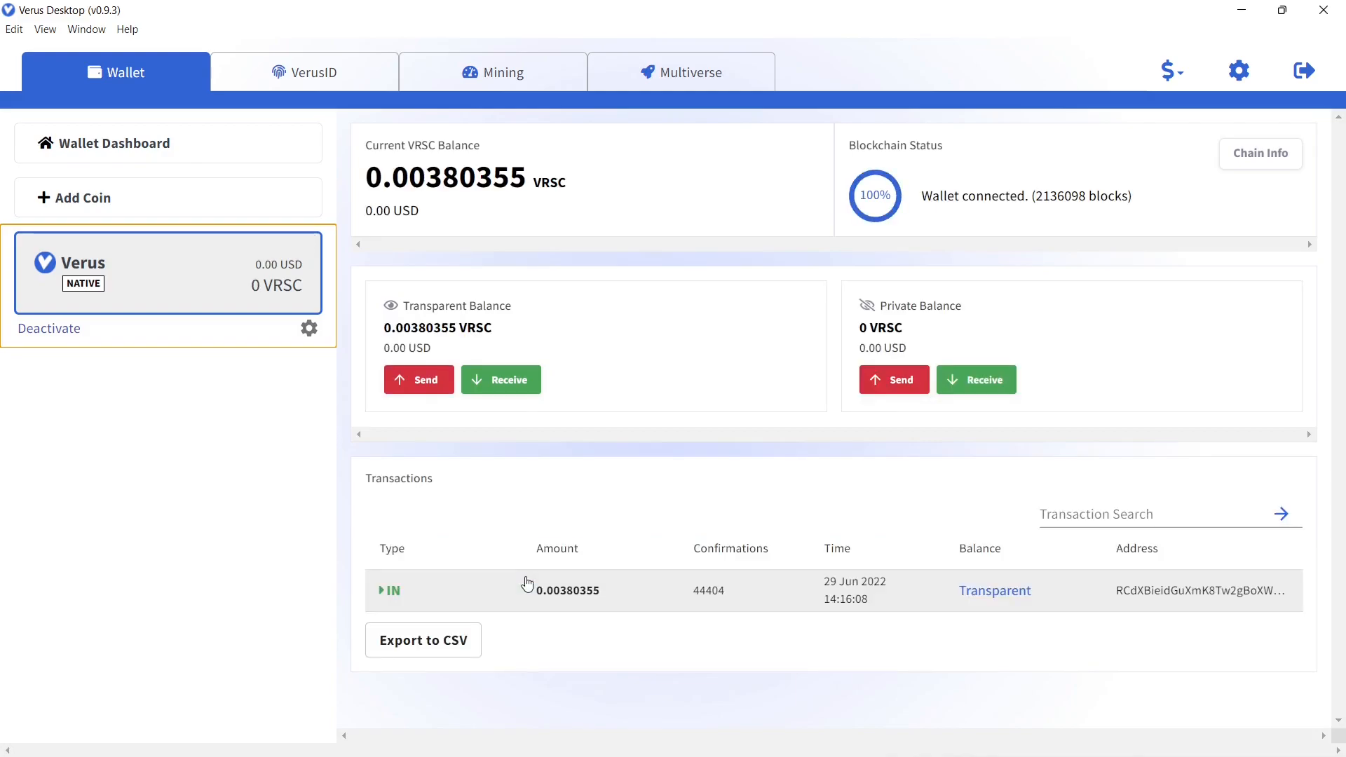
{"action": "mouse_move", "coordinate": [655, 484]}
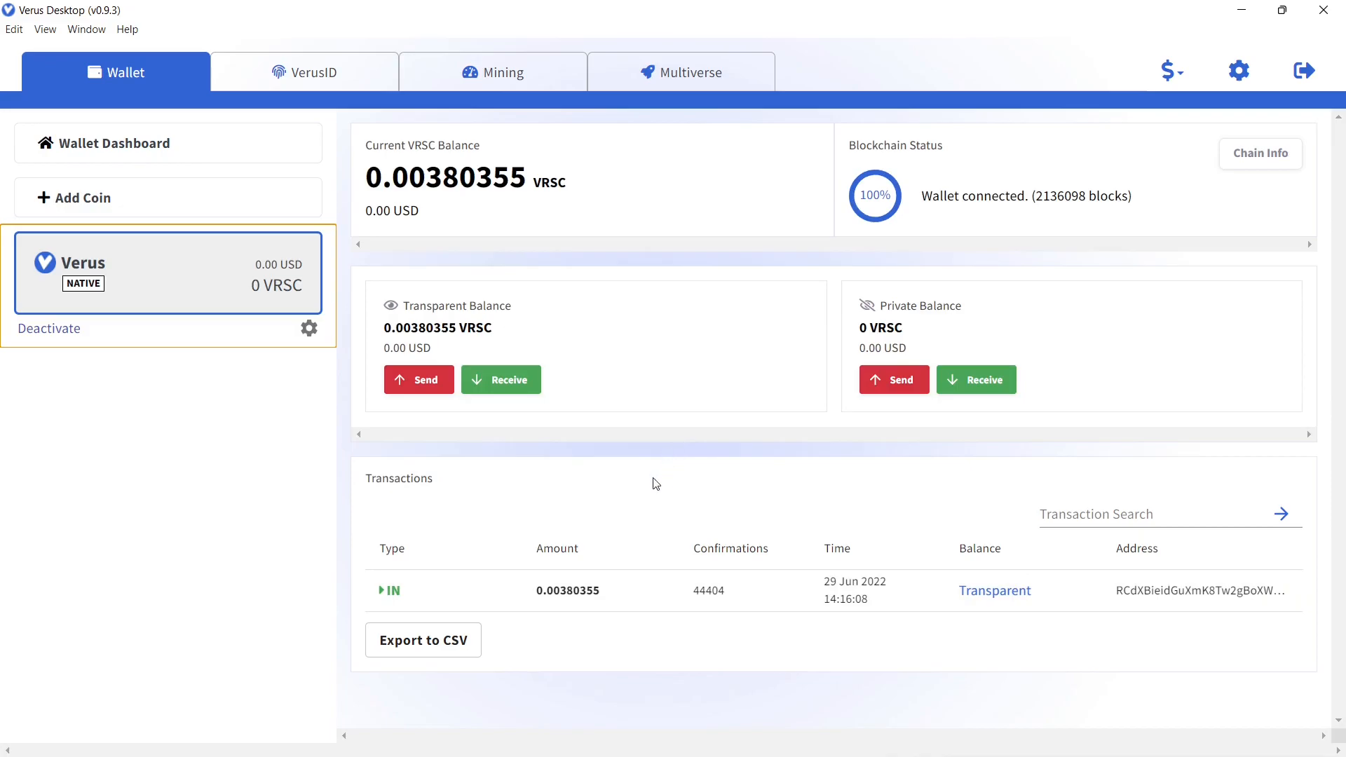
- Copy the wallet's public receiving address from Manage my addresses
{"action": "left_click", "coordinate": [308, 328]}
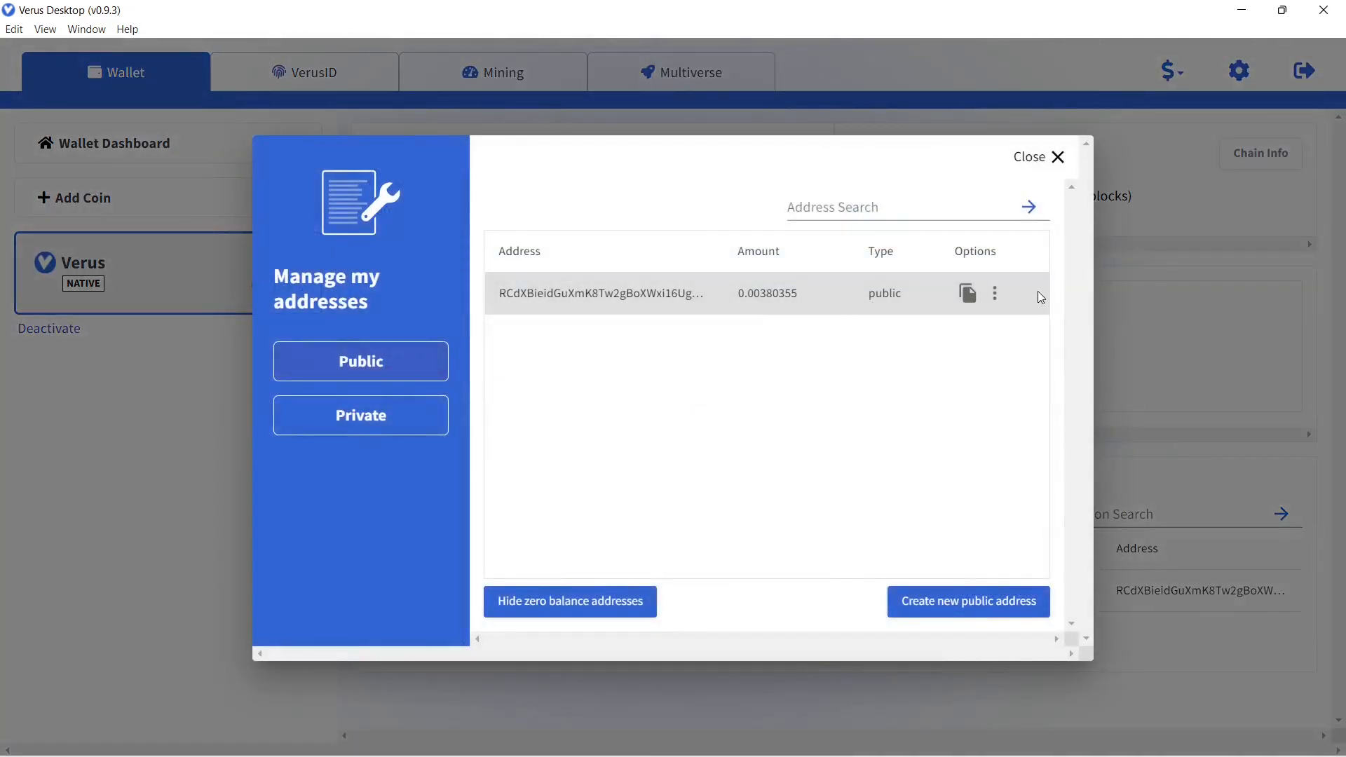
{"action": "left_click", "coordinate": [968, 293]}
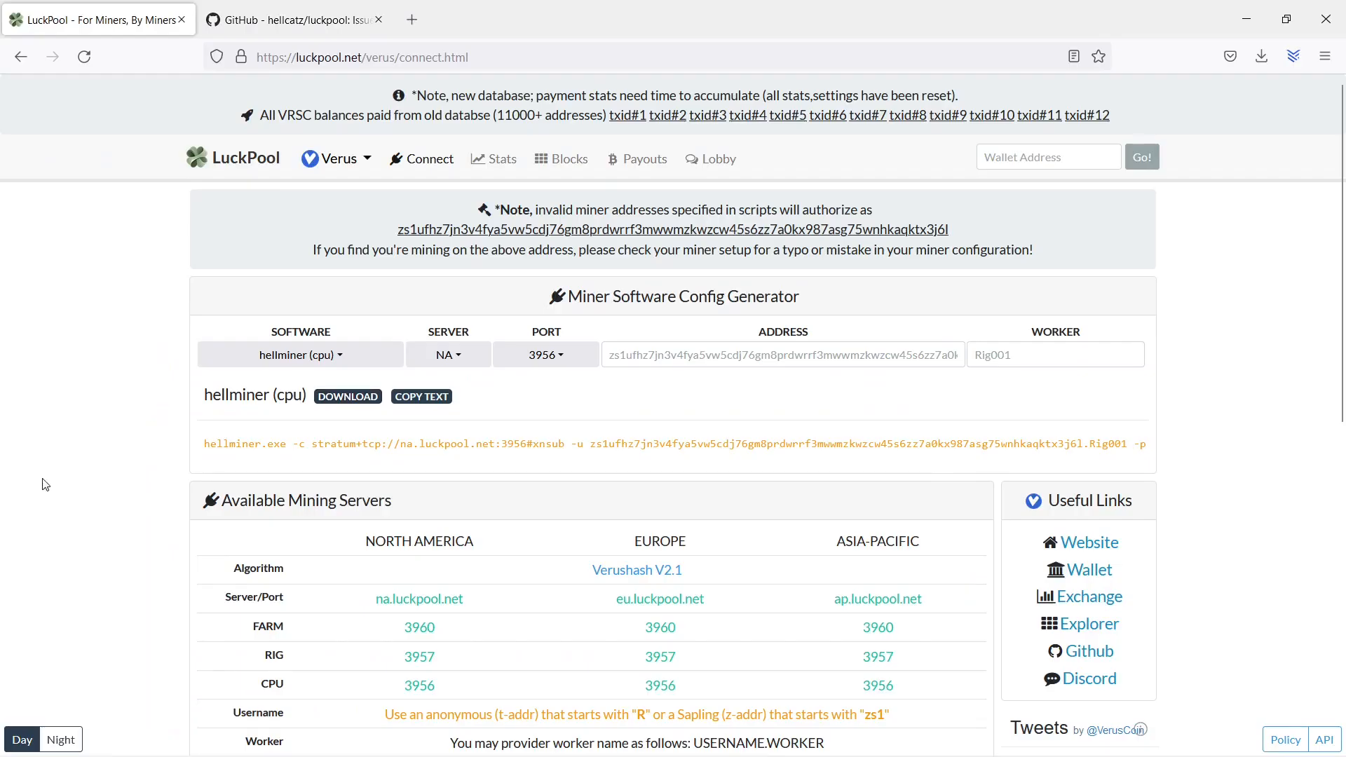
- Paste the wallet address into ADDRESS and enter worker name GamerLaptop in the generator
{"action": "left_click", "coordinate": [782, 354]}
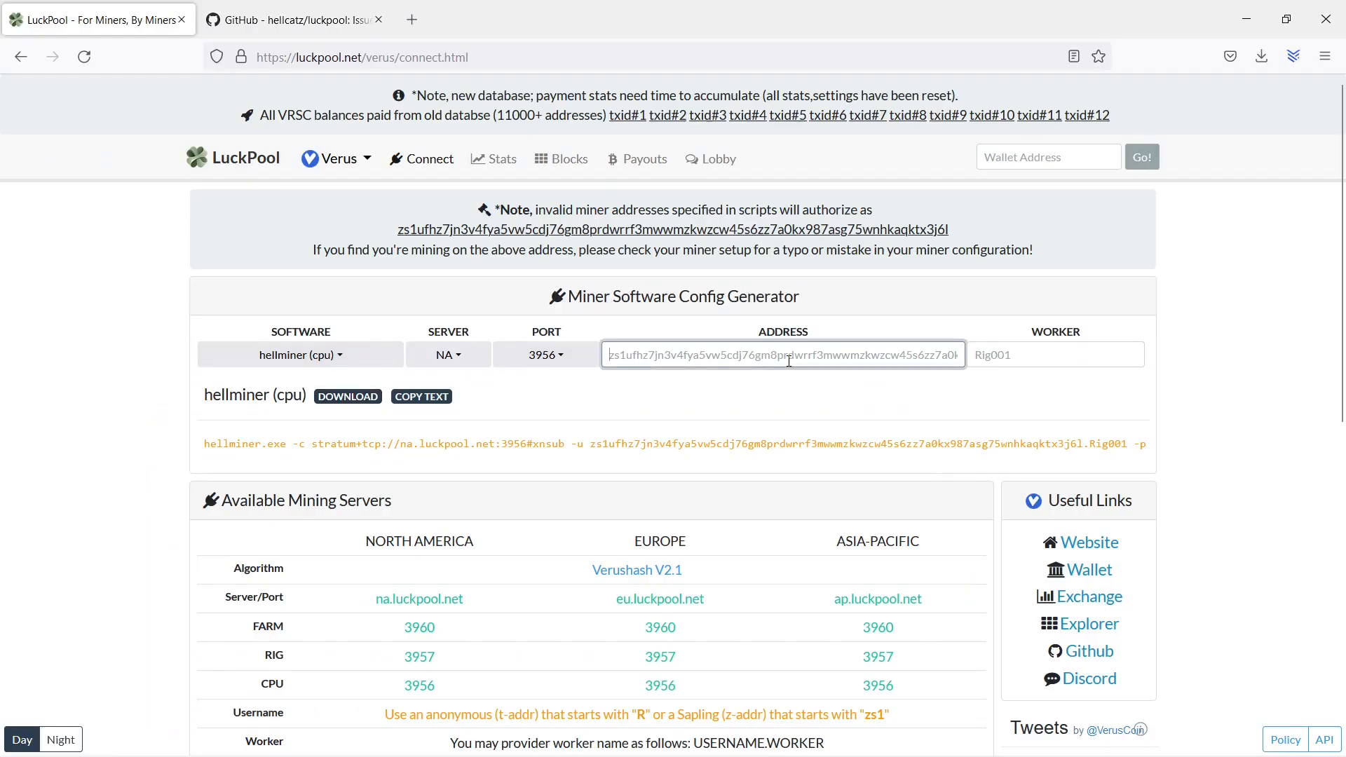
{"action": "right_click", "coordinate": [783, 355]}
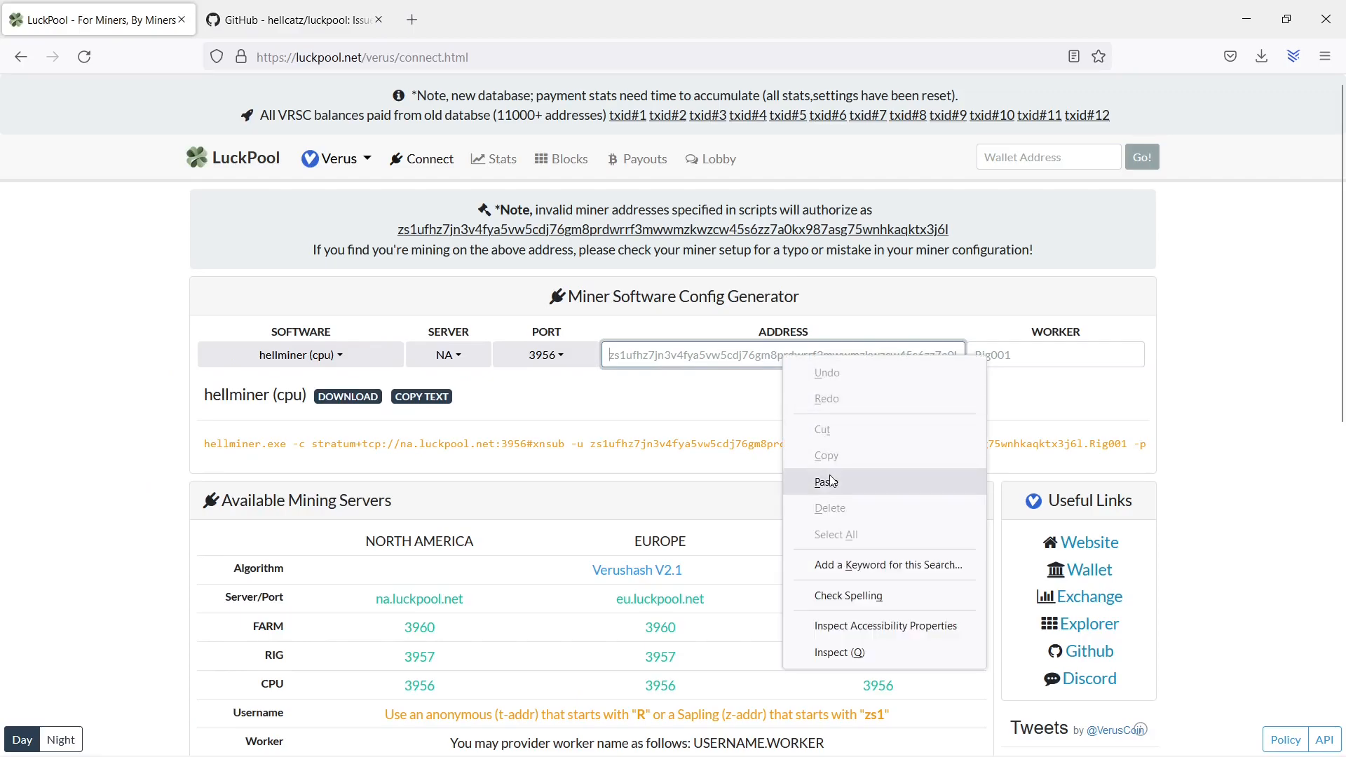
{"action": "left_click", "coordinate": [827, 481]}
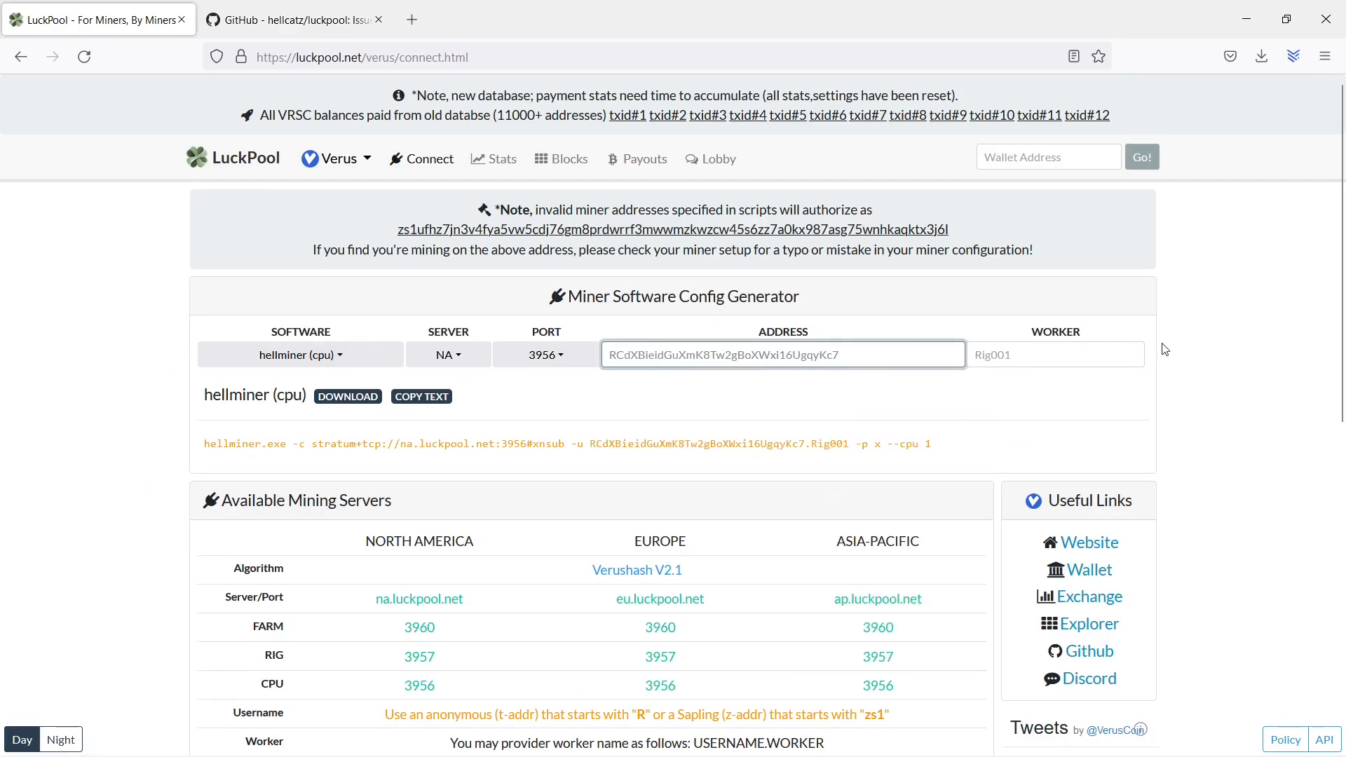
{"action": "left_click", "coordinate": [1054, 354]}
{"action": "type", "text": "Gamer"}
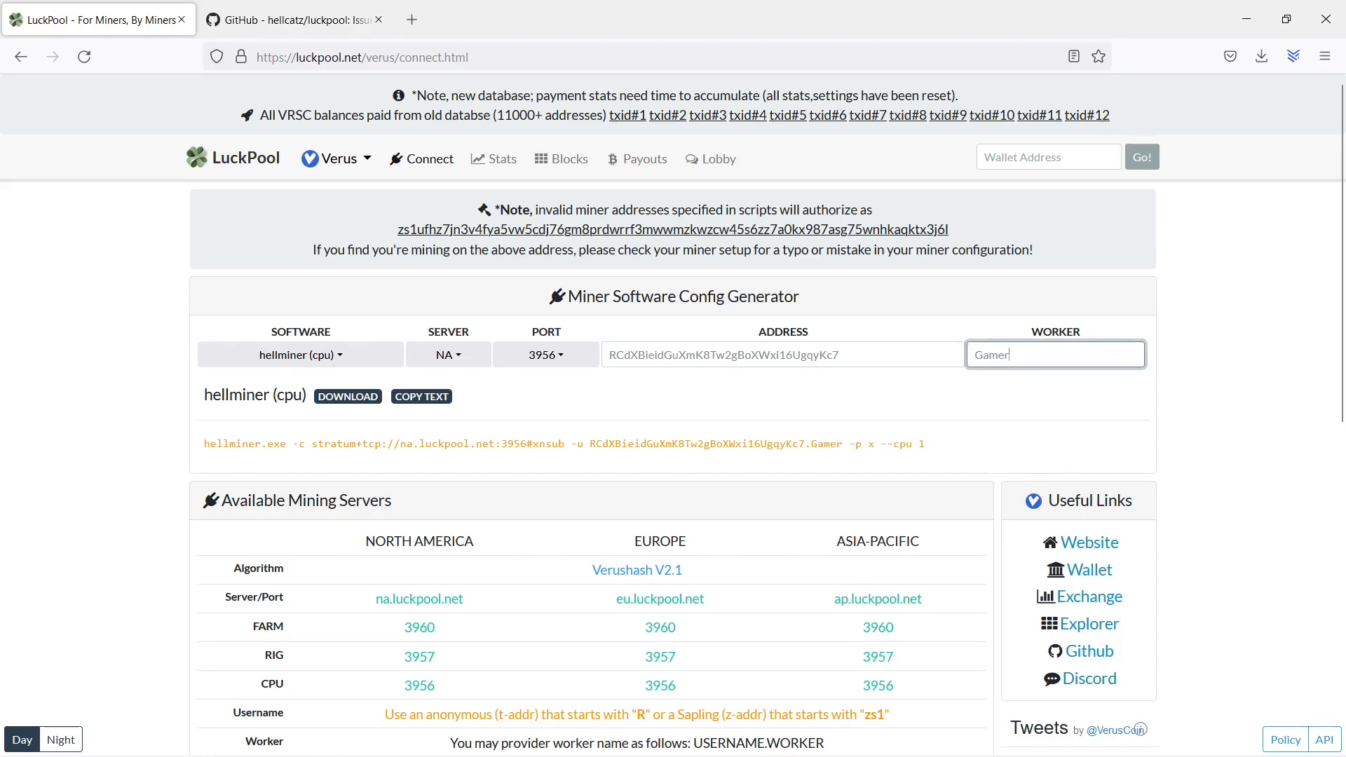
{"action": "type", "text": "L"}
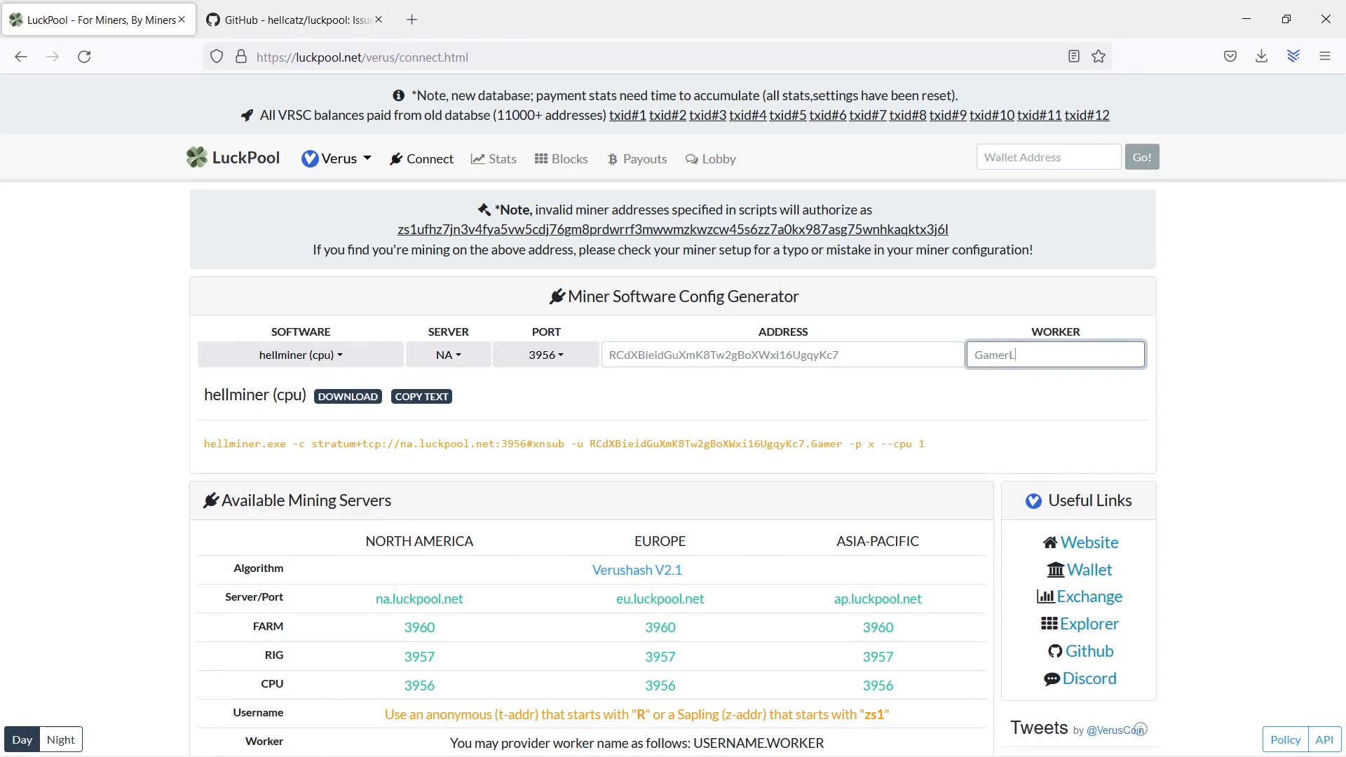
{"action": "type", "text": "aptop"}
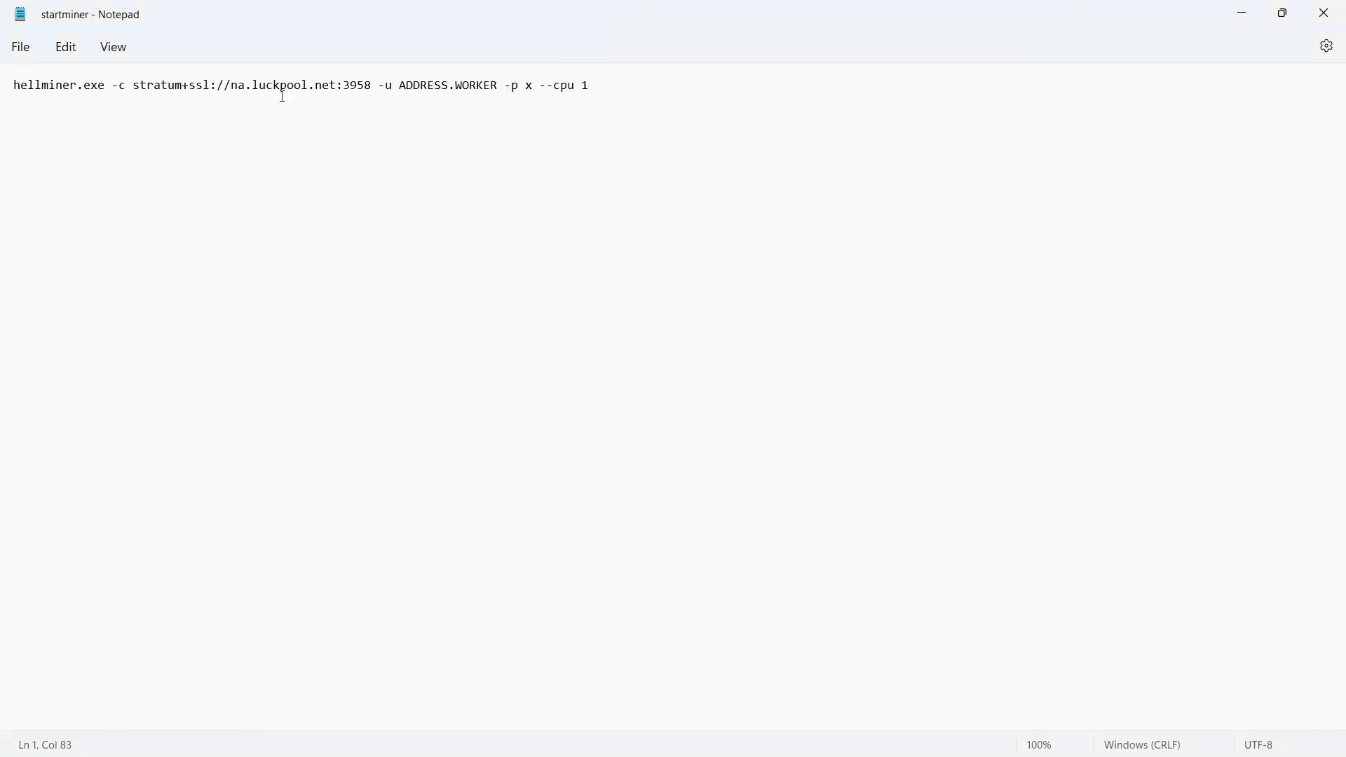
- Replace the startminer command with LuckPool's generated one, set --cpu 11, and save
{"action": "key", "text": "ctrl+a"}
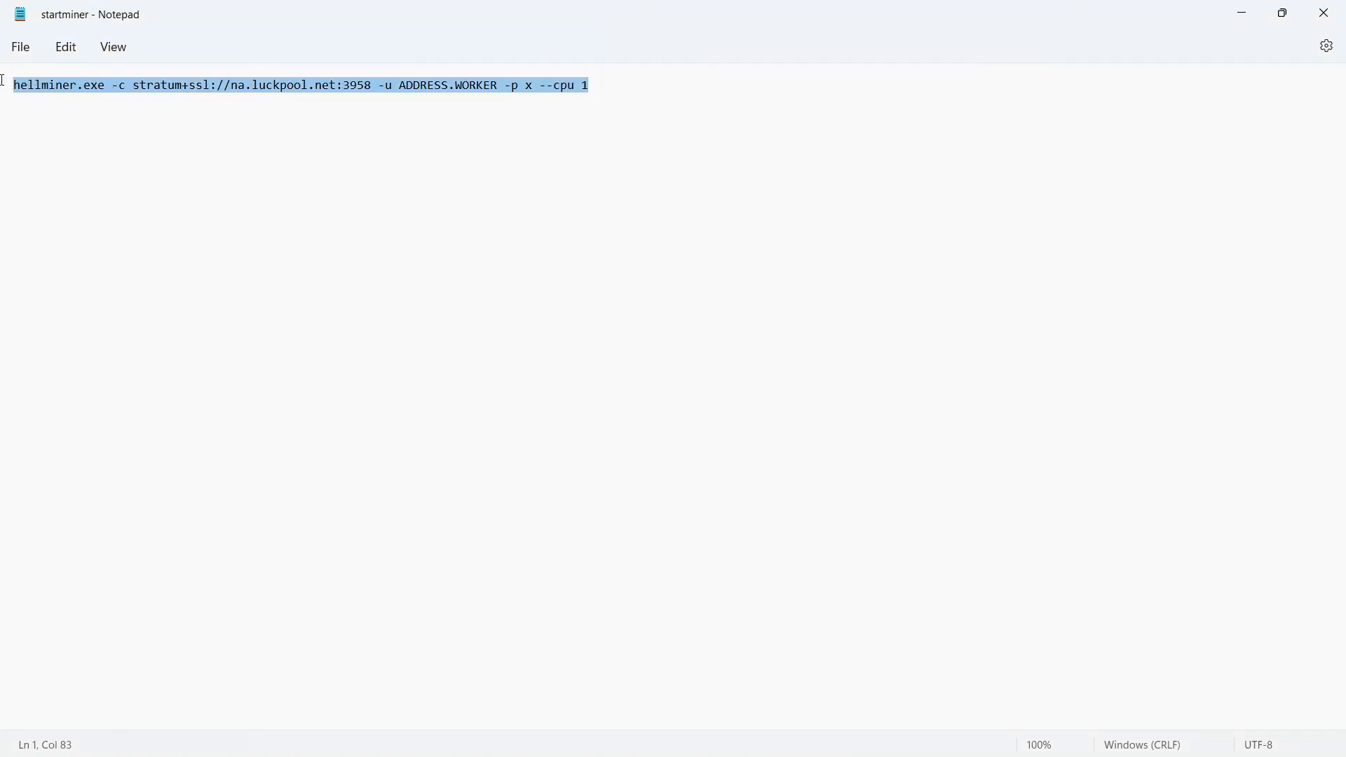
{"action": "mouse_move", "coordinate": [365, 94]}
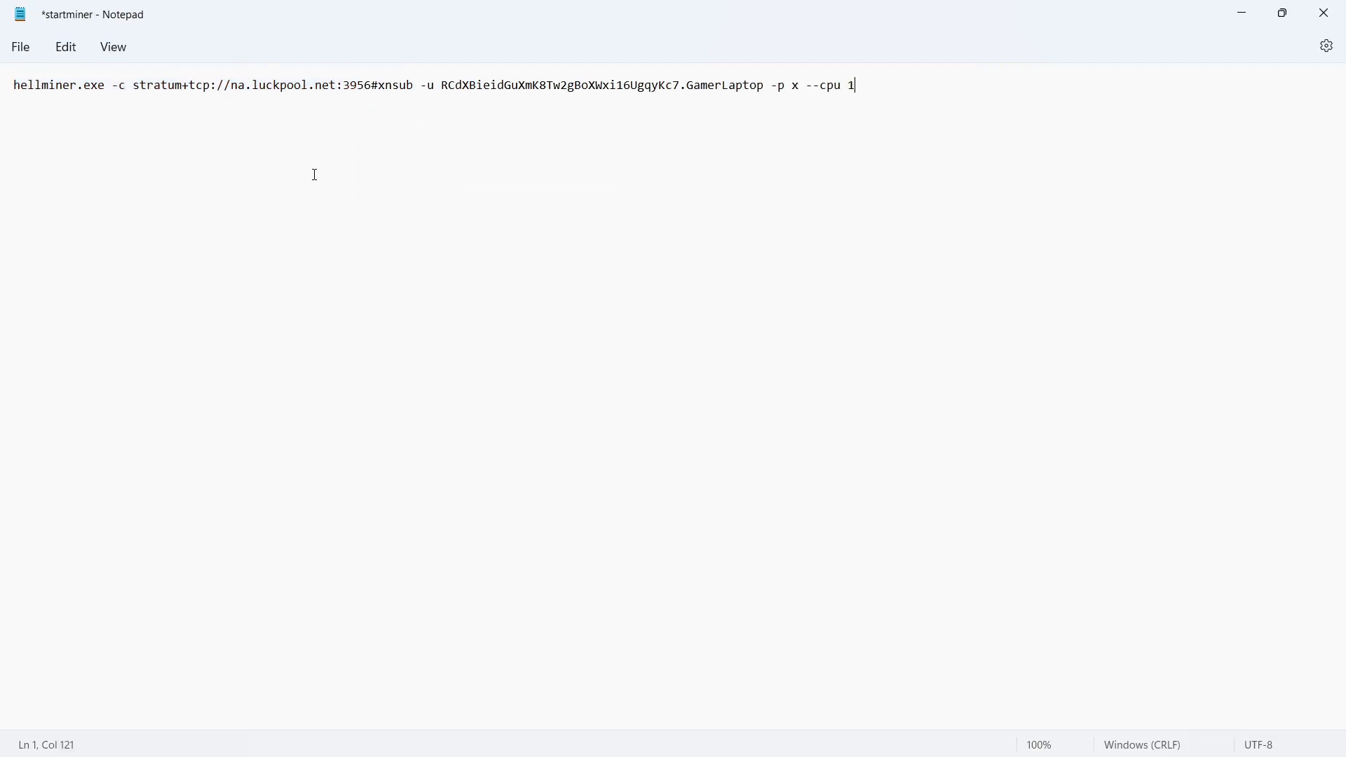
{"action": "mouse_move", "coordinate": [849, 100]}
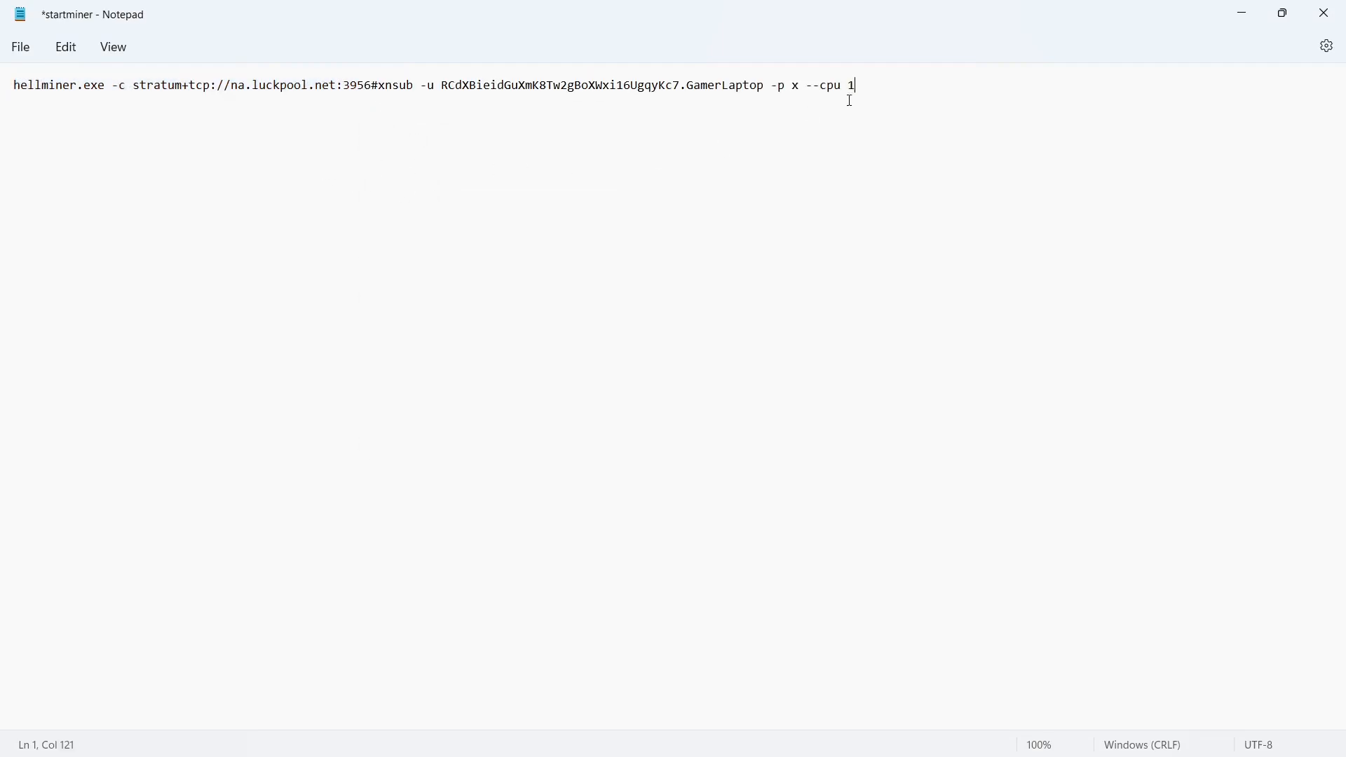
{"action": "type", "text": "1"}
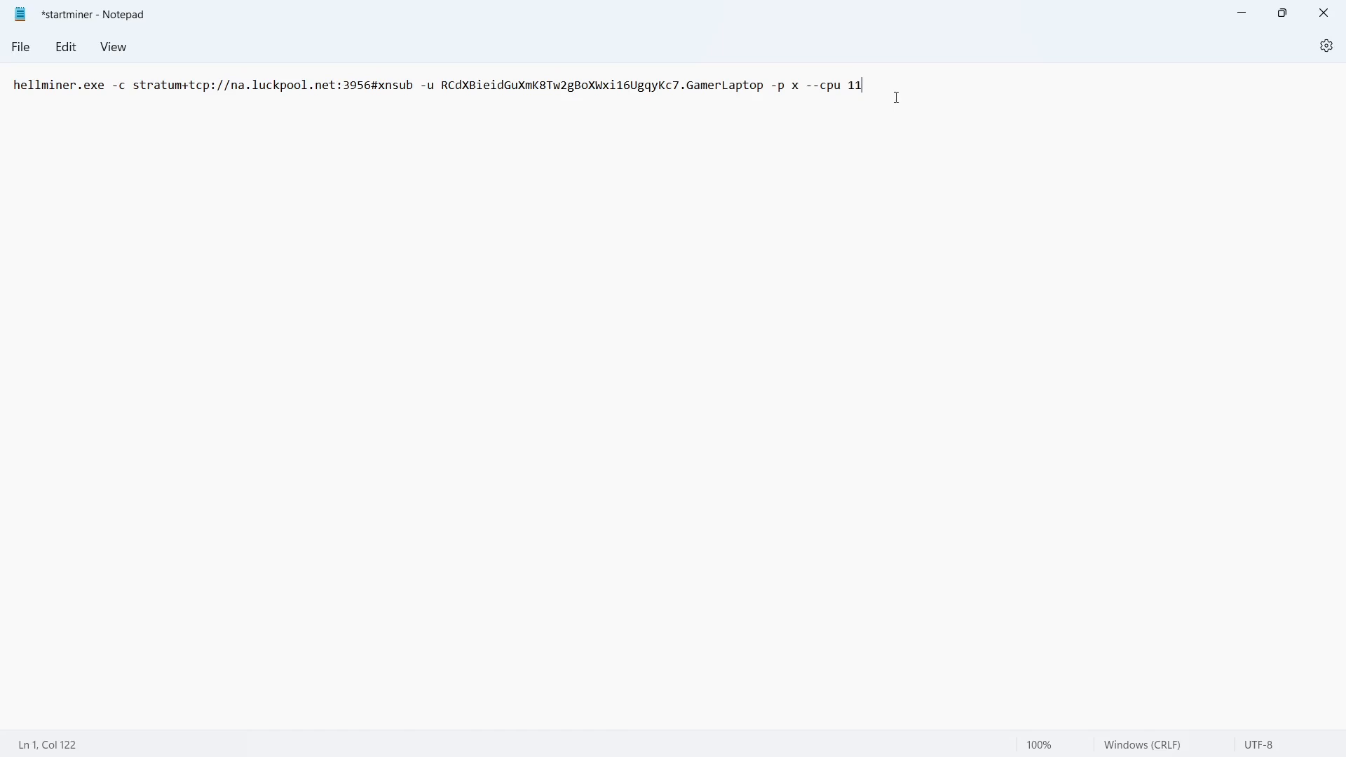
{"action": "mouse_move", "coordinate": [894, 110]}
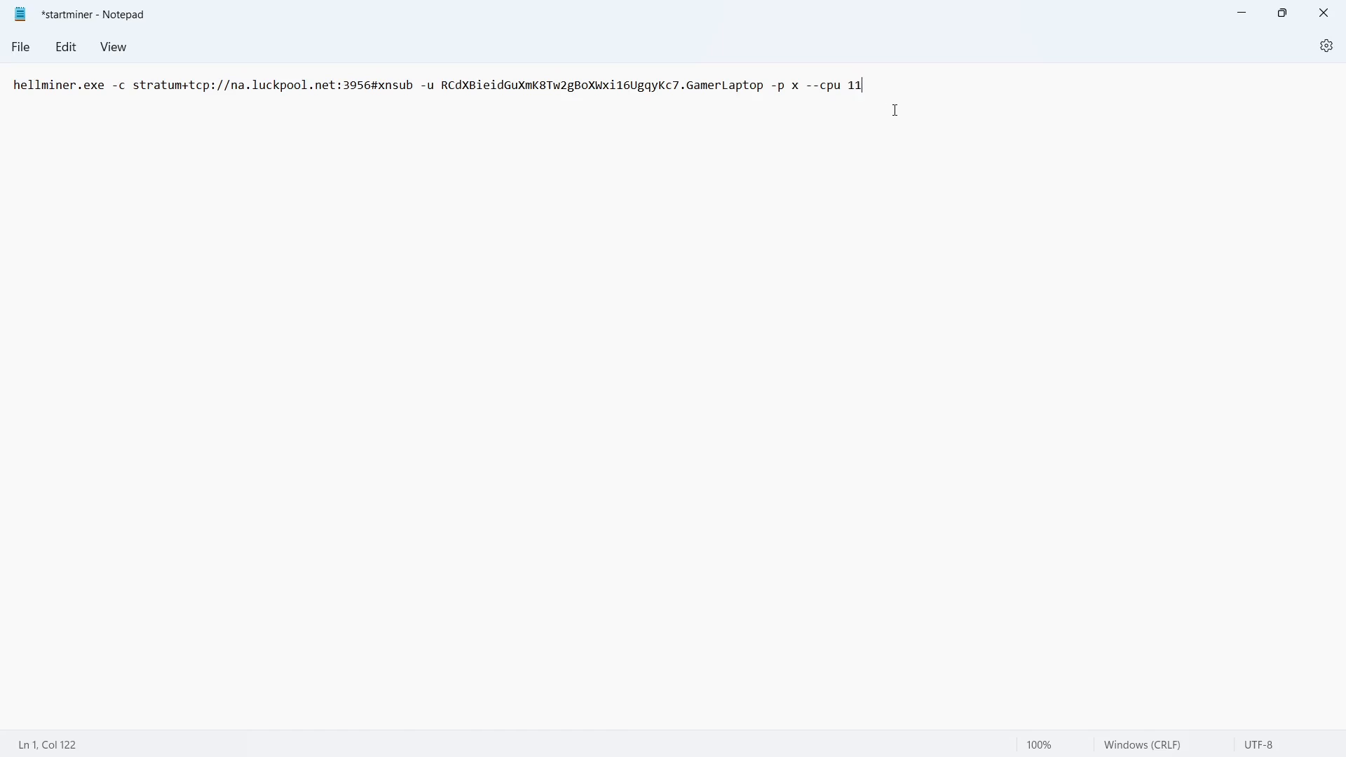
{"action": "left_click", "coordinate": [19, 46]}
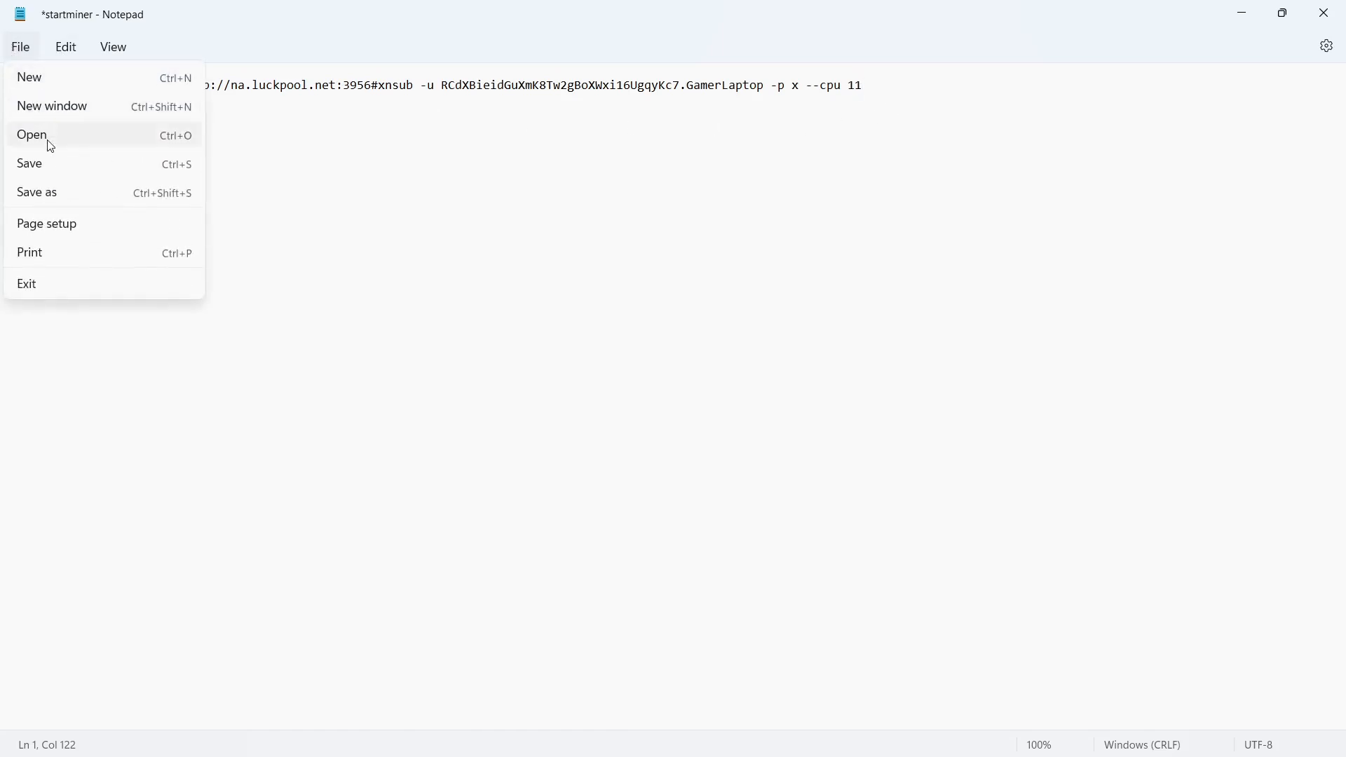
{"action": "left_click", "coordinate": [29, 163]}
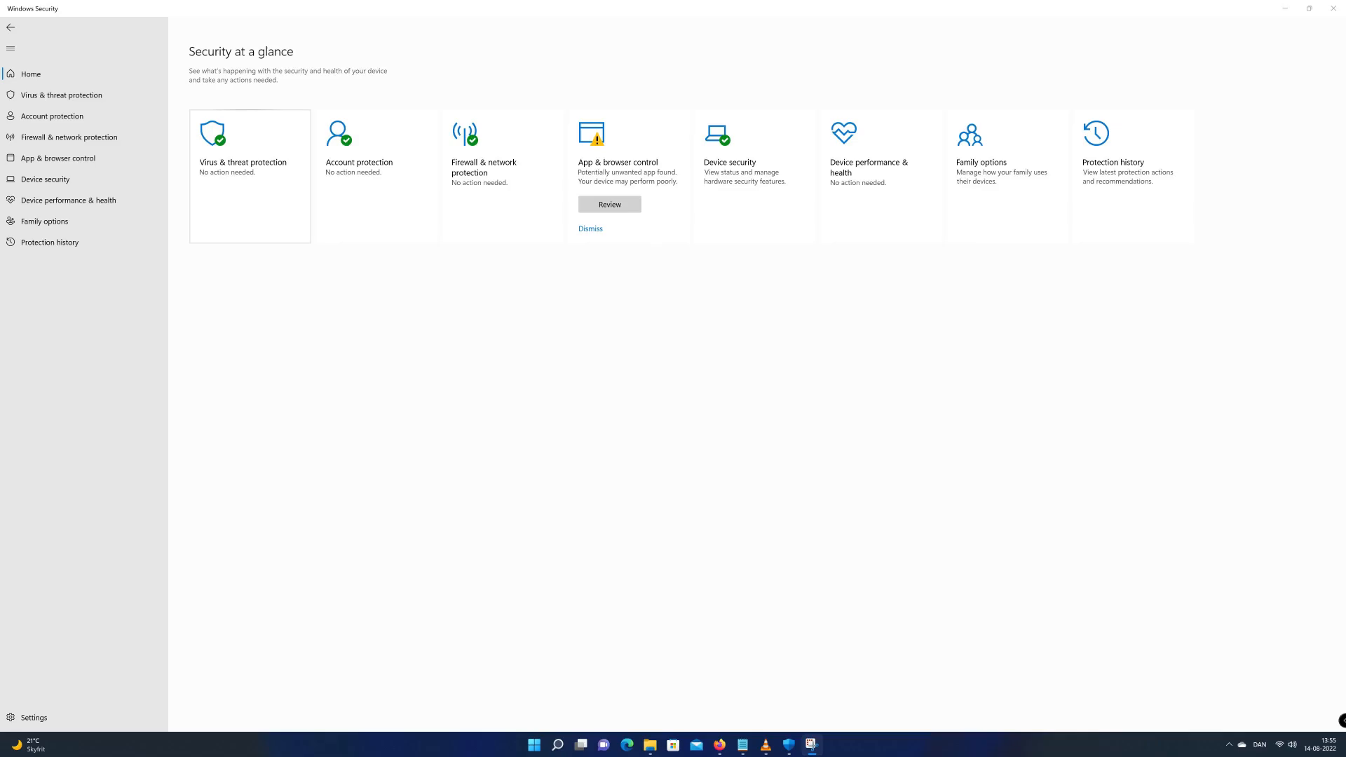
- Open Virus & threat protection and its Manage settings page
{"action": "left_click", "coordinate": [61, 95]}
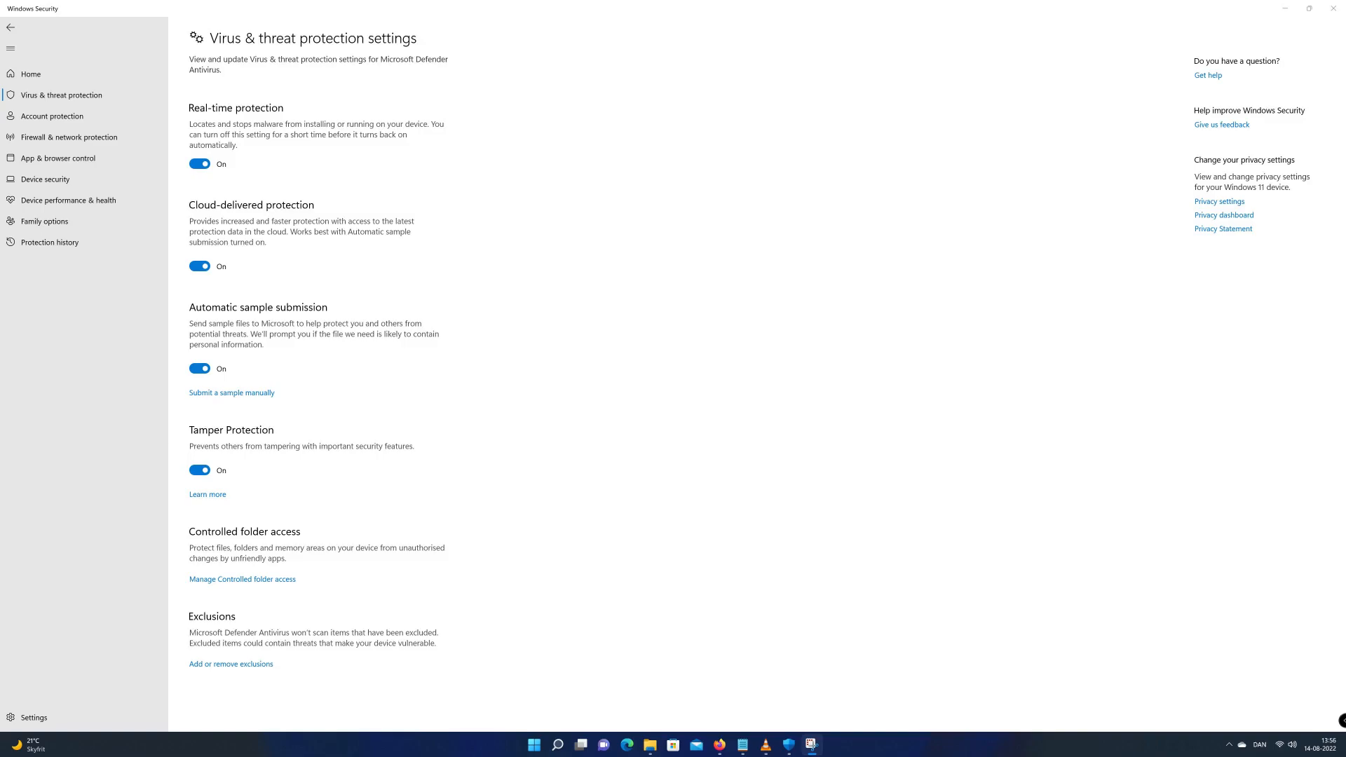
{"action": "left_click", "coordinate": [230, 664]}
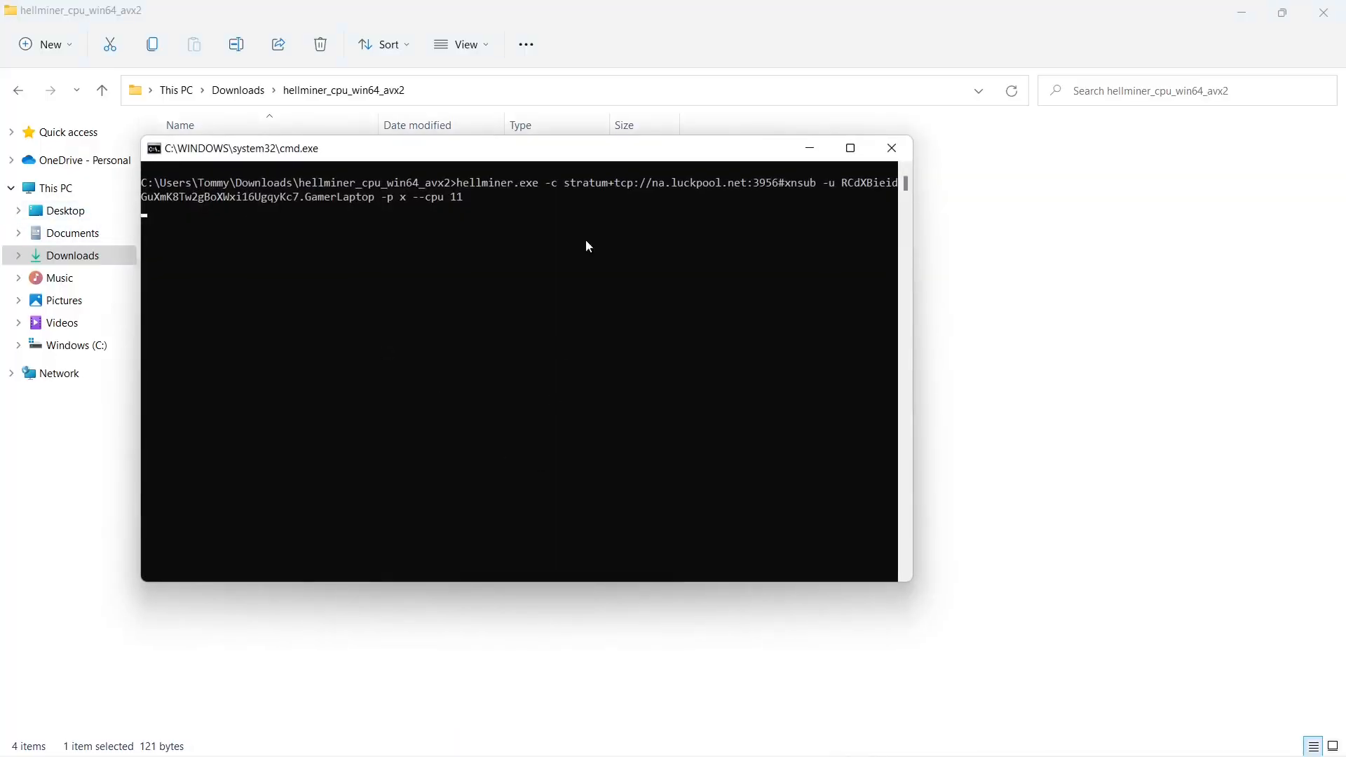
- Launch startminer.bat so hellminer mines for GamerLaptop on 11 CPU threads
{"action": "left_click", "coordinate": [850, 148]}
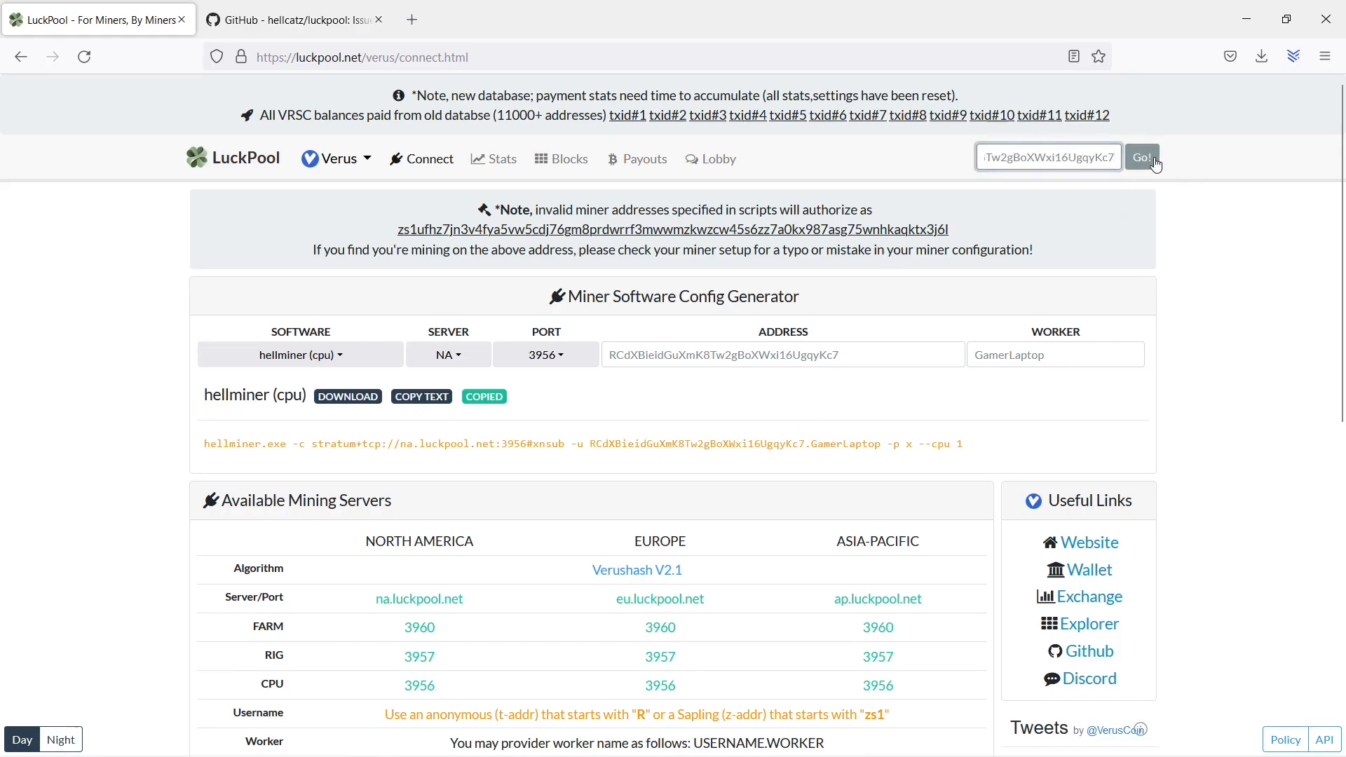
- Look up the wallet's pool stats and scroll to the GamerLaptop worker at 1.56 MH
{"action": "left_click", "coordinate": [1142, 157]}
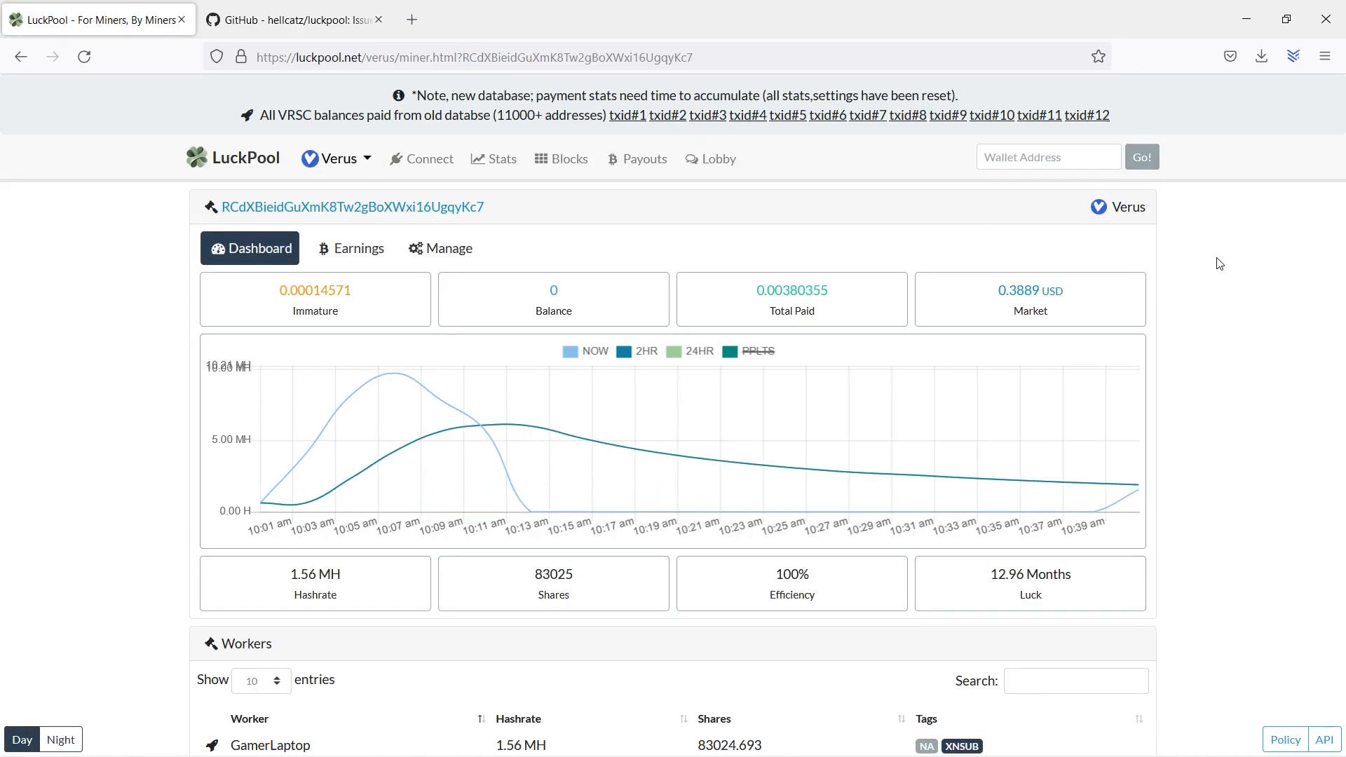
{"action": "scroll", "scroll_direction": "down", "scroll_amount": 3}
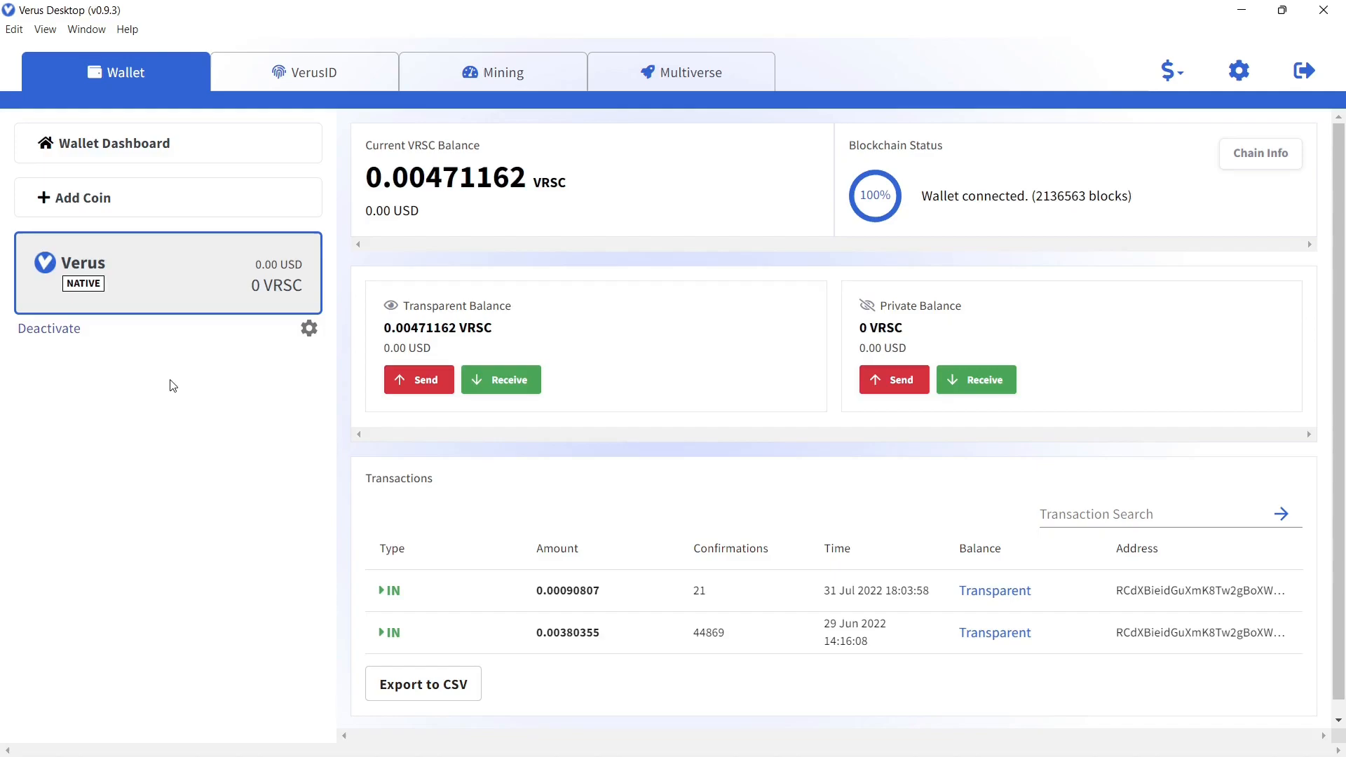
{"action": "mouse_move", "coordinate": [494, 71]}
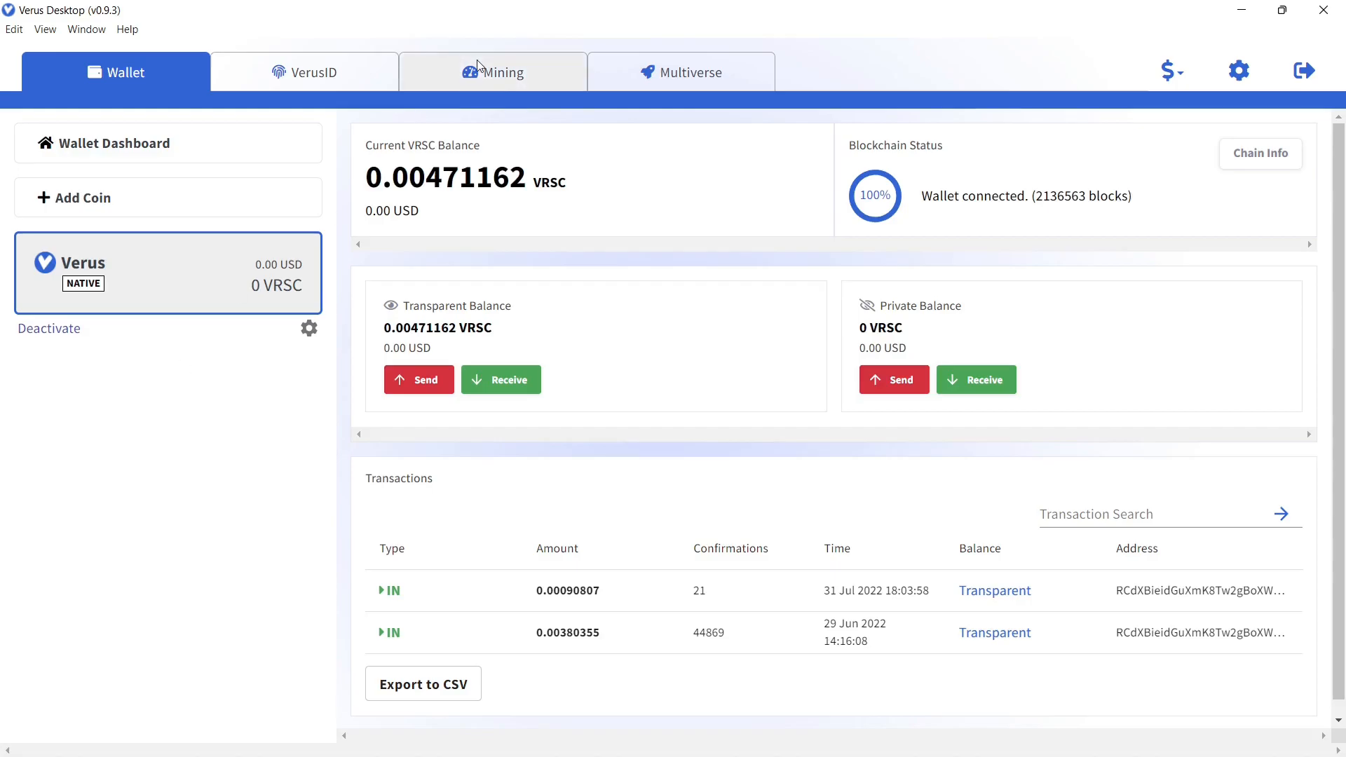
- Switch Verus staking on in the Mining tab and review the Staking Overview
{"action": "left_click", "coordinate": [493, 71]}
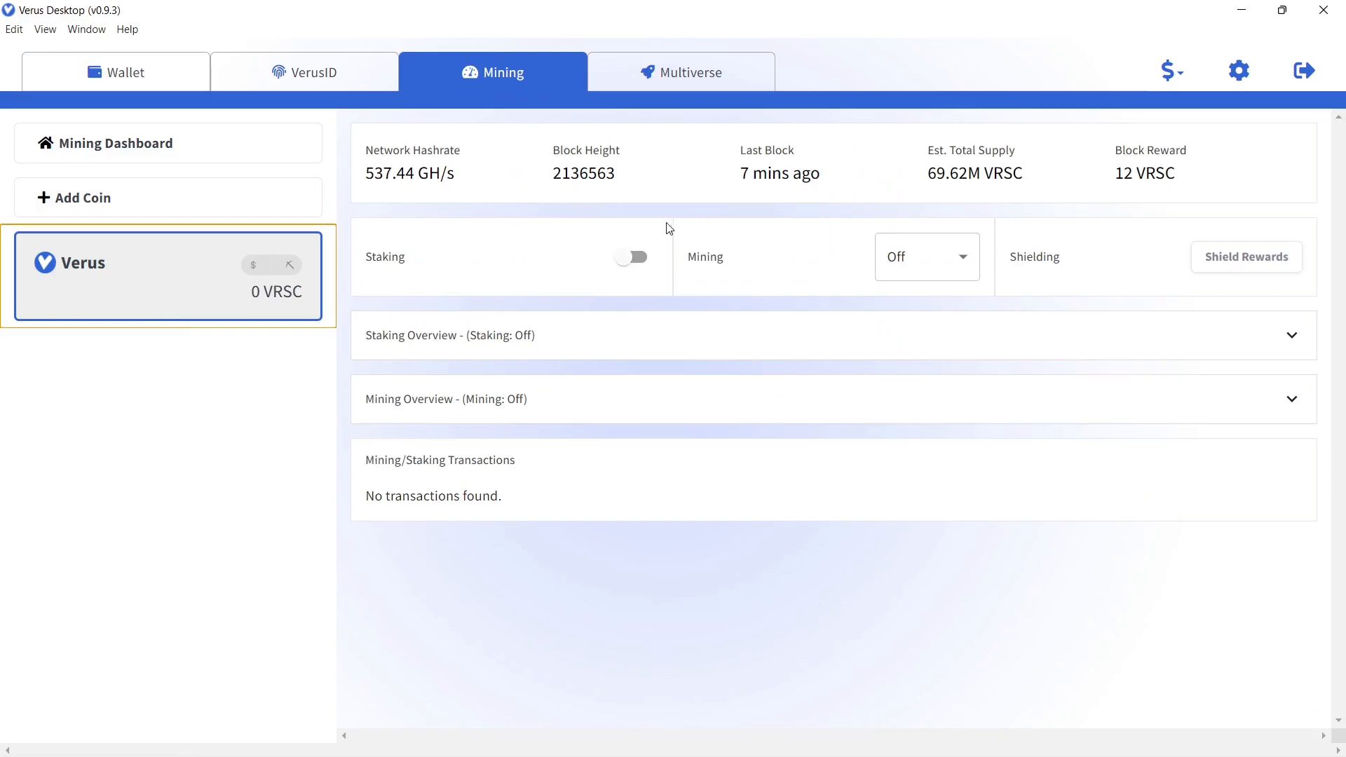
{"action": "left_click", "coordinate": [632, 256]}
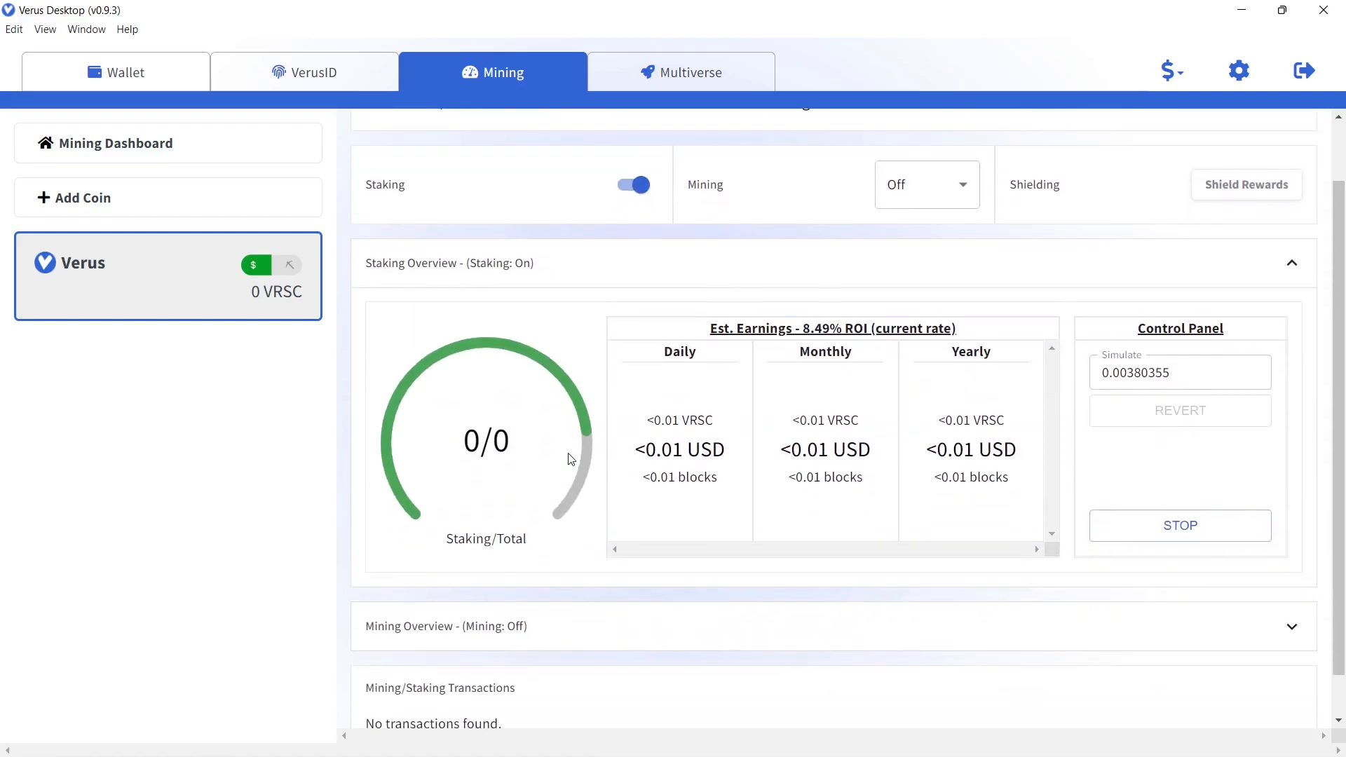
{"action": "scroll", "scroll_direction": "up", "scroll_amount": 3}
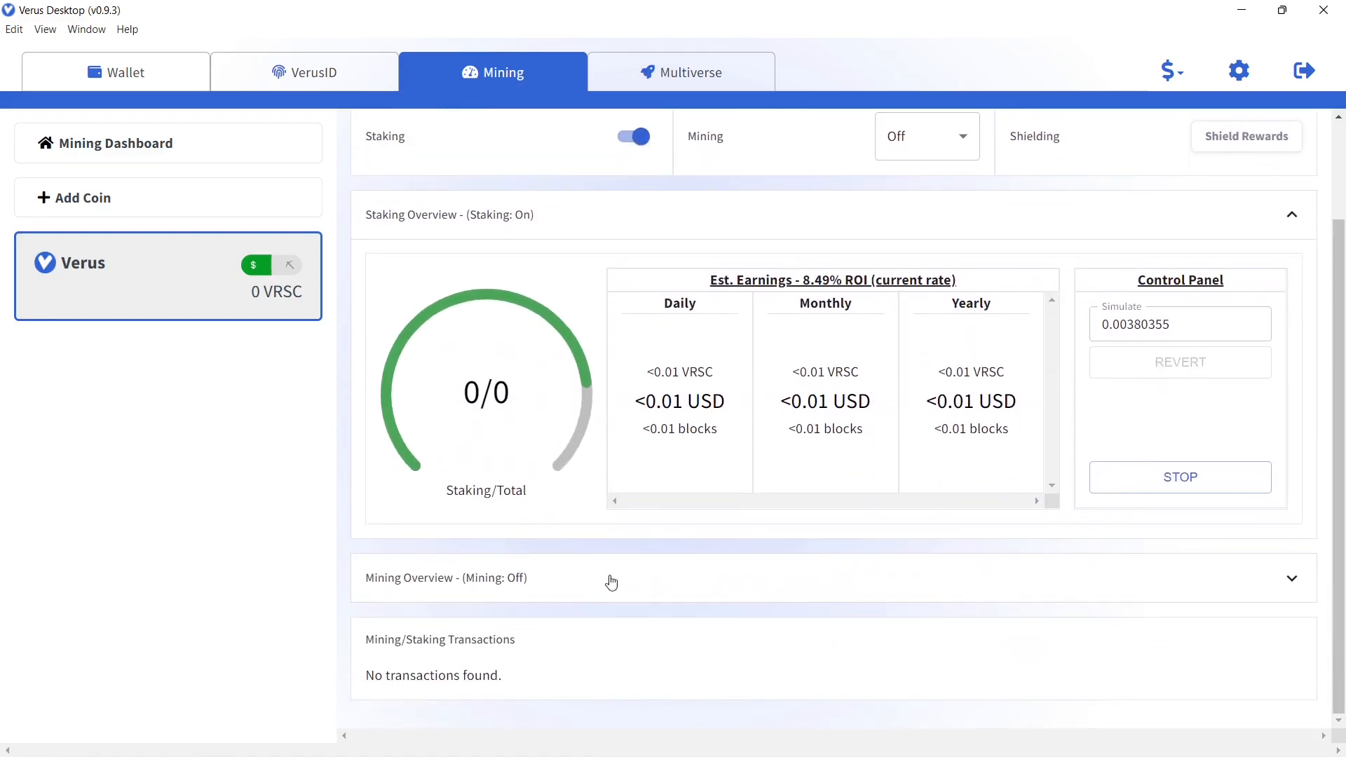
{"action": "mouse_move", "coordinate": [677, 650]}
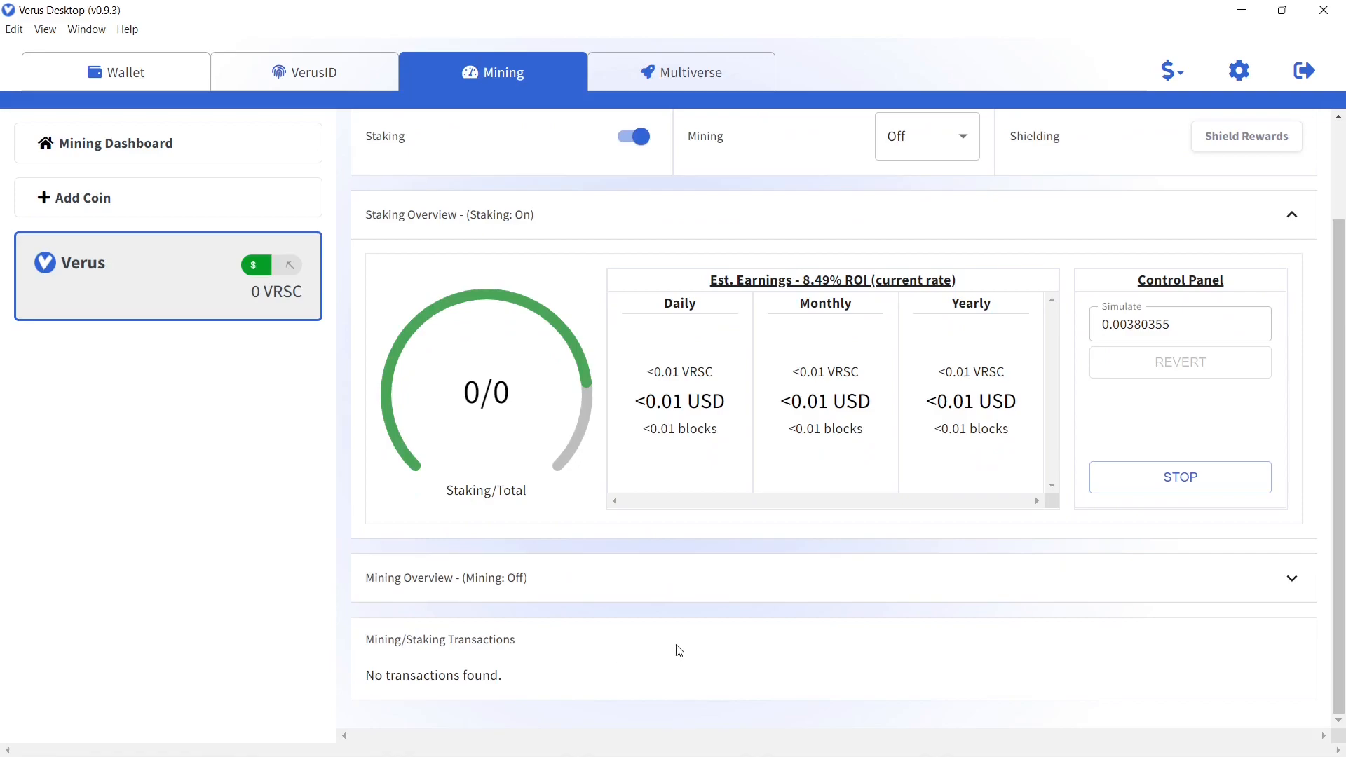
{"action": "mouse_move", "coordinate": [271, 425]}
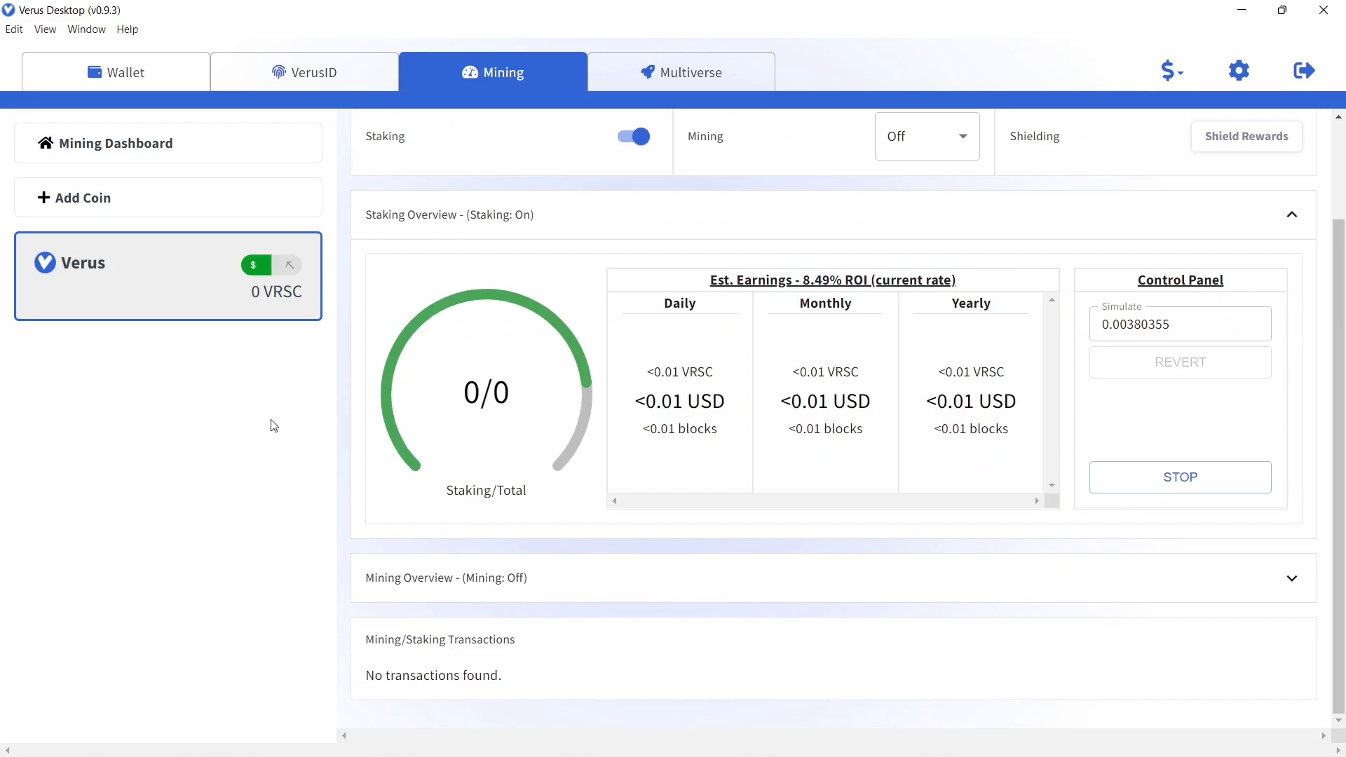
{"action": "scroll", "scroll_direction": "up", "scroll_amount": 3}
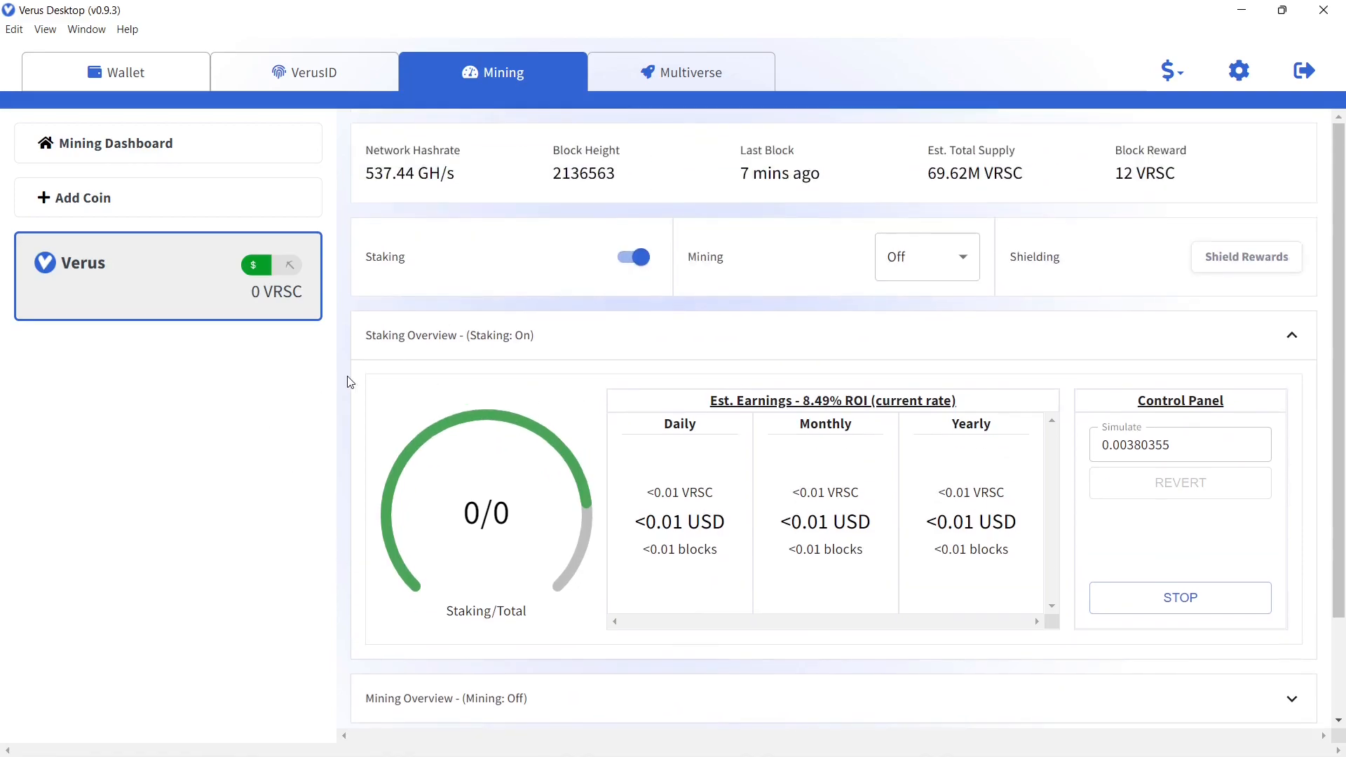
{"action": "mouse_move", "coordinate": [281, 413]}
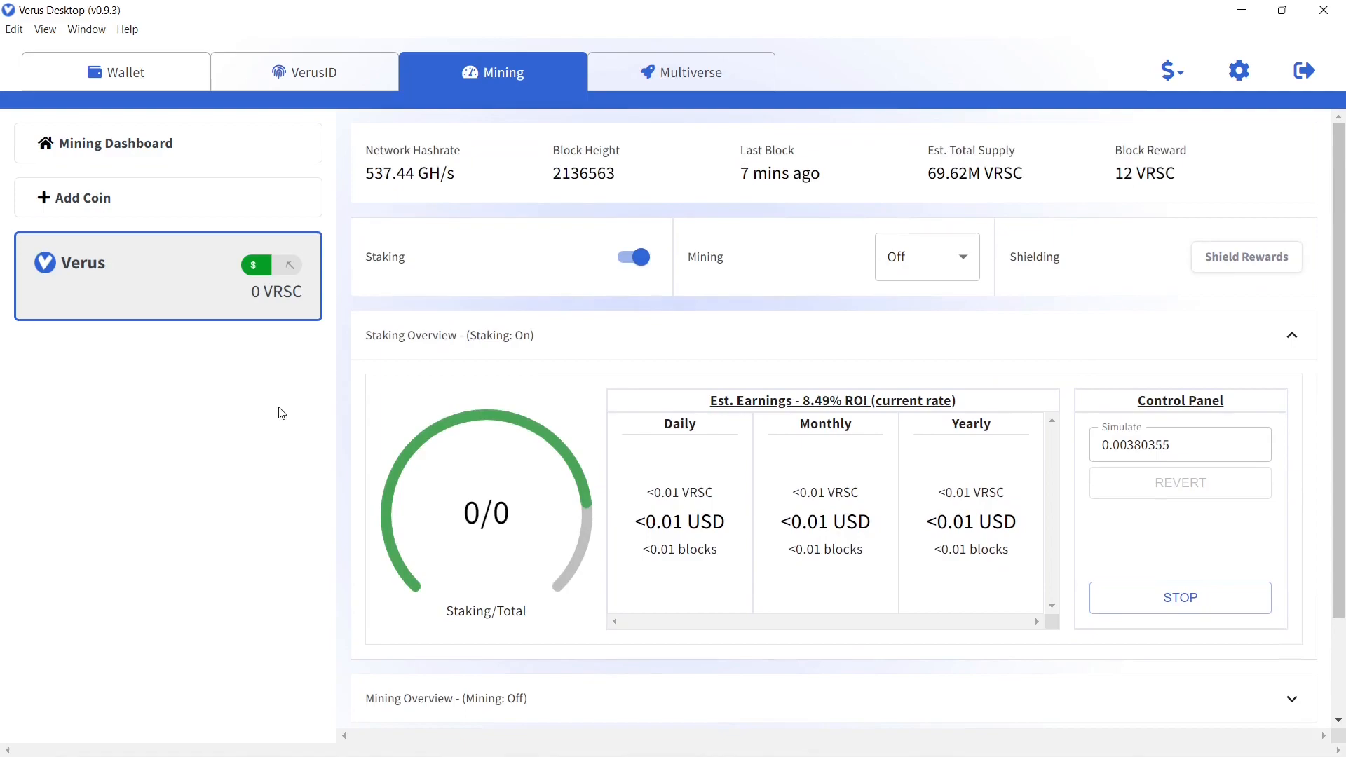